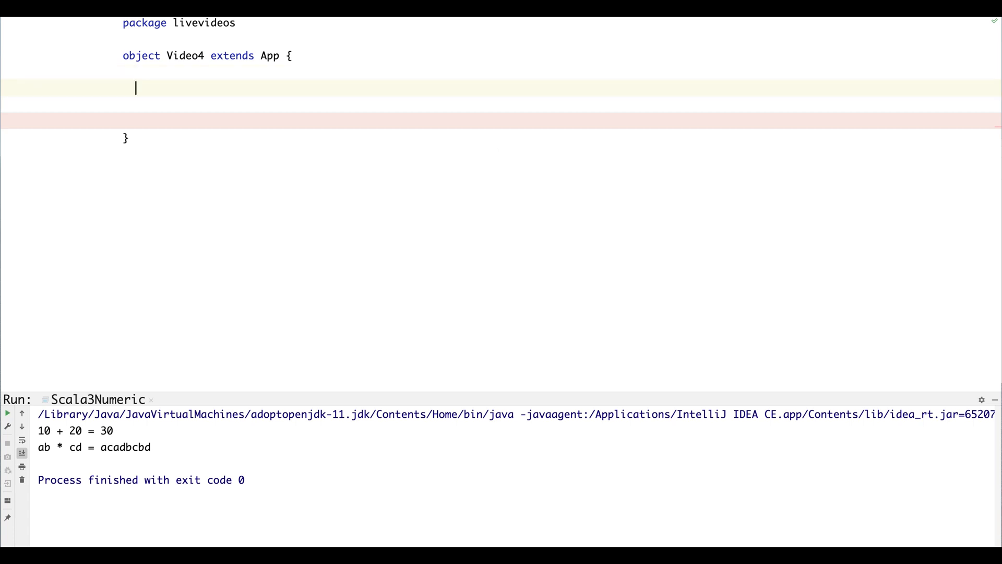
mouse_move(548, 152)
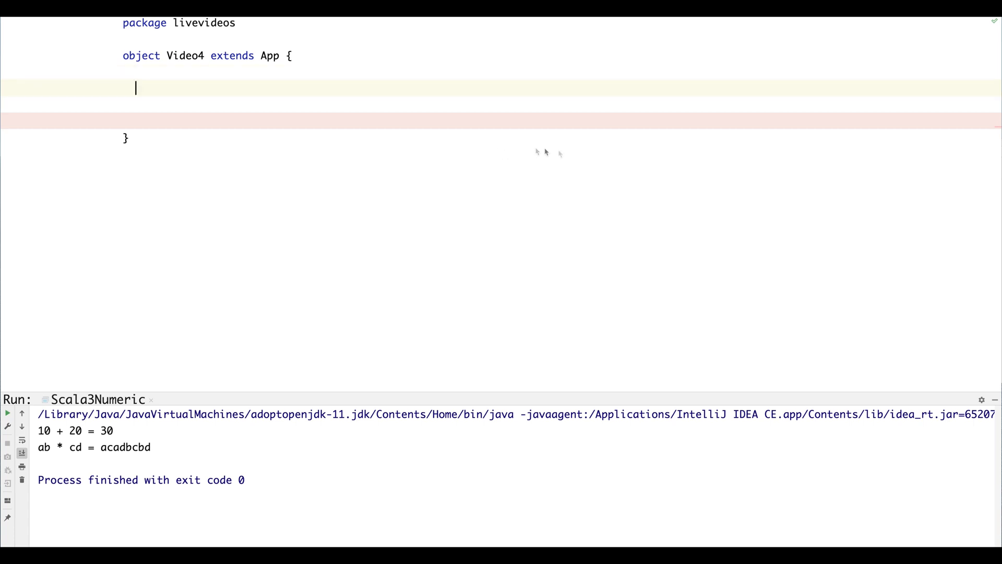
mouse_move(364, 135)
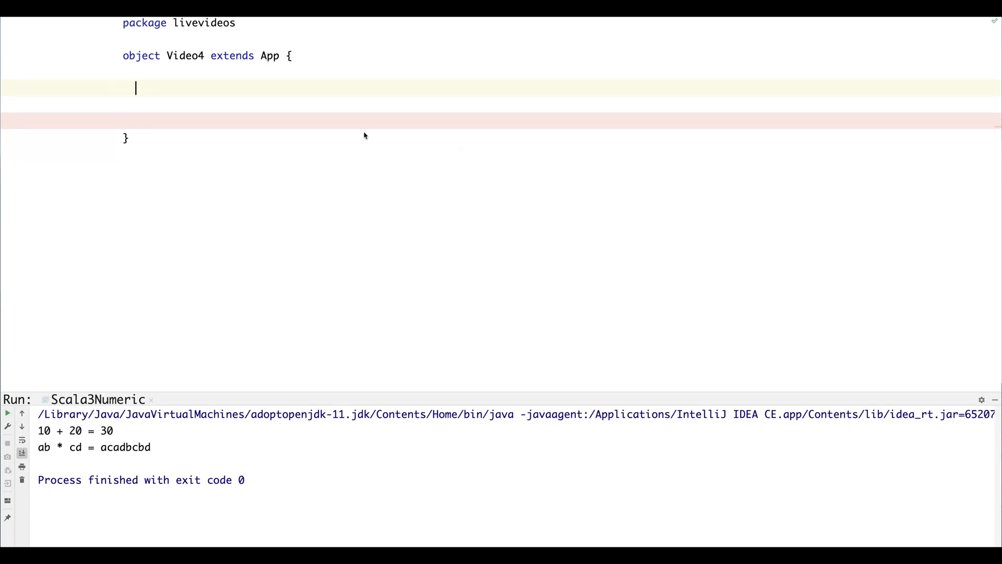
mouse_move(440, 164)
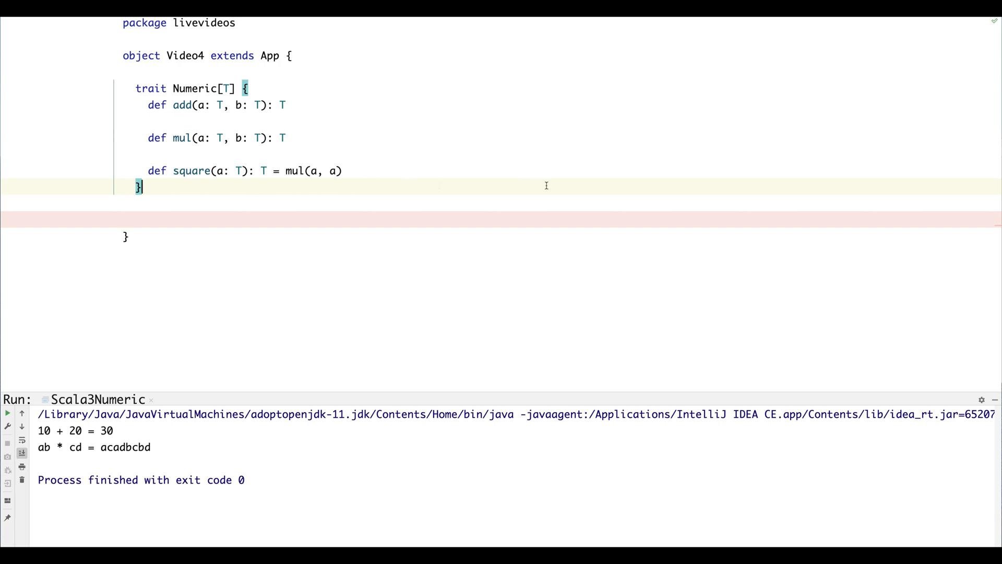
mouse_move(560, 227)
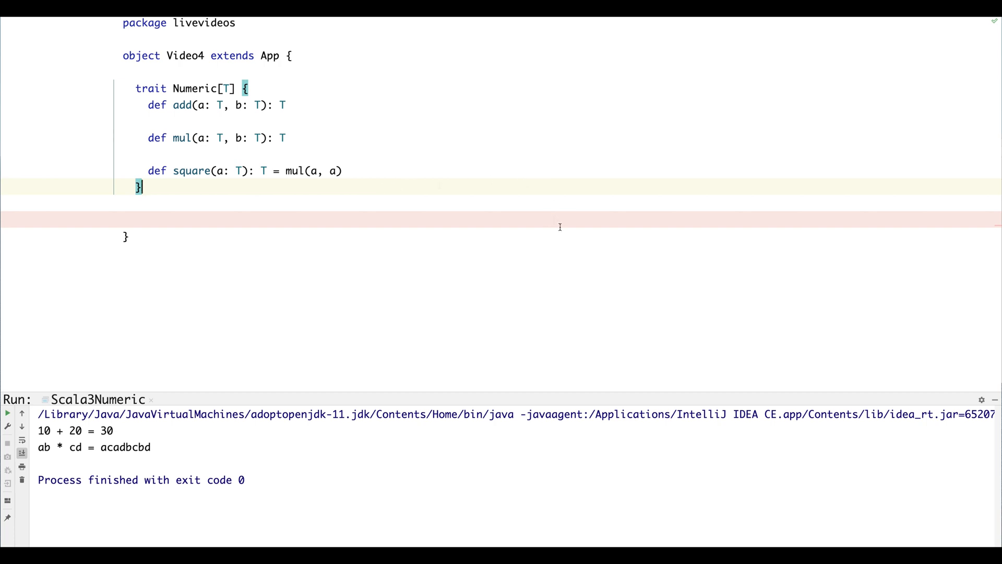
mouse_move(366, 139)
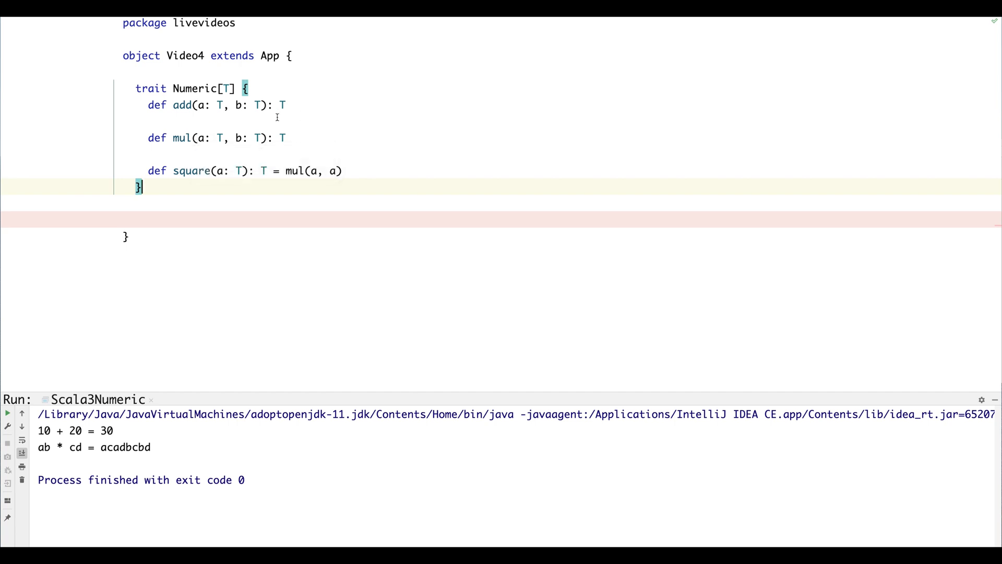
mouse_move(286, 105)
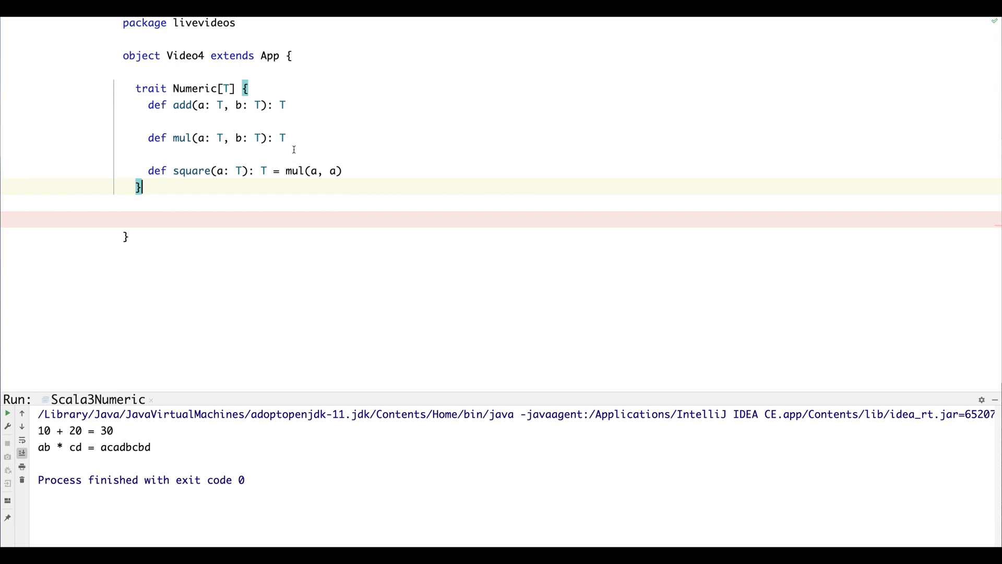
mouse_move(332, 147)
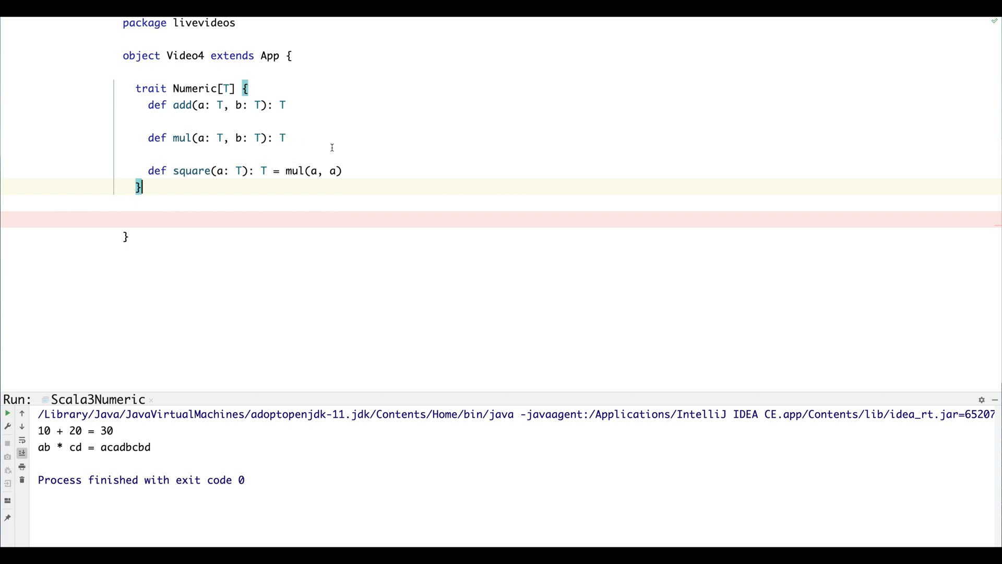
mouse_move(306, 185)
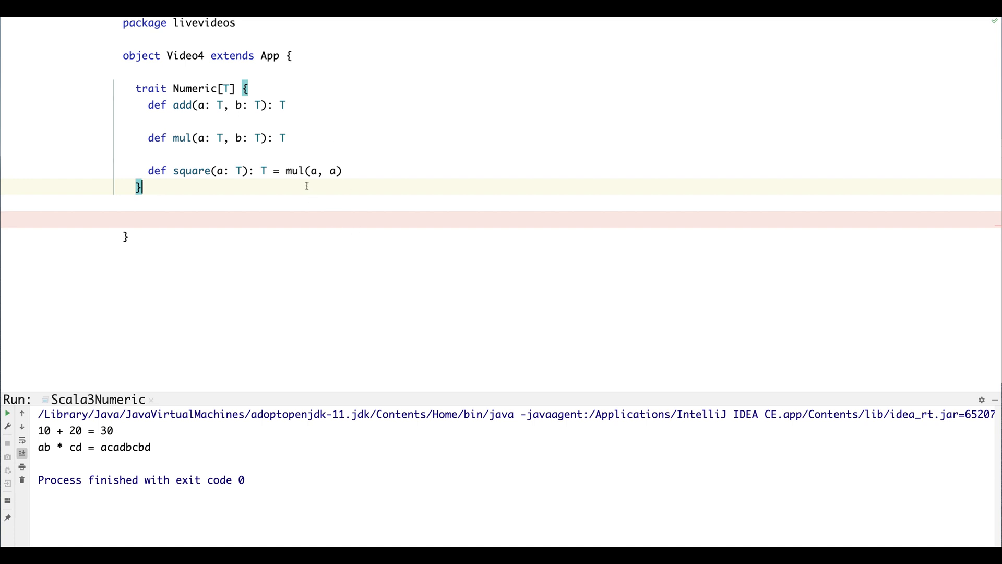
mouse_move(291, 170)
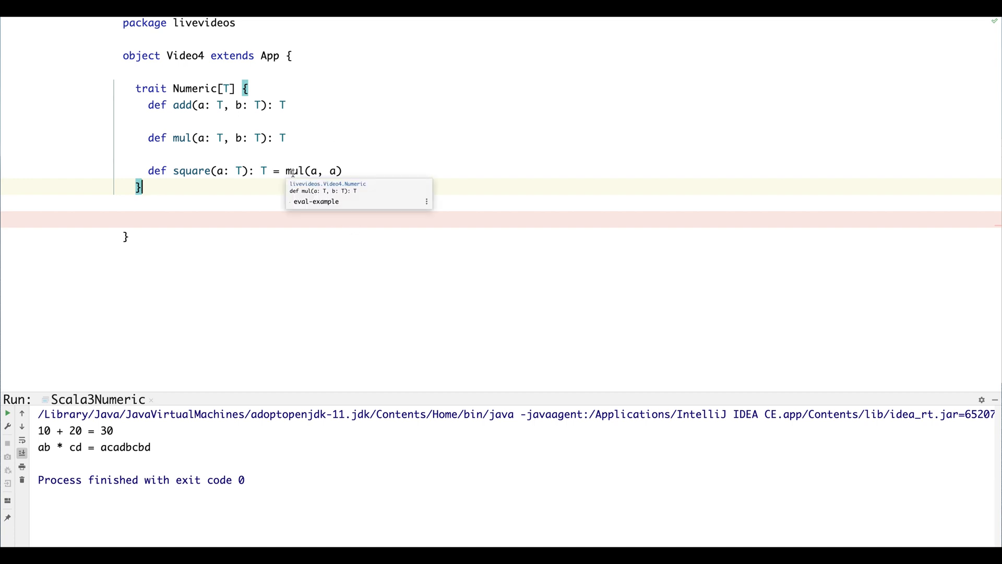
Add an empty line beneath the Numeric[T] trait containing add, mul and square
key("Escape")
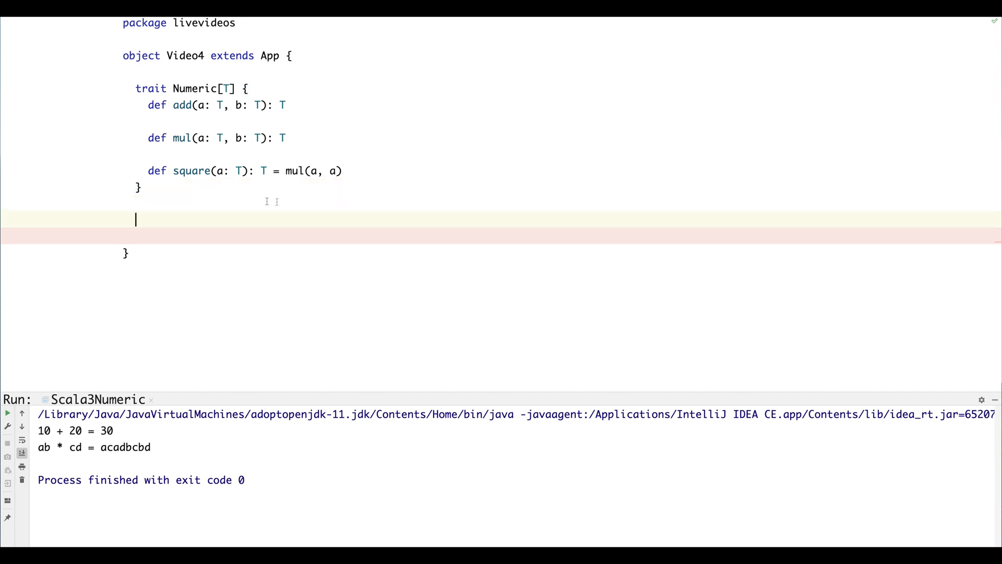
mouse_move(443, 191)
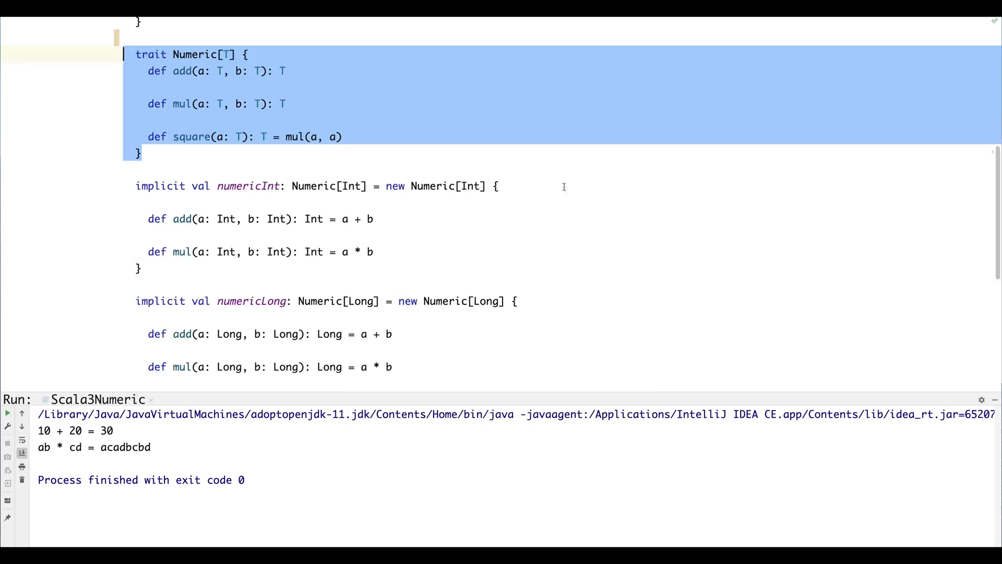
Accept the import prompt for the pasted implicit numericInt block and select its 'implicit val' keywords
scroll("up", 3)
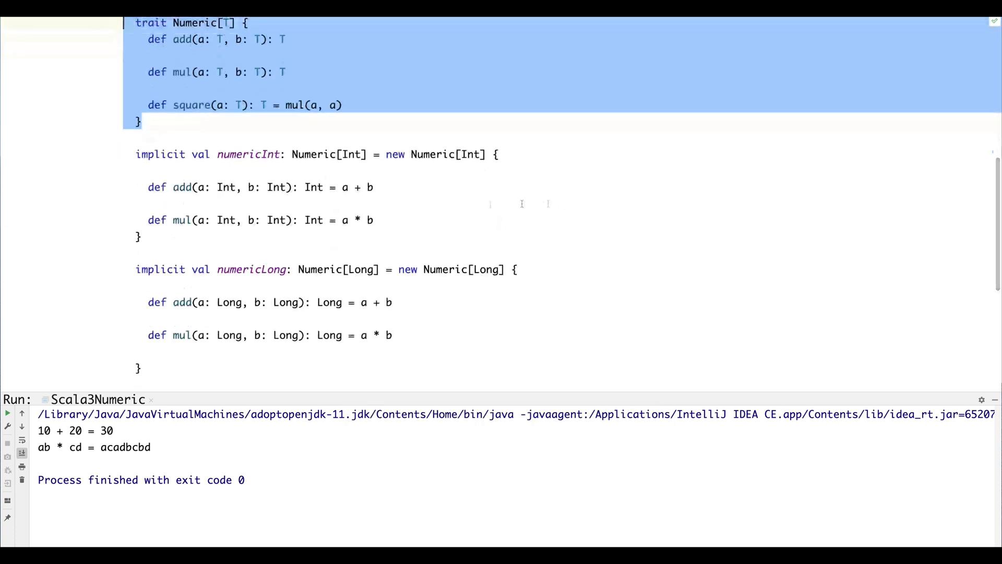
scroll("down", 3)
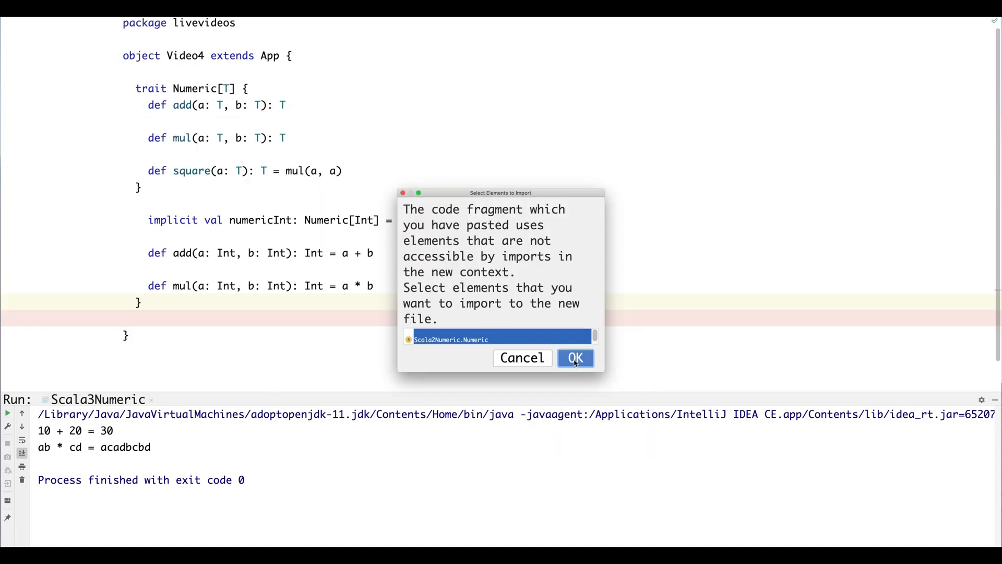
left_click(574, 358)
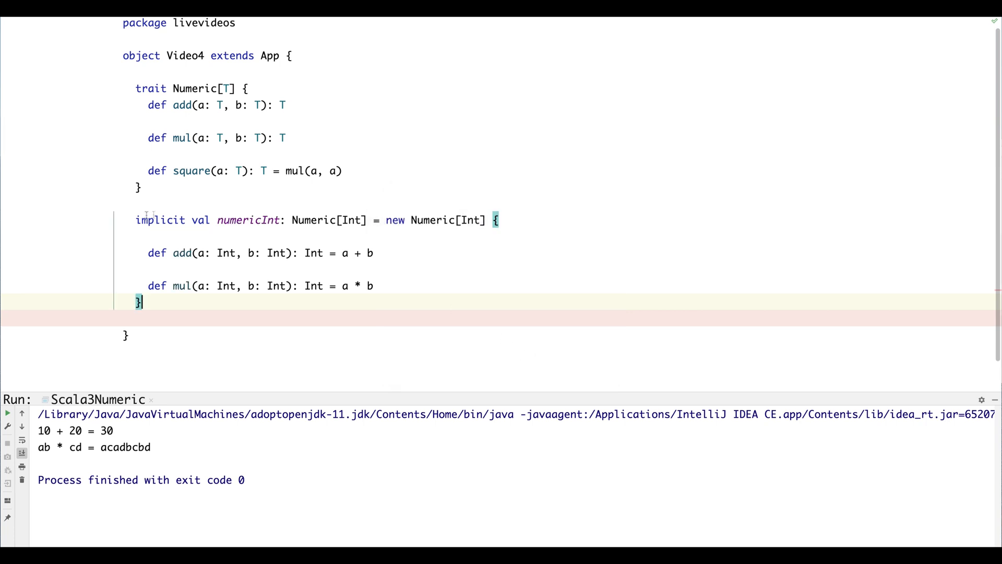
scroll("up", 3)
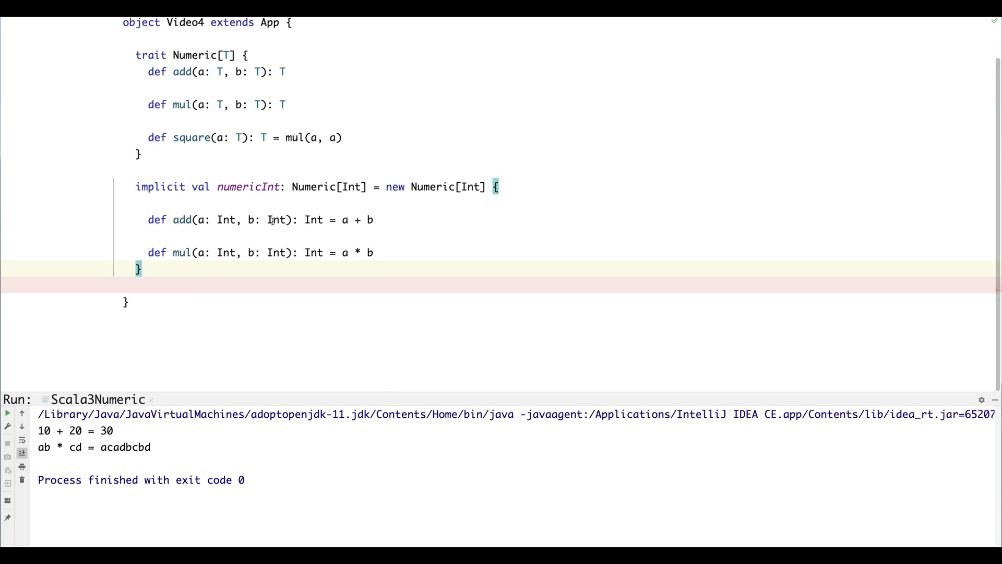
left_click(136, 187)
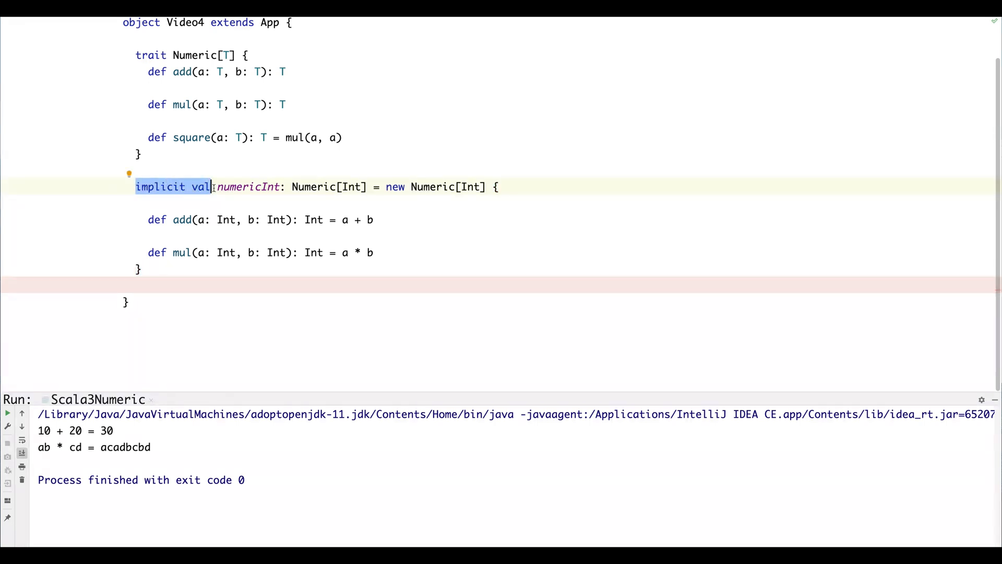
Rewrite numericInt as an anonymous 'given Numeric[Int] with' block, removing the name and 'new Numeric[Int]'
type("given")
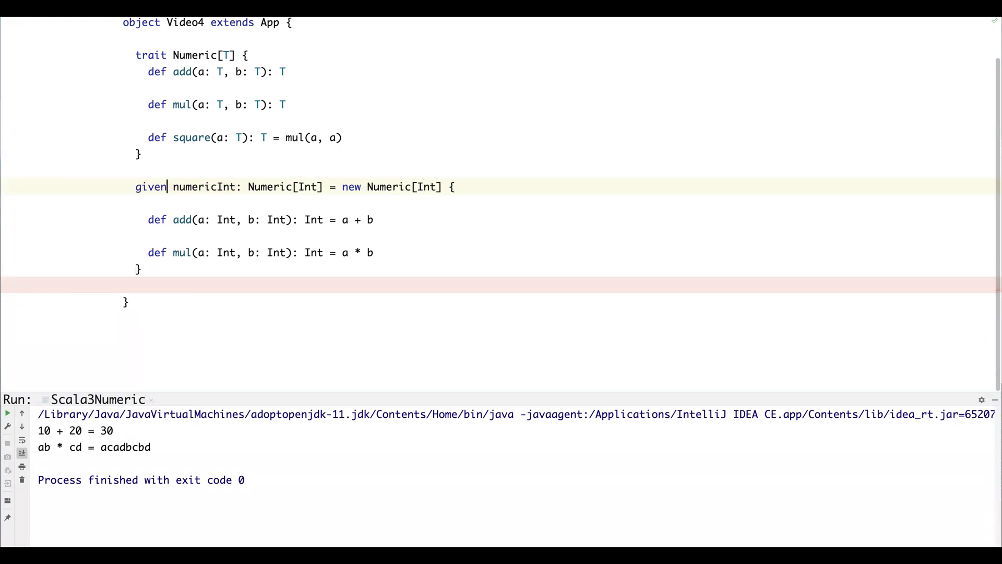
left_click(217, 187)
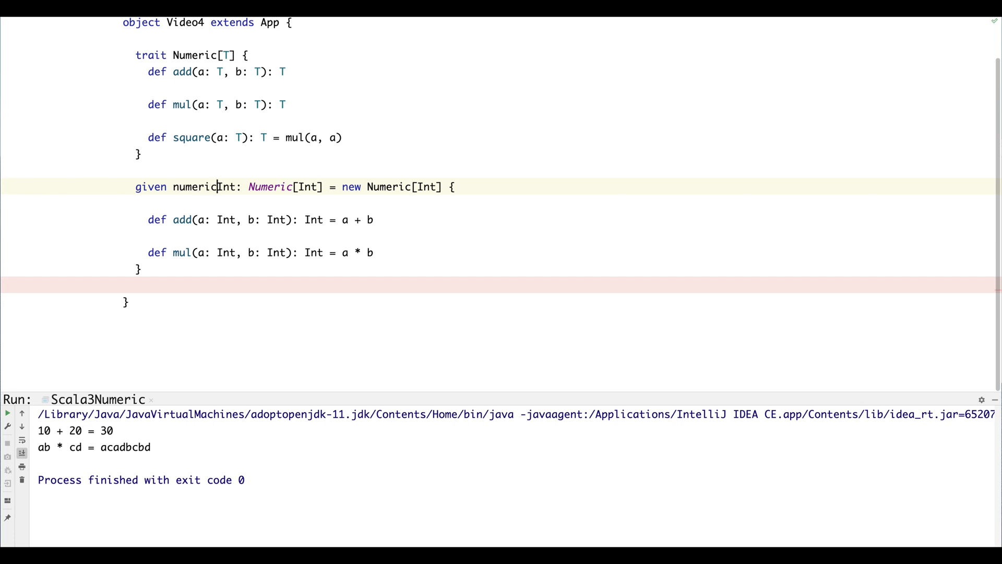
left_click(267, 187)
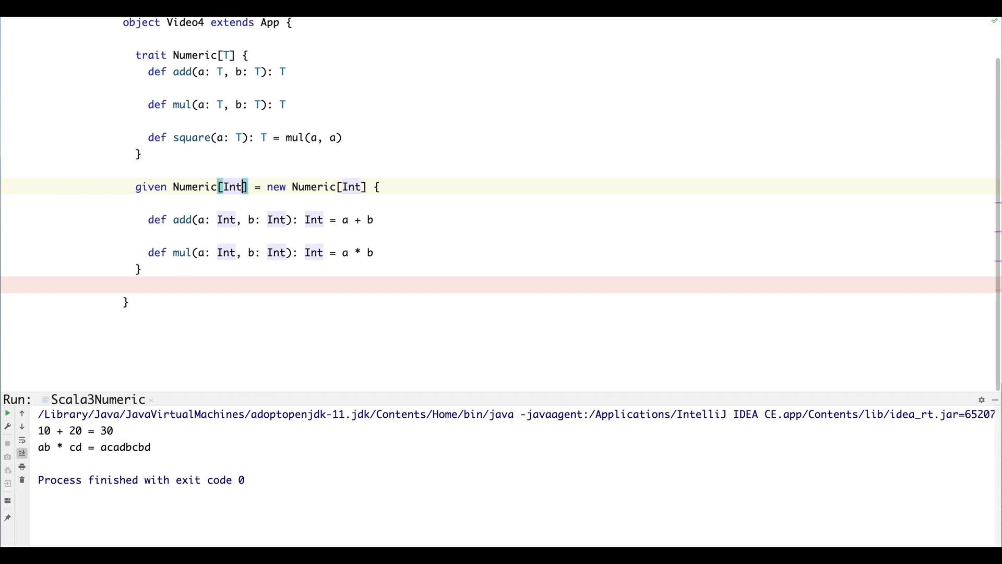
type("with")
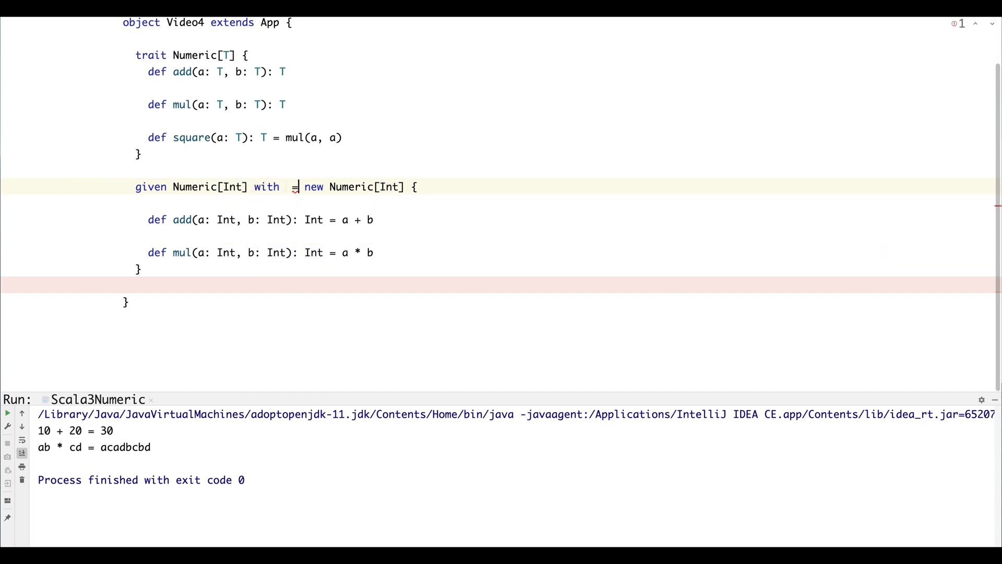
key("BackSpace")
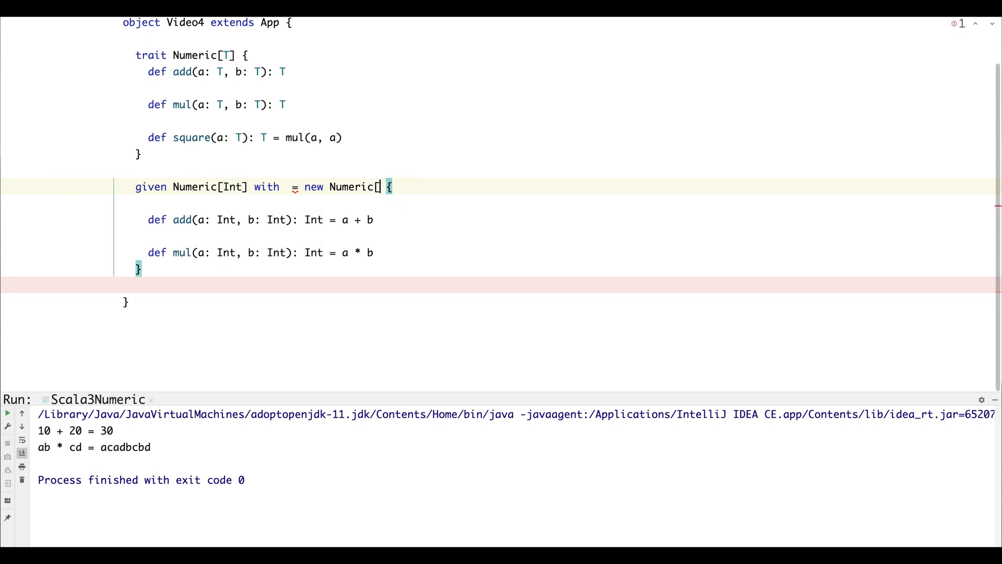
key("BackSpace")
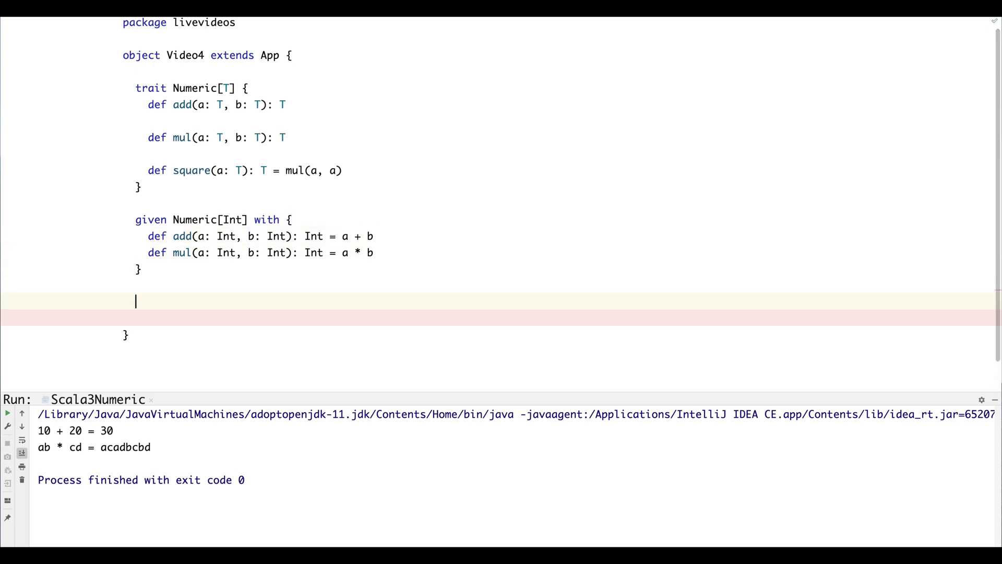
scroll("up", 3)
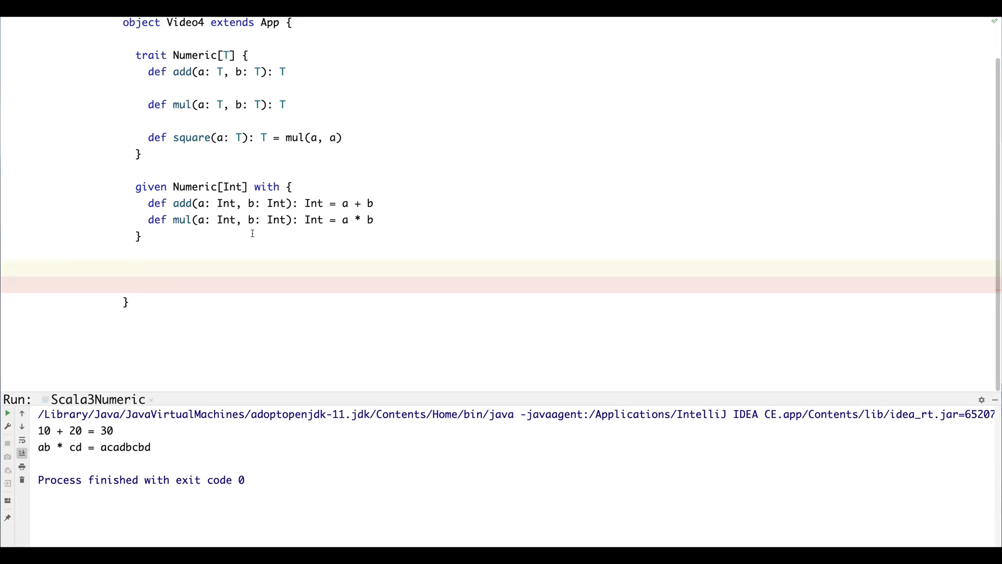
mouse_move(259, 230)
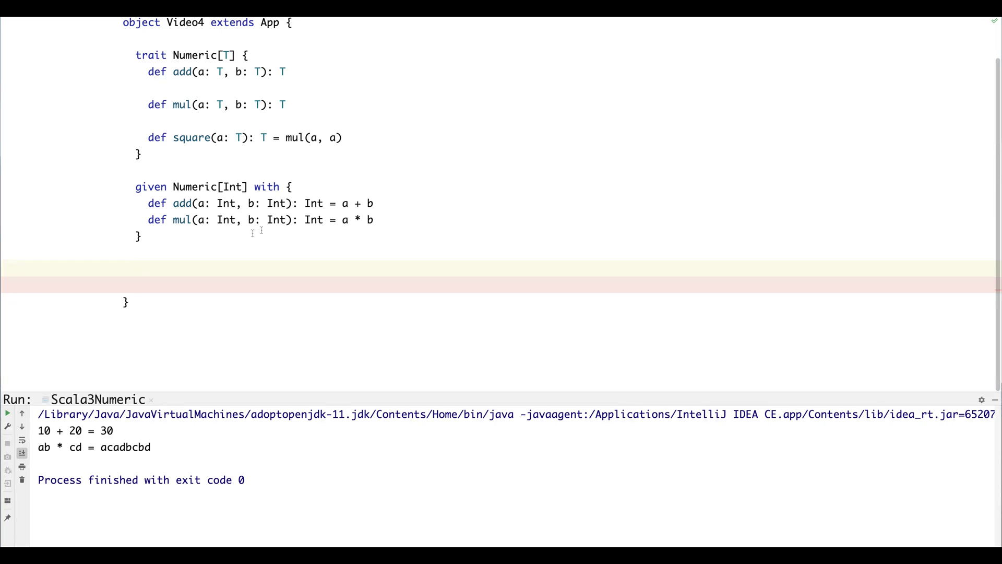
mouse_move(349, 210)
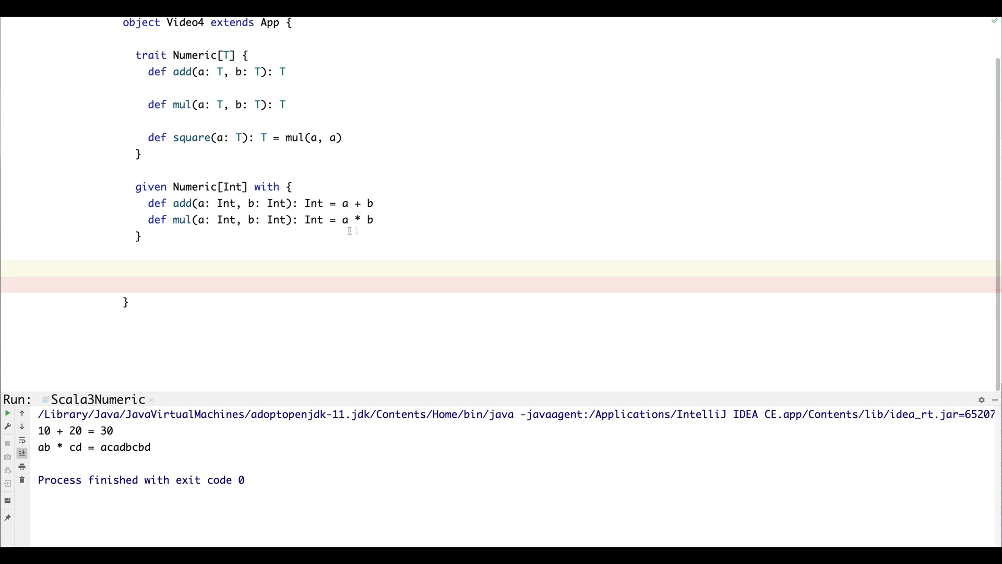
mouse_move(442, 262)
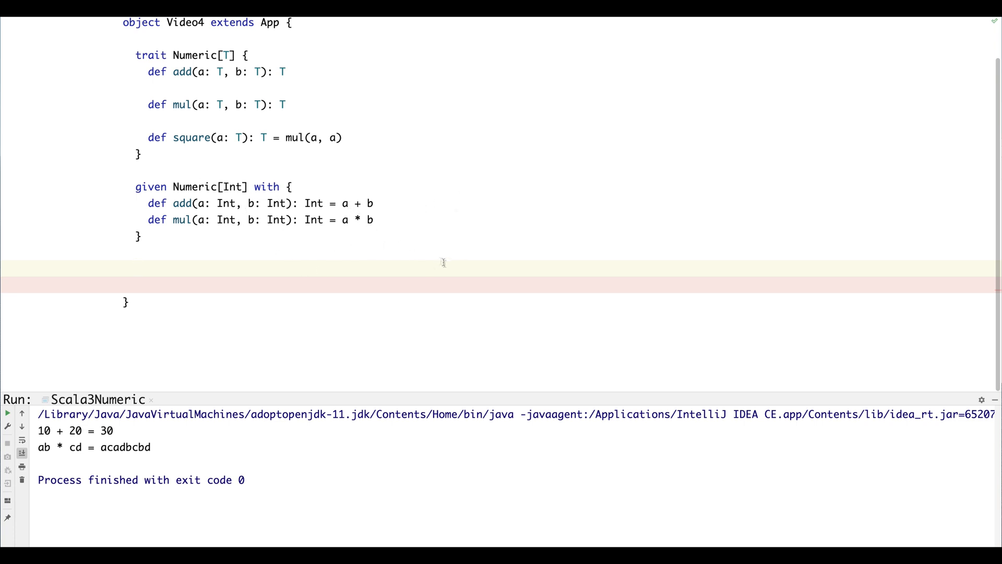
mouse_move(448, 268)
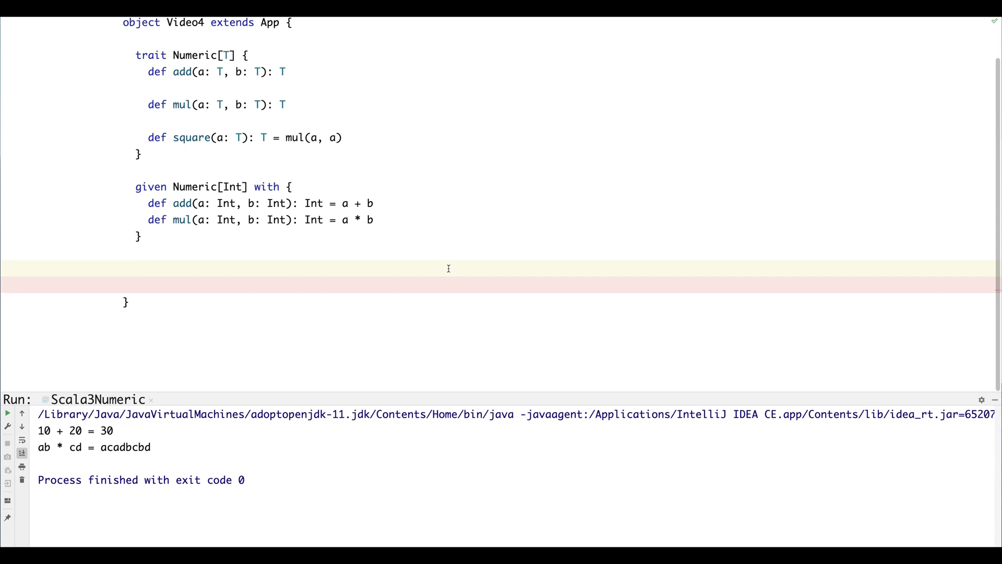
mouse_move(150, 187)
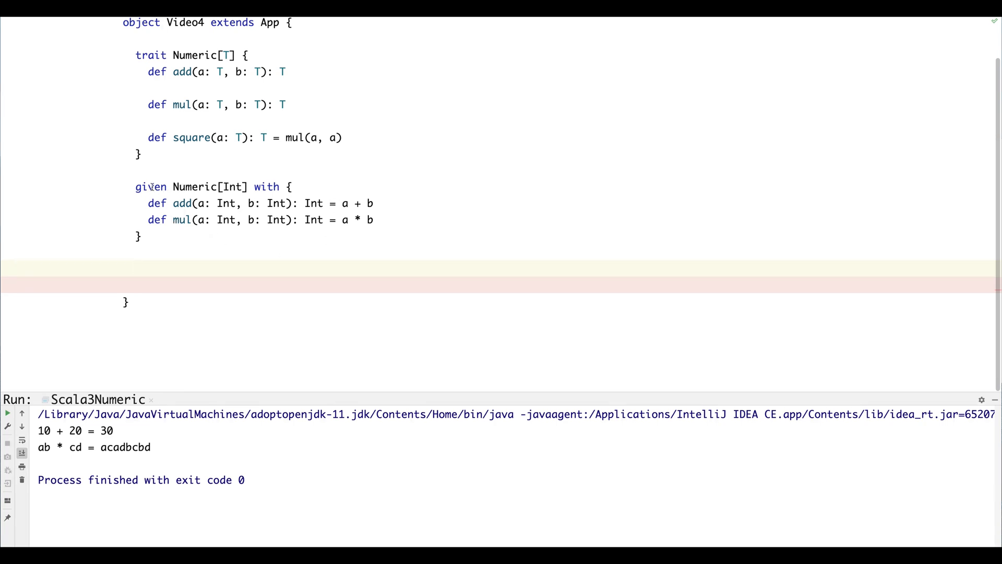
mouse_move(543, 213)
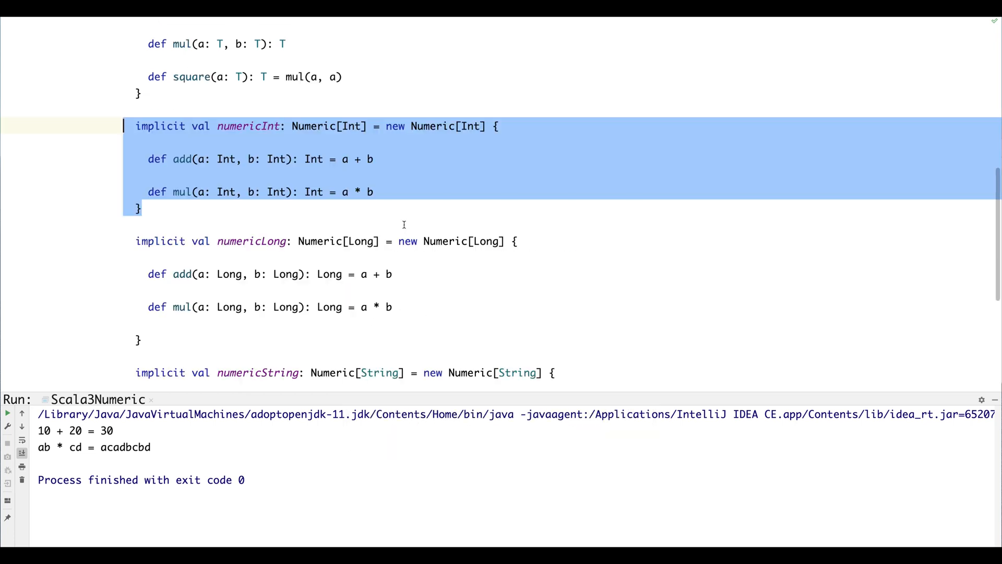
Scroll the Scala 2 file to reach the implicit numericString block for copying
scroll("down", 3)
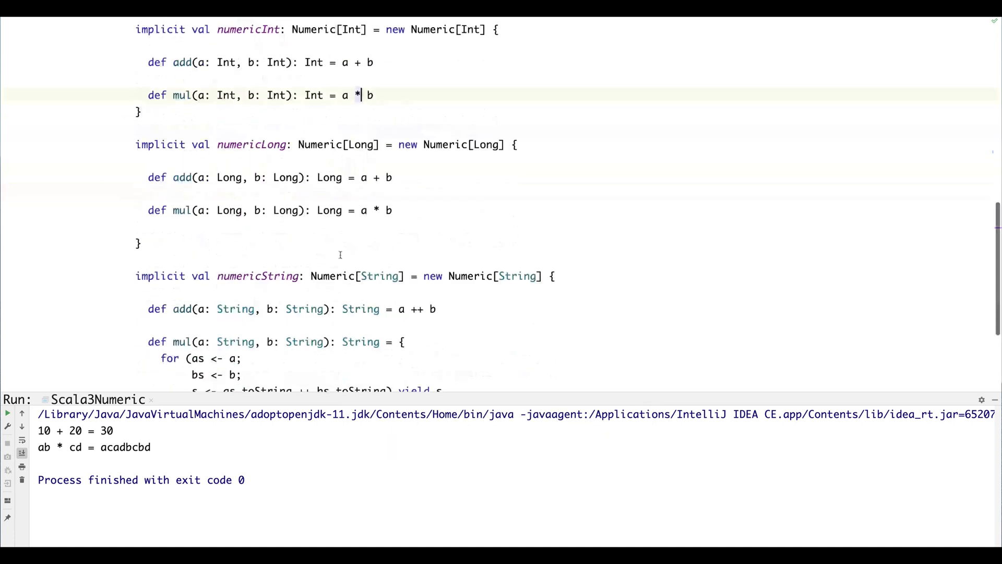
scroll("down", 3)
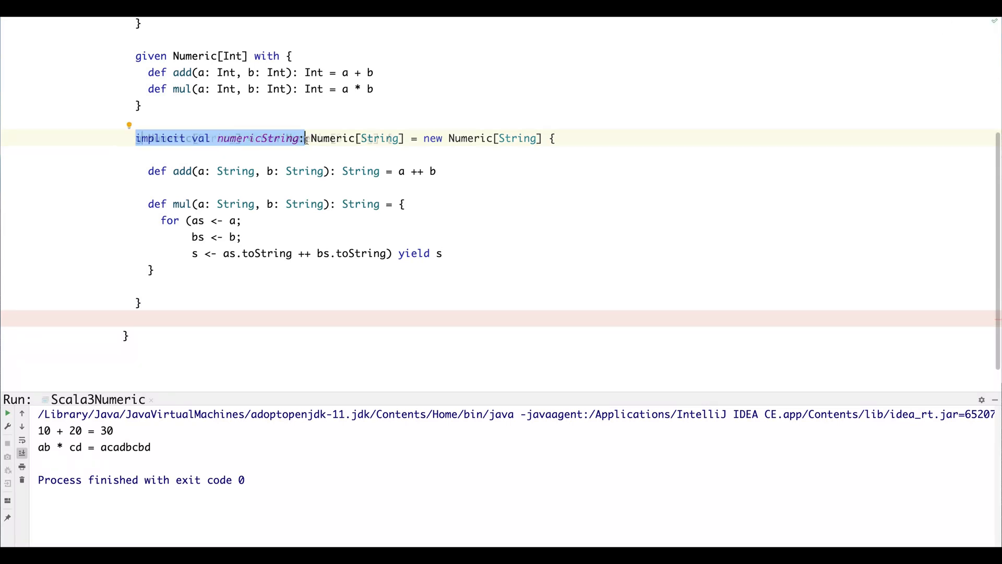
Rewrite numericString as an anonymous 'given Numeric[String] with' block, dropping 'new Numeric[String]'
type("given")
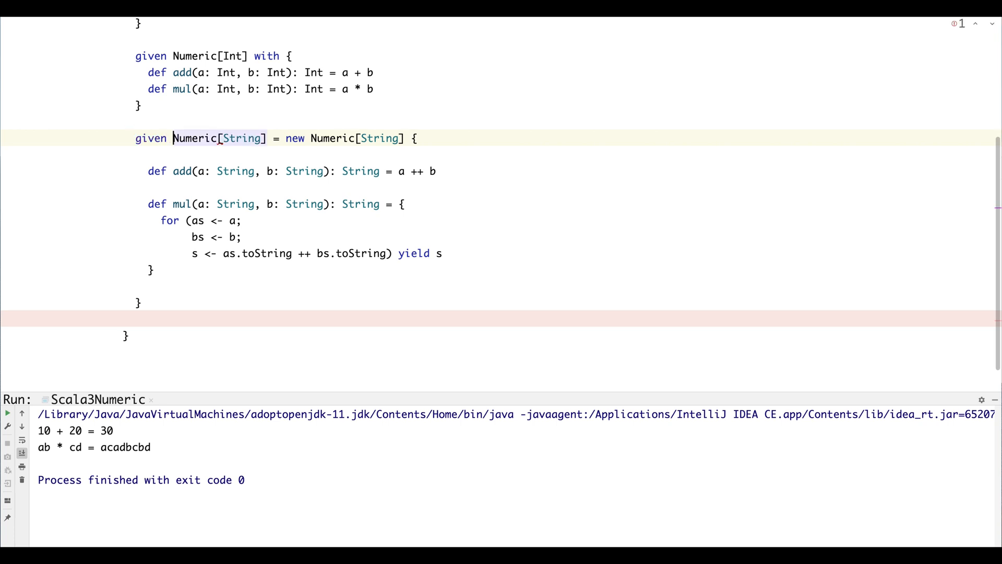
double_click(241, 138)
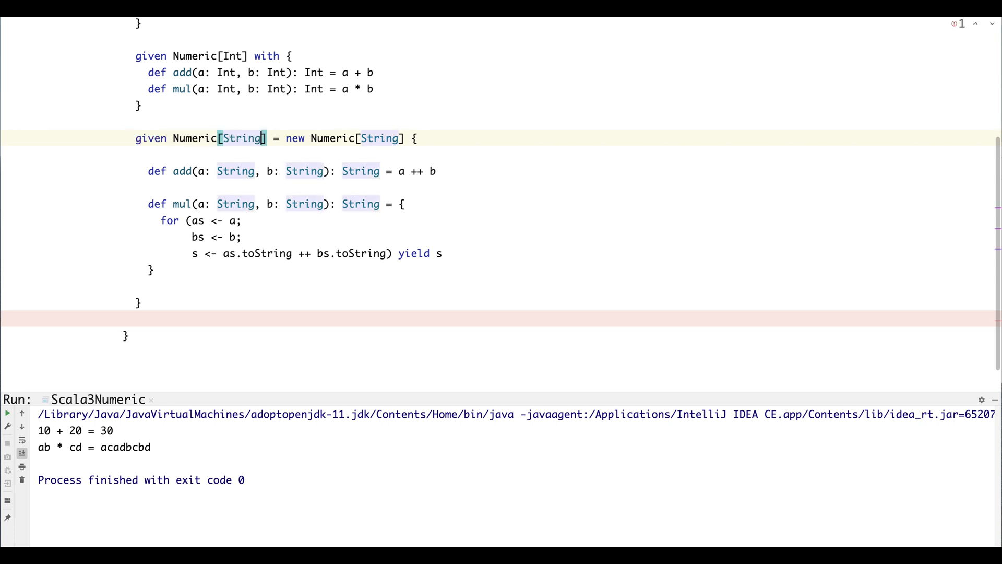
left_click(377, 138)
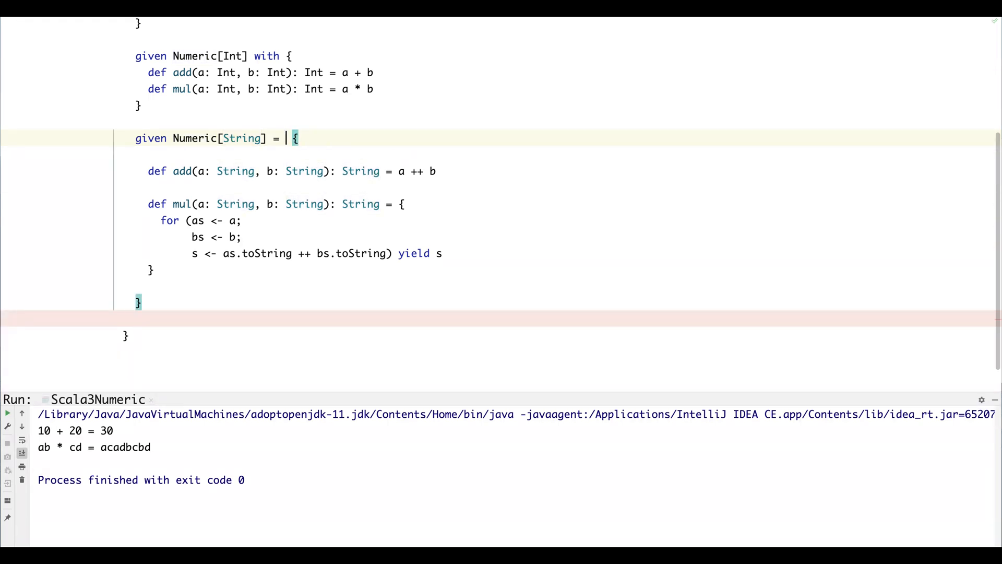
type("with")
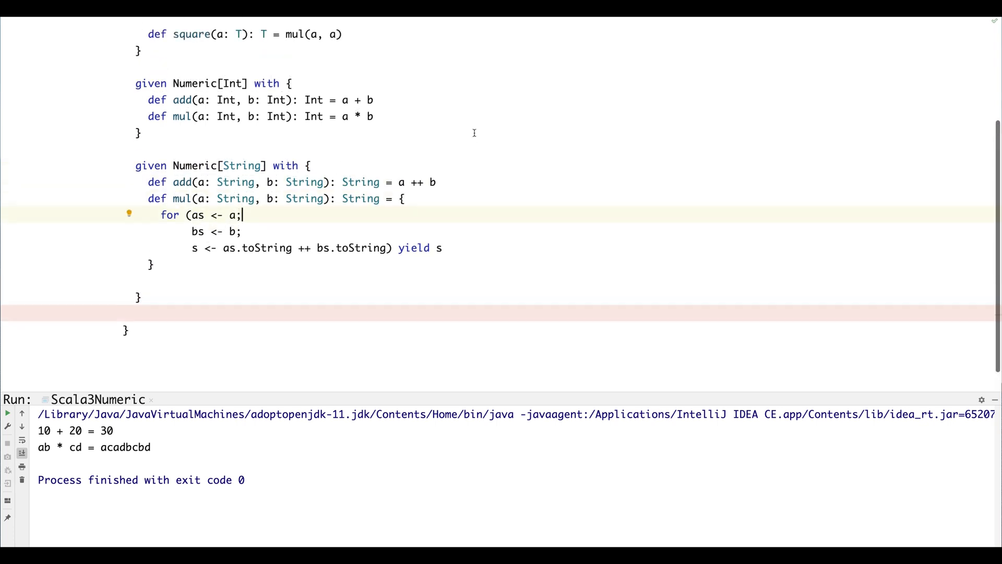
scroll("up", 3)
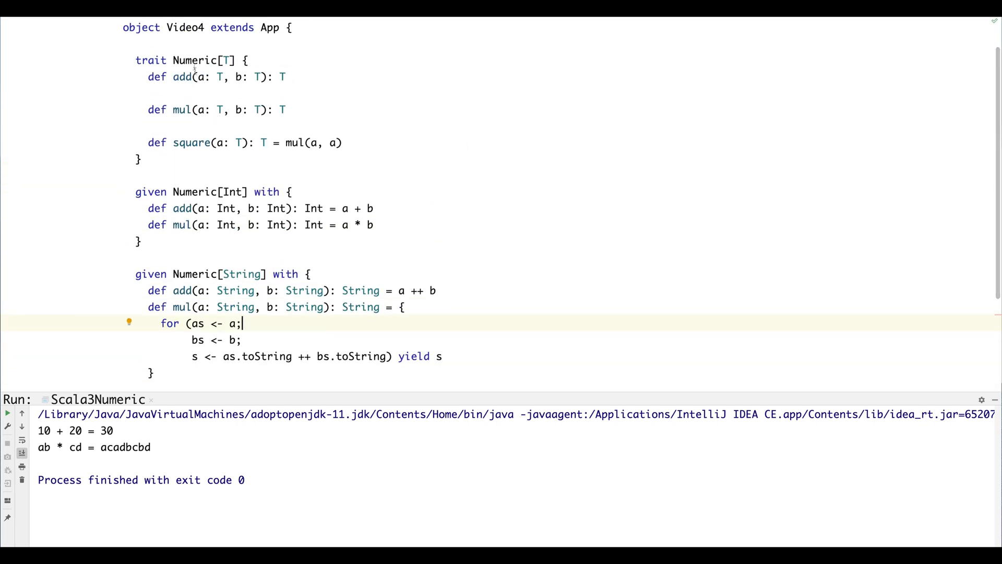
scroll("down", 3)
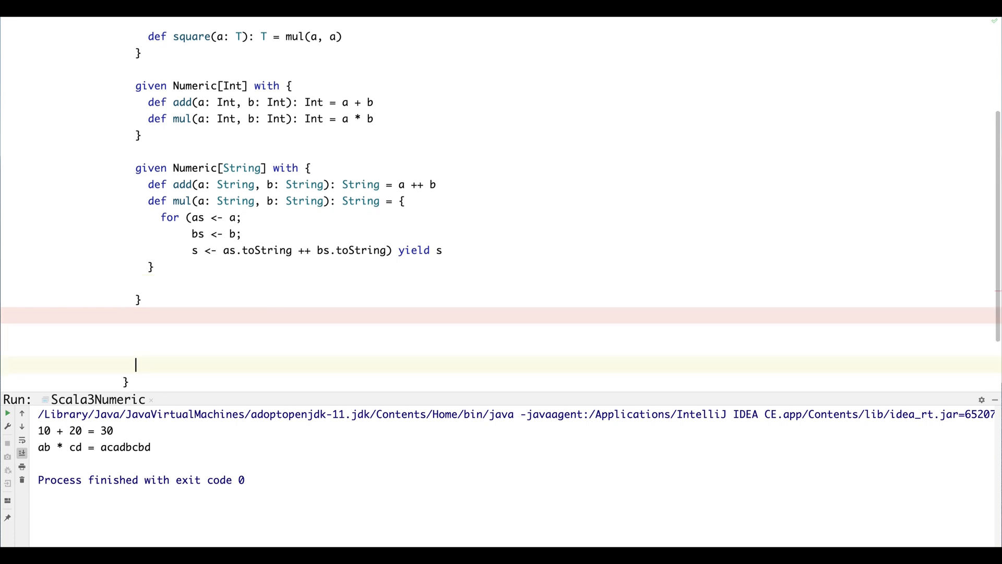
Write 'val v1 = summon[Numeric[String]].sq' below the given instances
type("val v1")
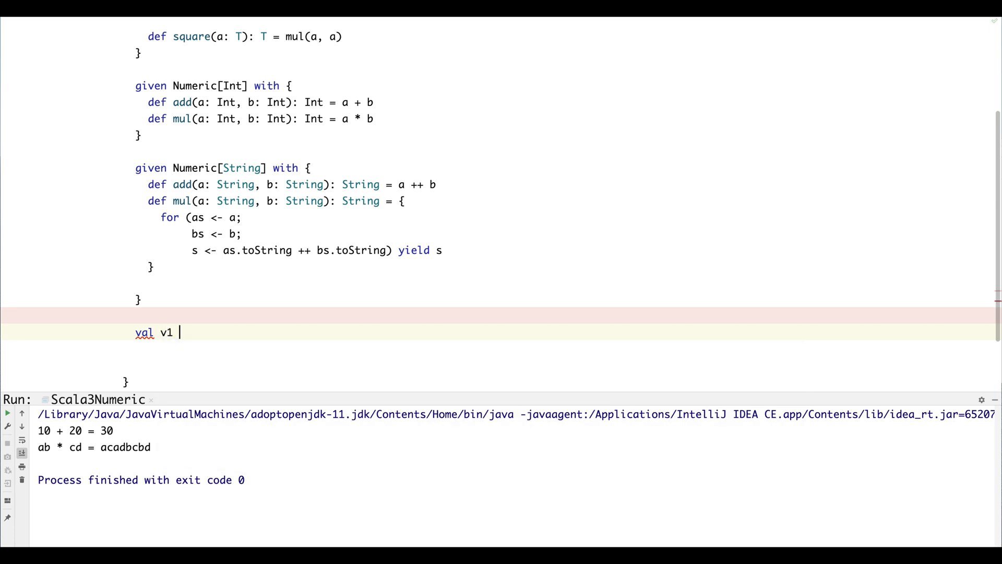
type("= summon[Numeri")
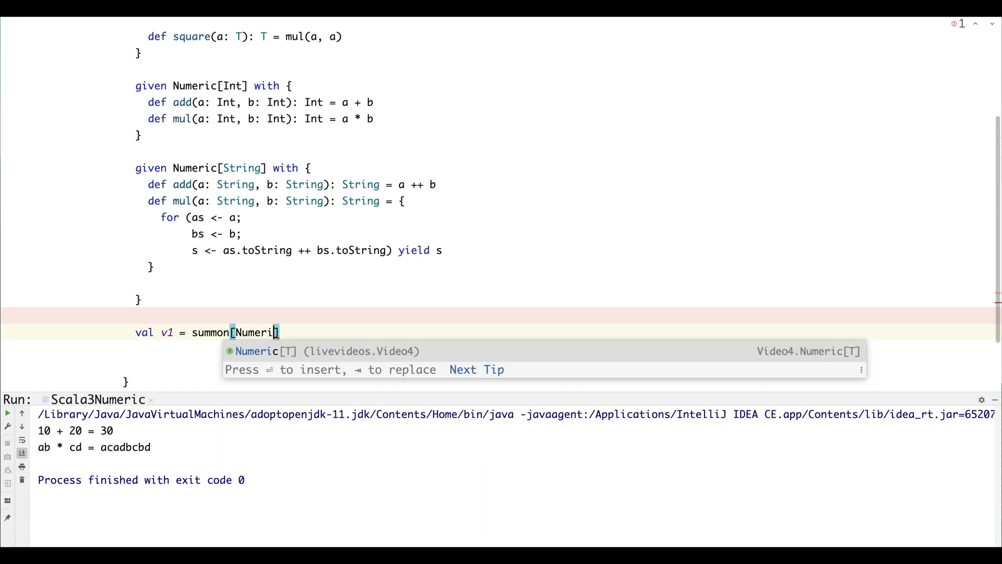
type("String")
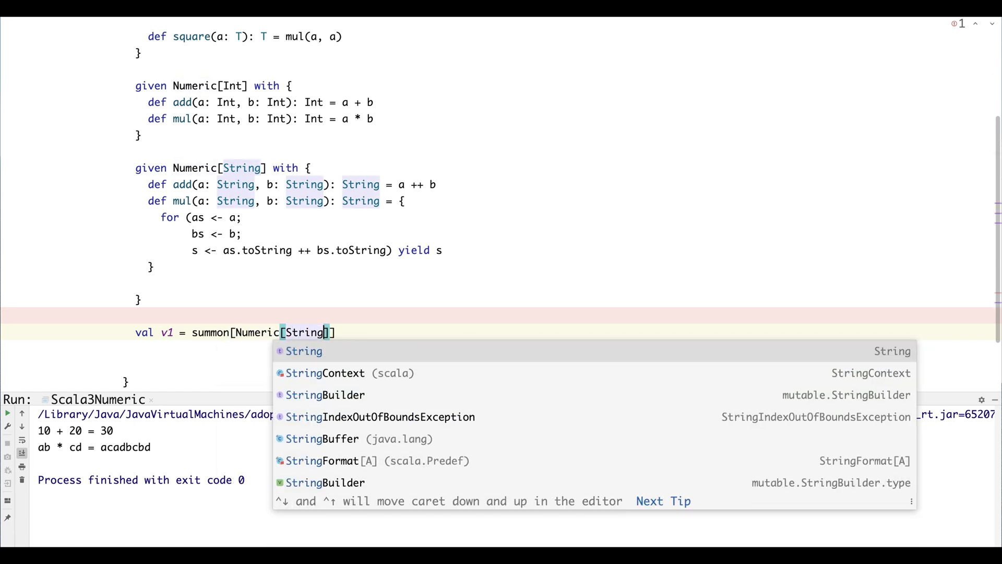
type(".sq")
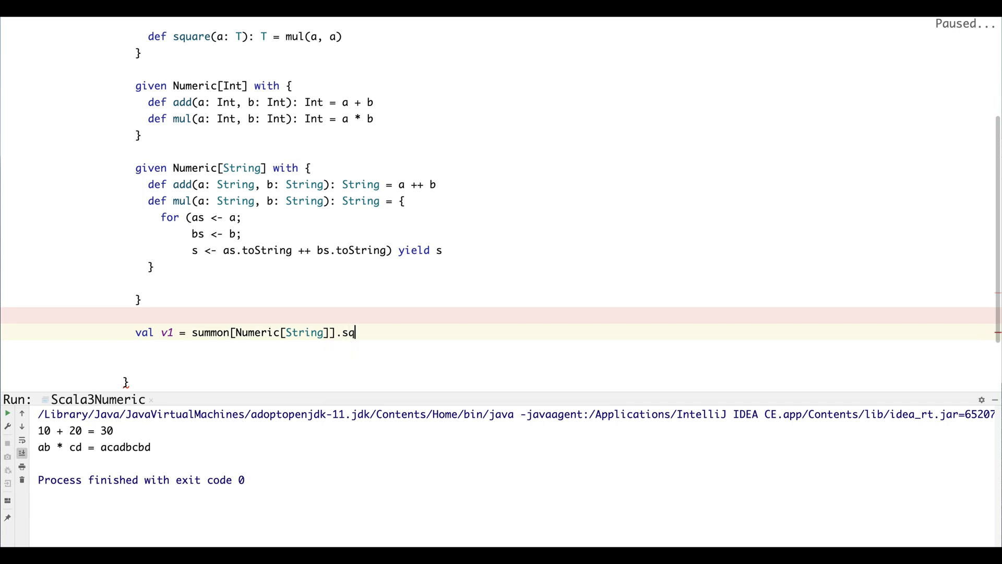
Complete v1 as square("ab"), add println(v1), run it and select the printed aaabbabb
type("uare")
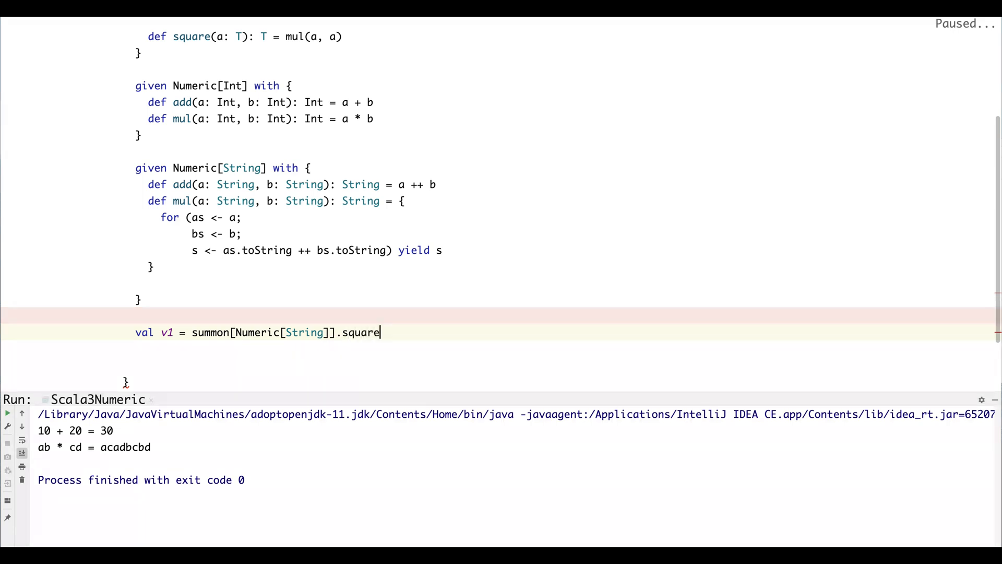
type("(10)")
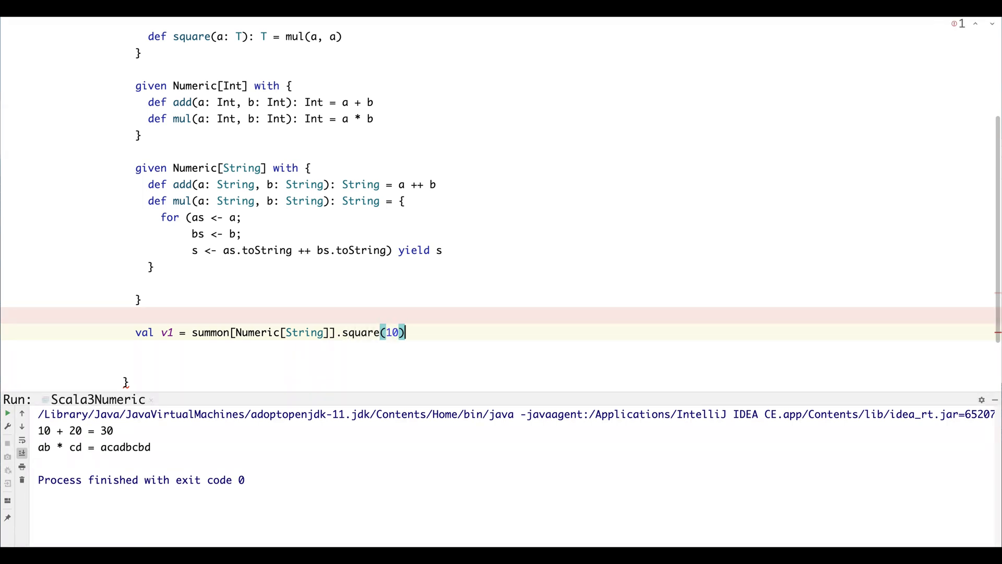
type("\"ab\"")
type("pr")
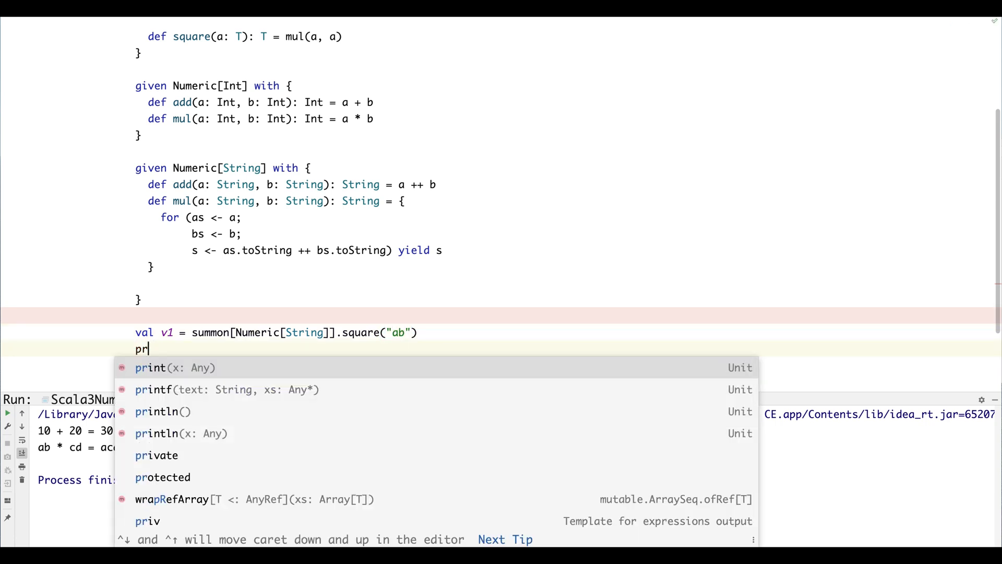
type("intln")
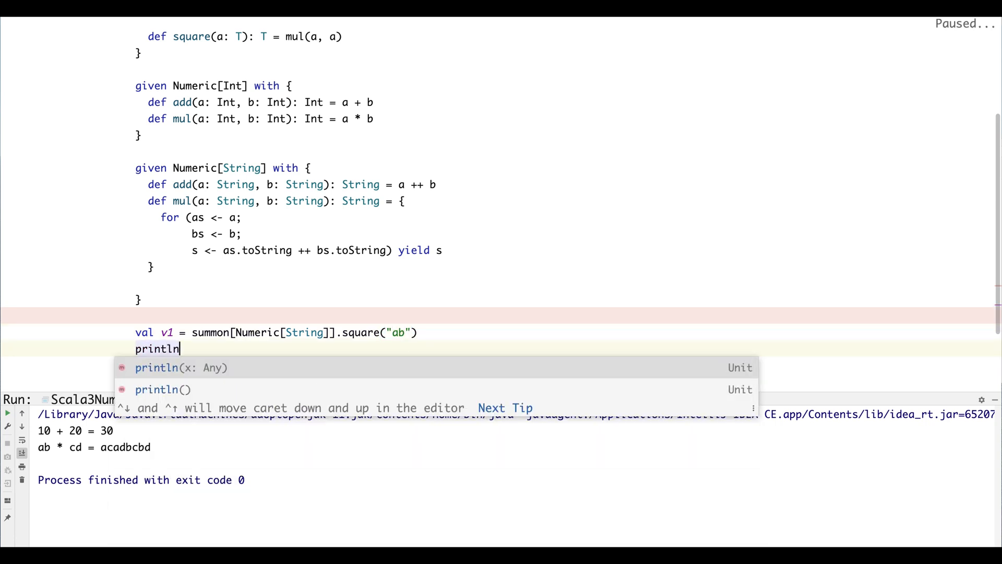
type("(v1")
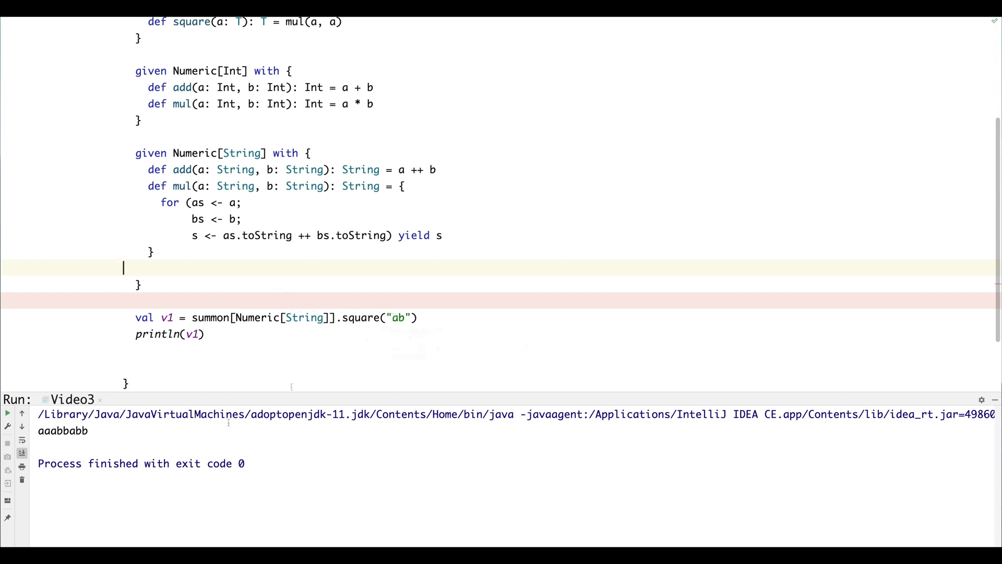
double_click(64, 431)
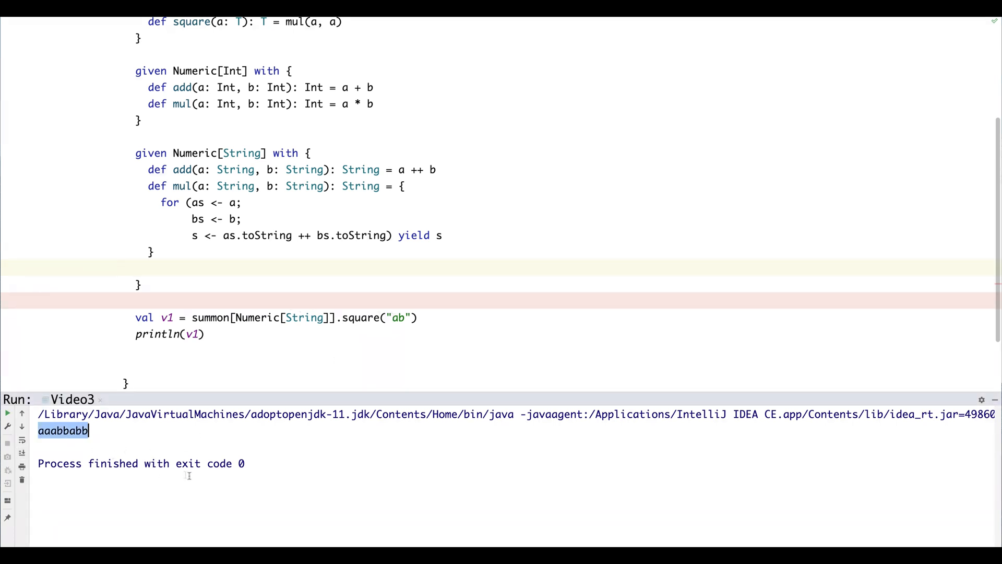
mouse_move(524, 274)
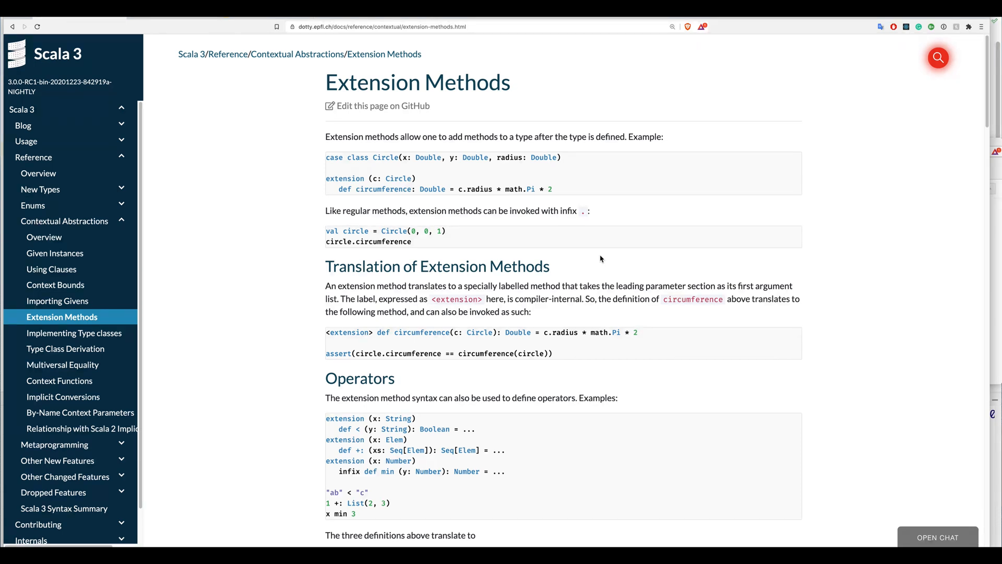
mouse_move(654, 249)
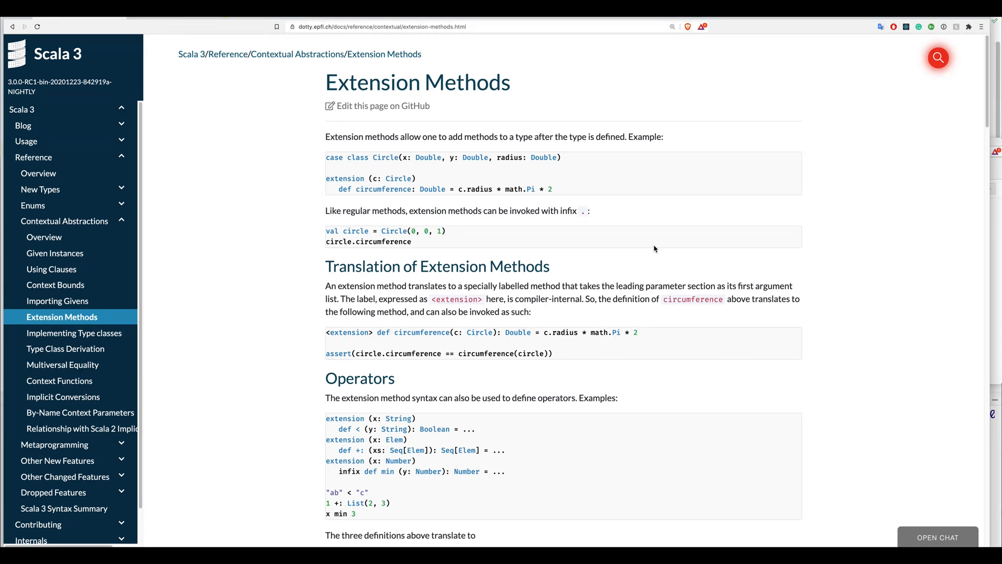
mouse_move(655, 250)
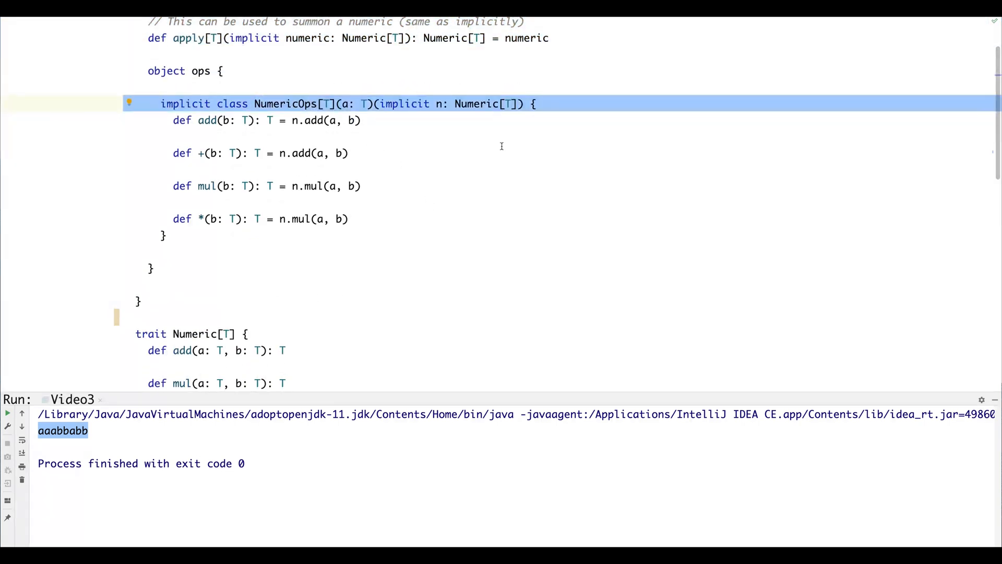
mouse_move(466, 227)
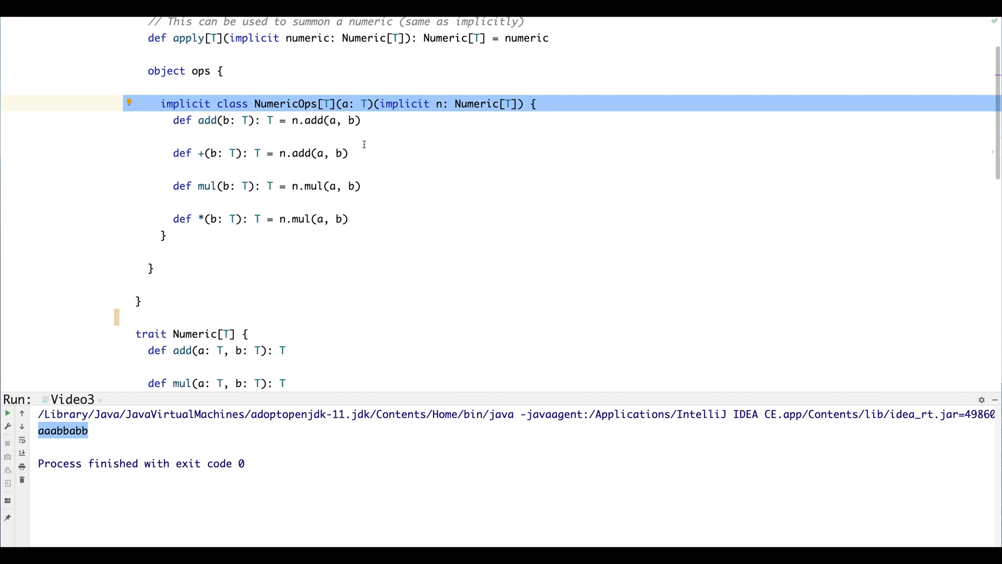
mouse_move(332, 110)
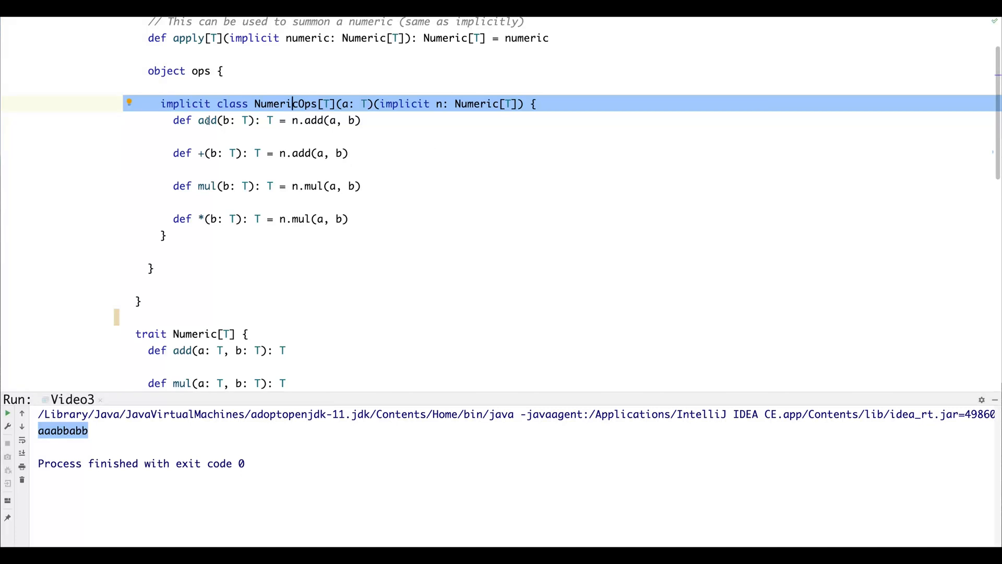
mouse_move(443, 214)
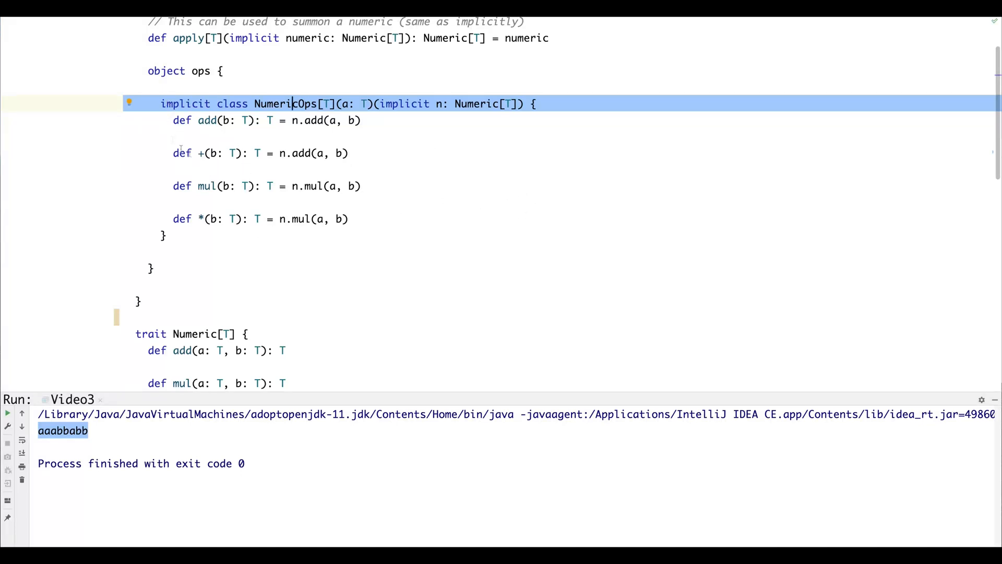
Highlight the closing brace of the implicit NumericOps class defining add, +, mul and *
left_click(164, 230)
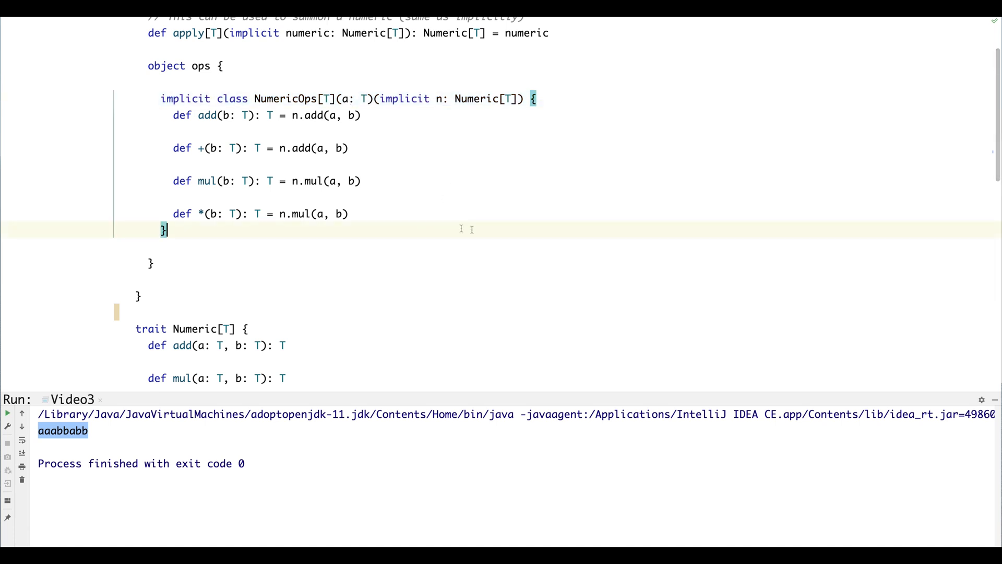
mouse_move(503, 183)
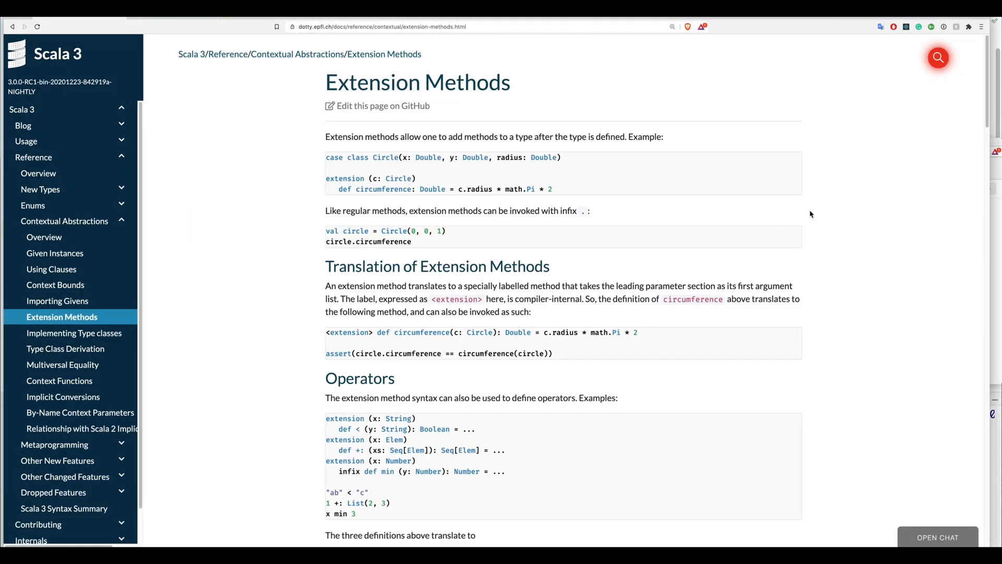
scroll("down", 3)
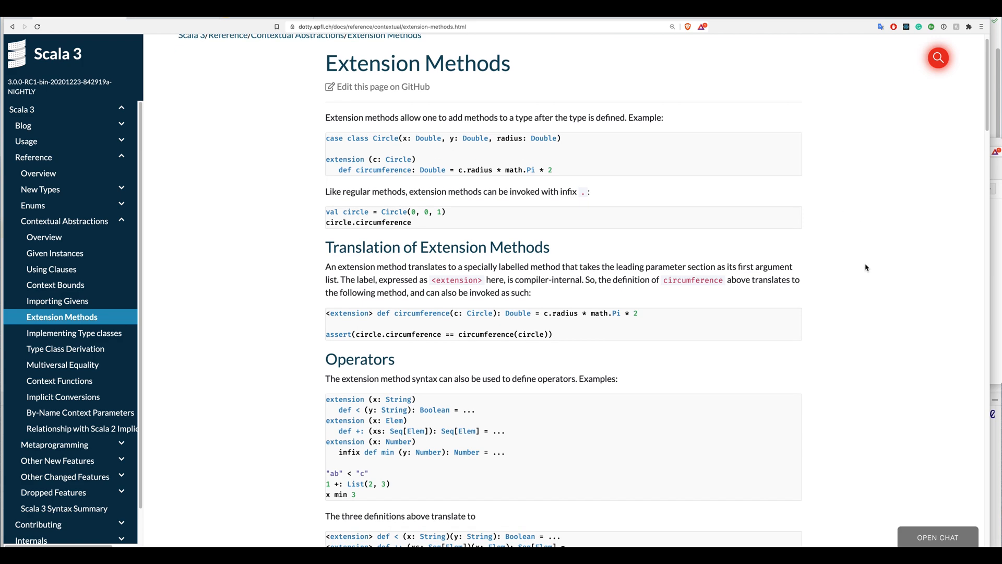
mouse_move(657, 196)
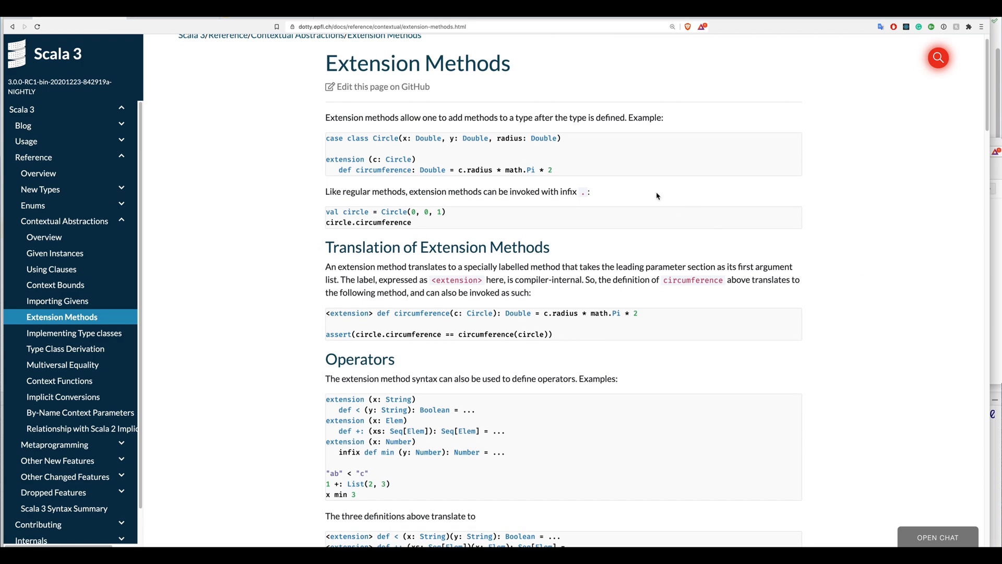
mouse_move(436, 170)
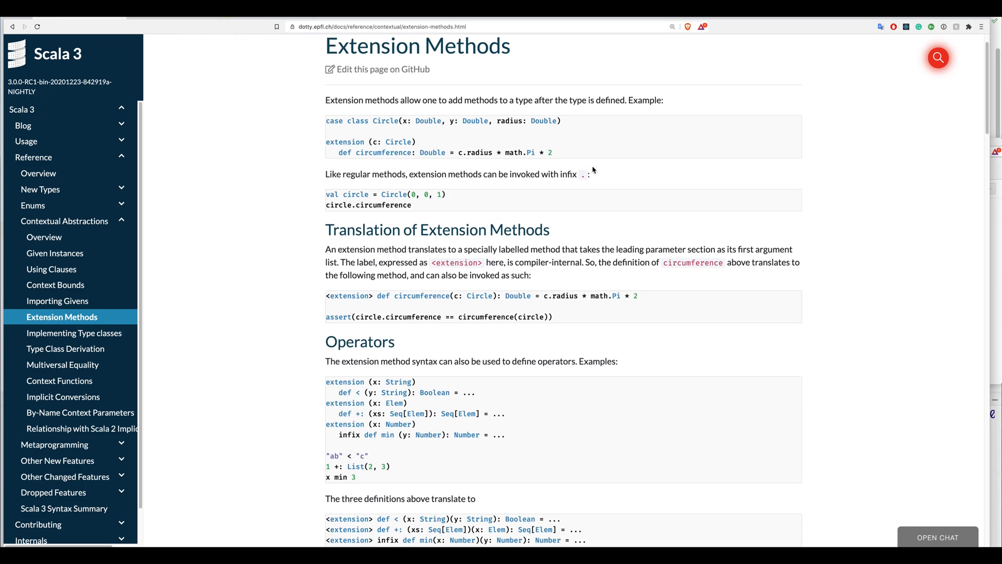
triple_click(444, 120)
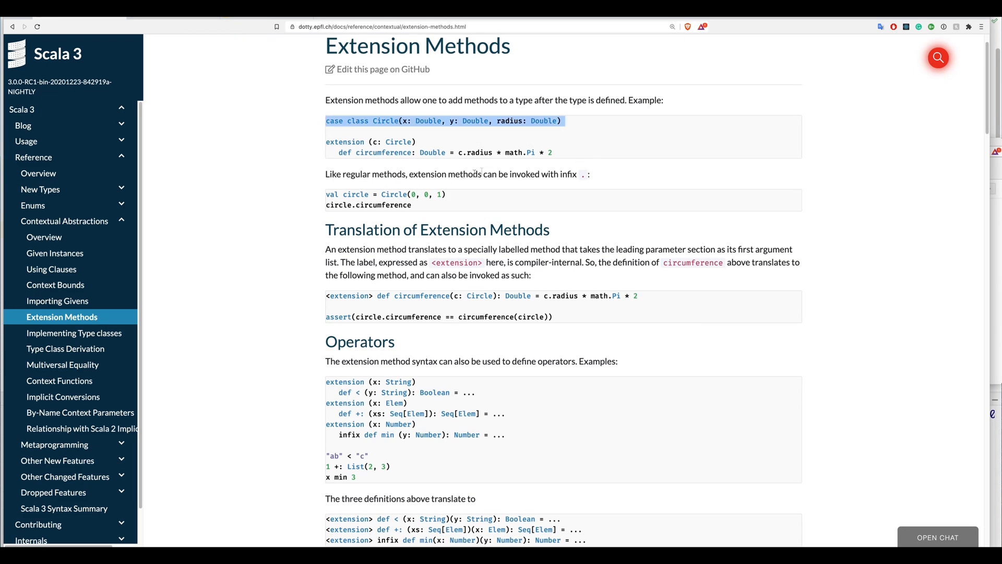
mouse_move(633, 144)
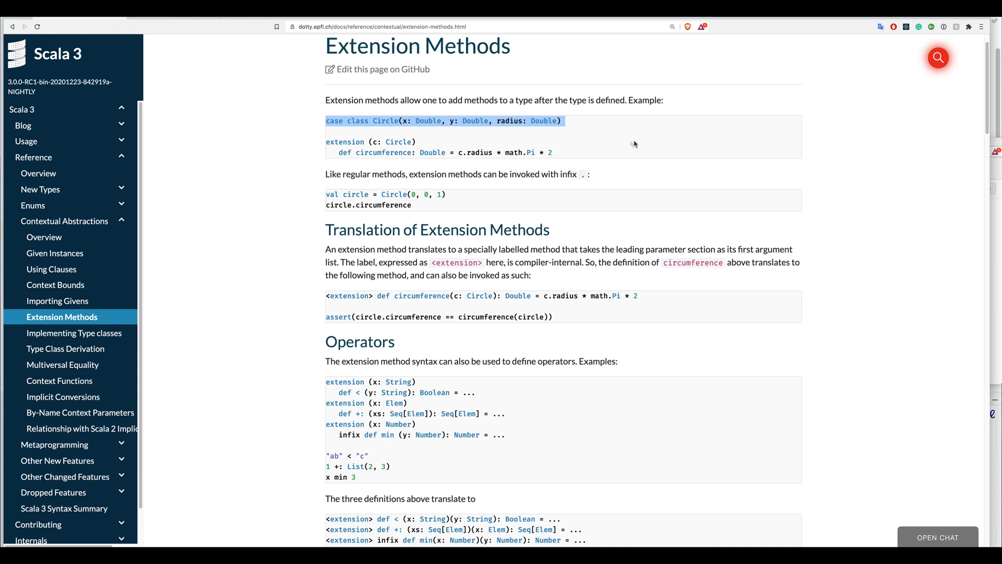
mouse_move(737, 163)
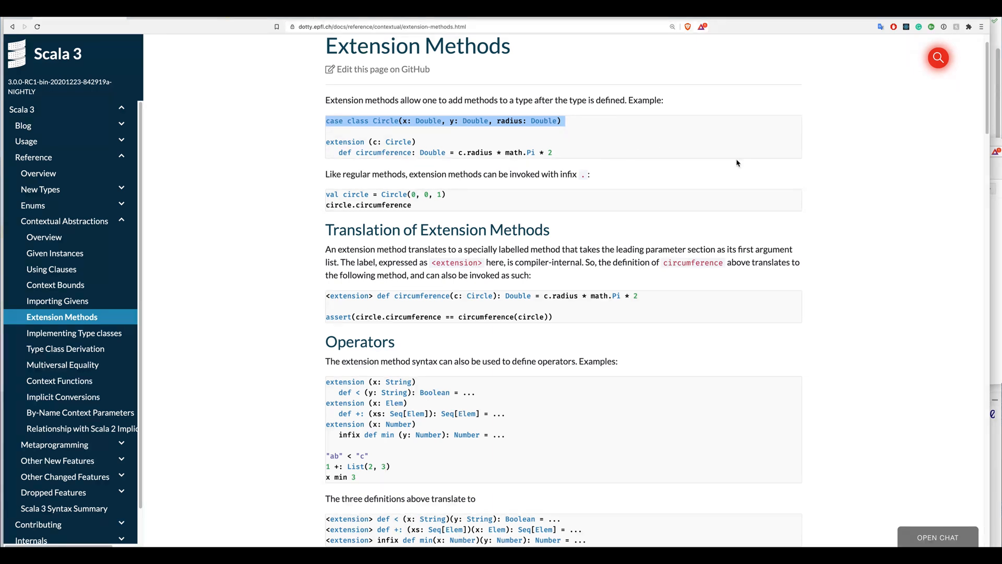
mouse_move(875, 240)
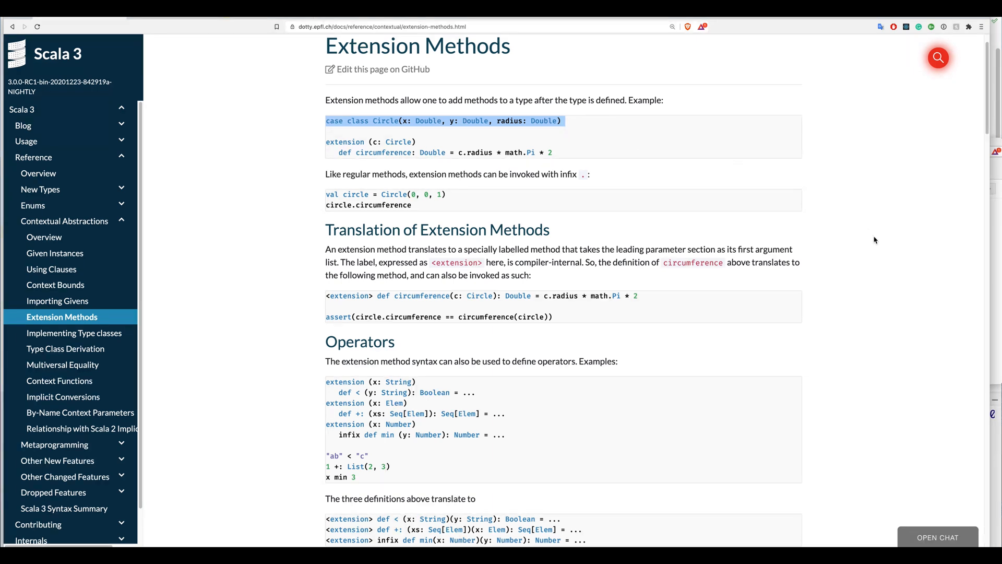
scroll("down", 3)
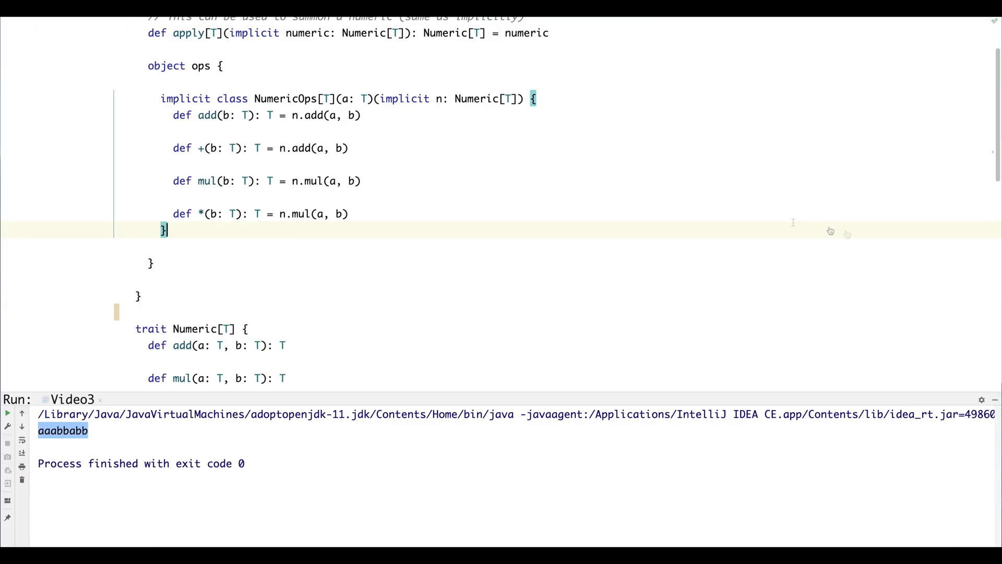
Switch to Video4.scala through the recent files list
key("ctrl+tab")
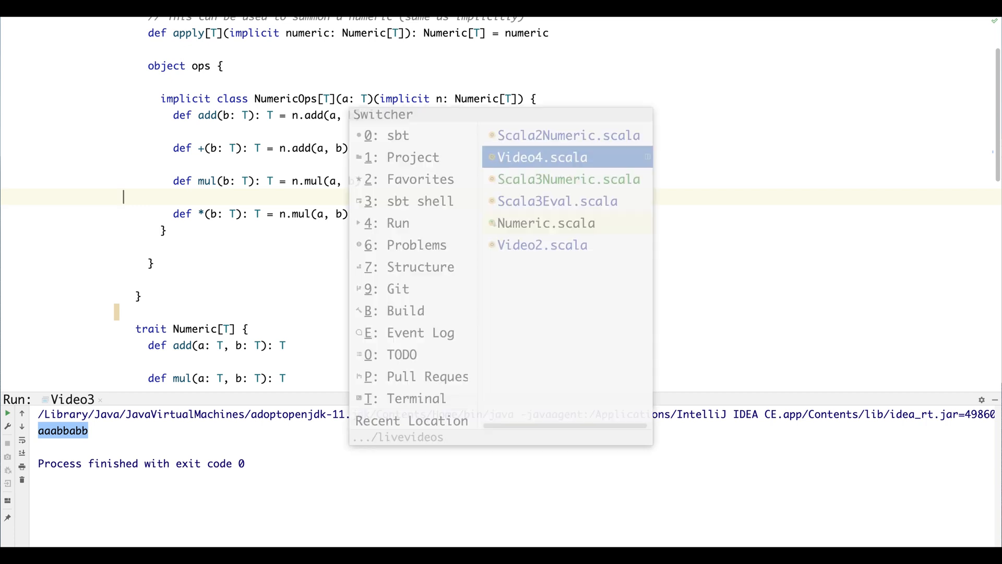
left_click(568, 179)
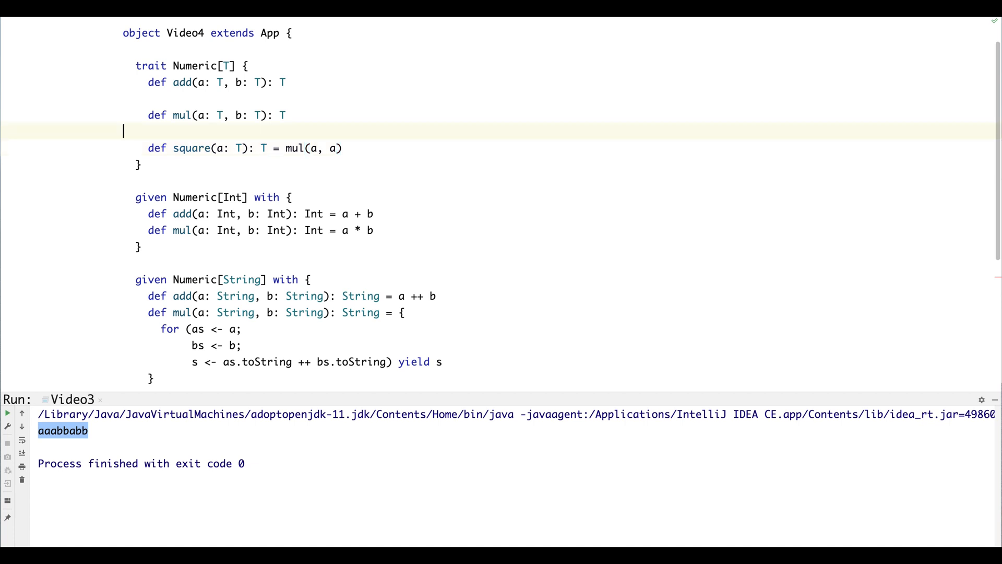
Write 'extension (a: T) def +(b: T) = add(a,b)' inside the Numeric trait
type("ex")
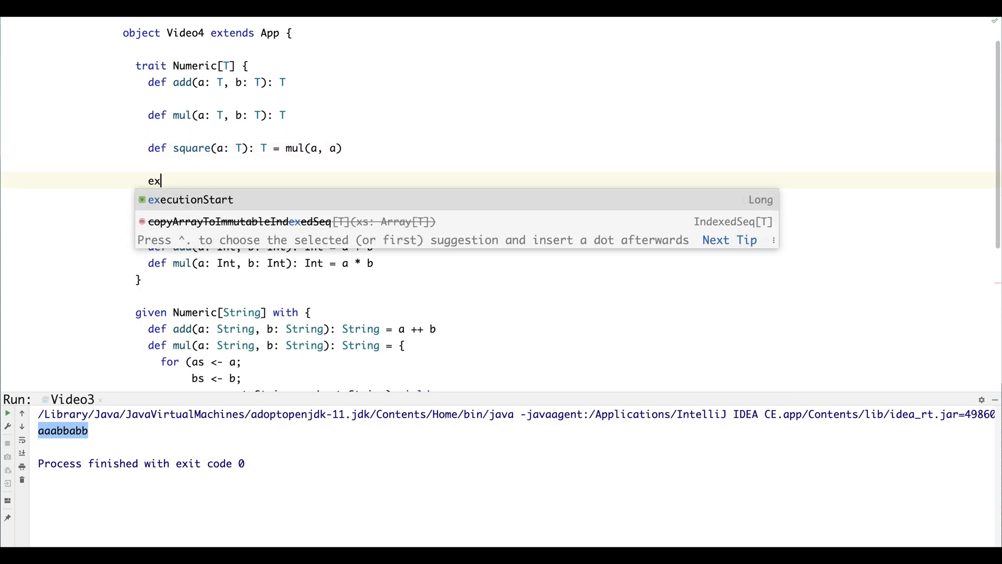
type("tension def")
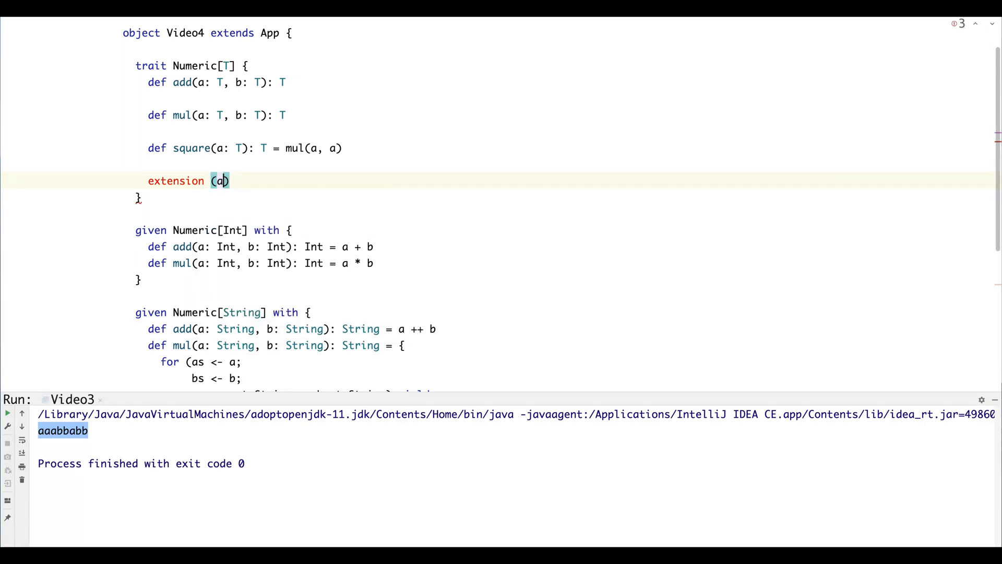
type(": T) def")
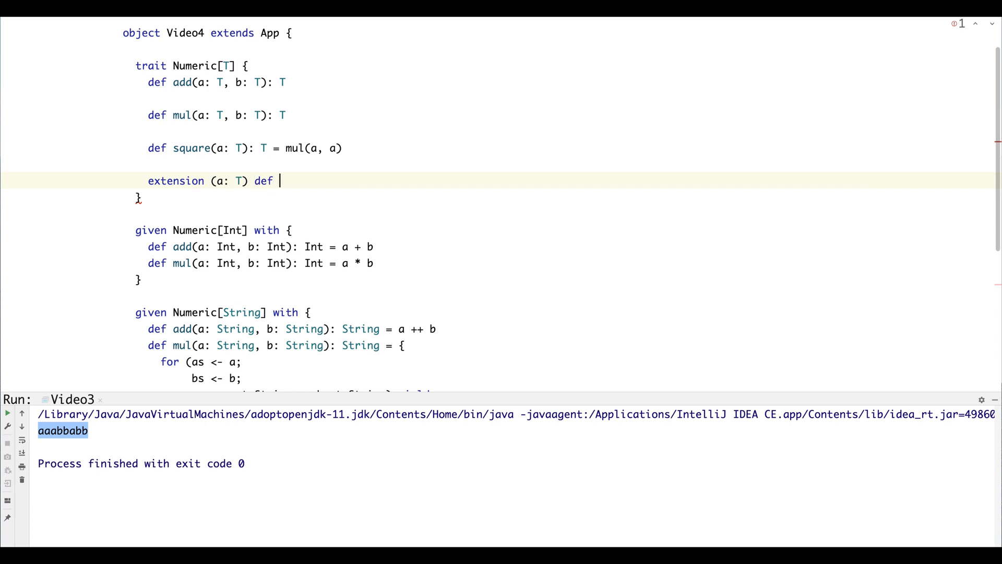
type("+()")
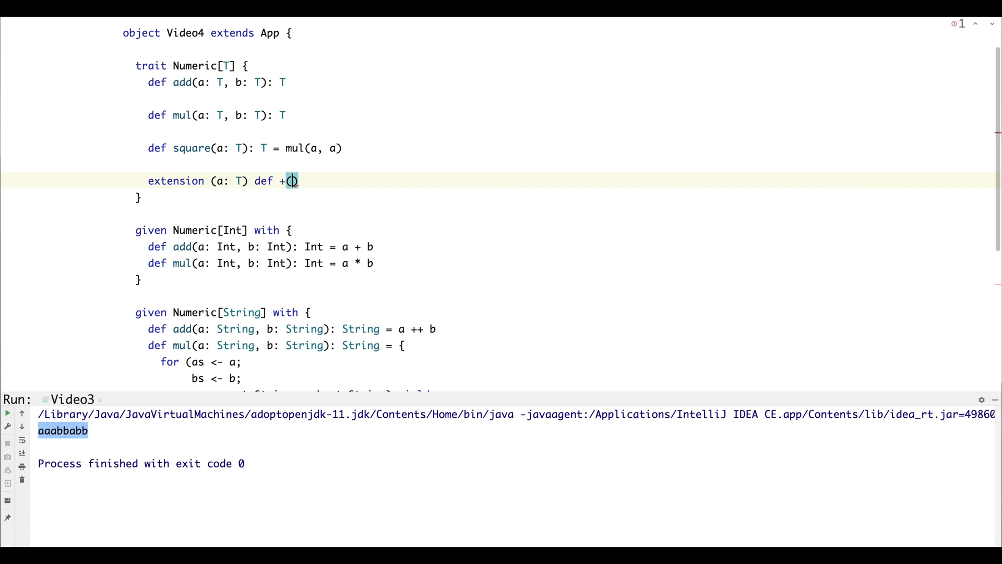
type("b: T")
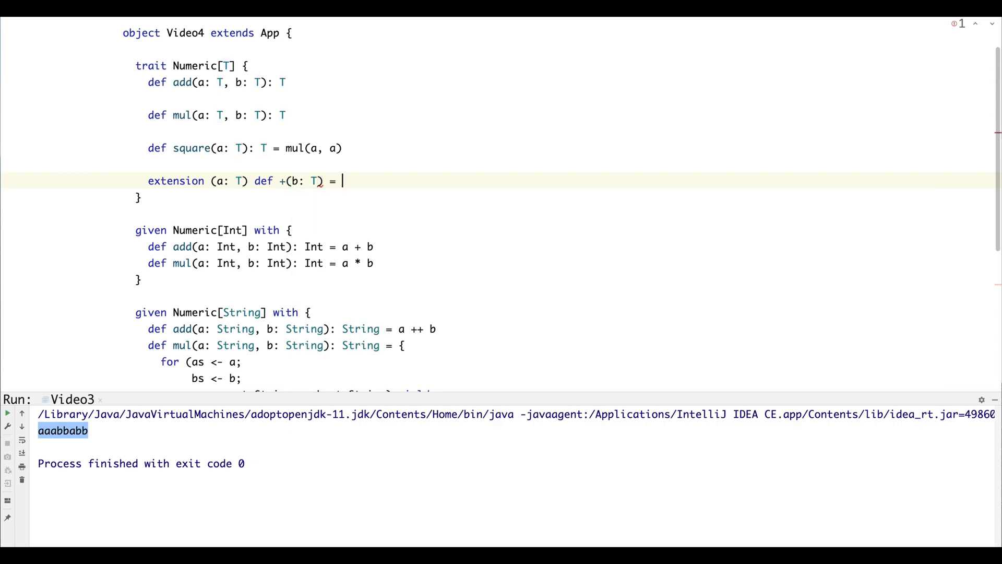
type("add.")
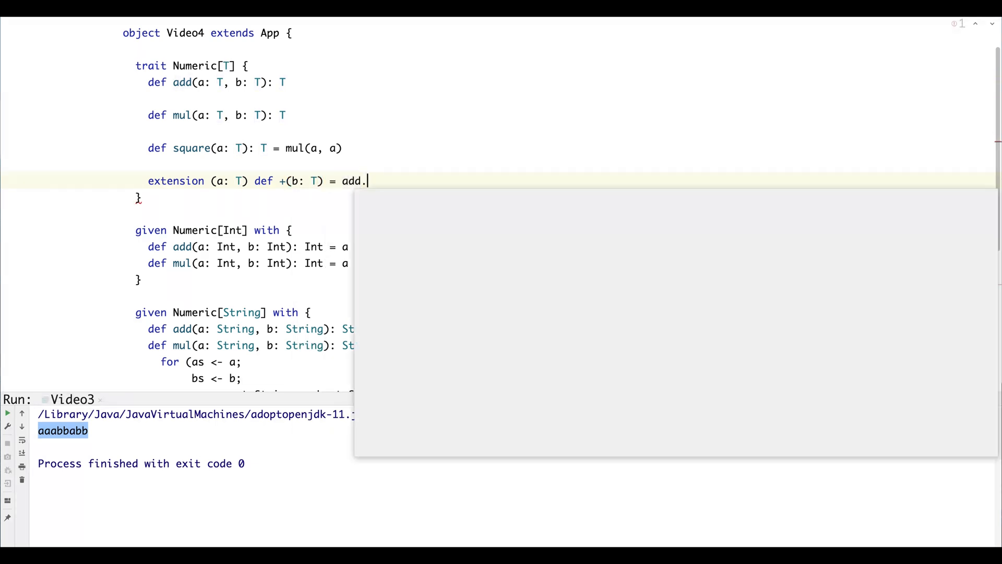
type("(a")
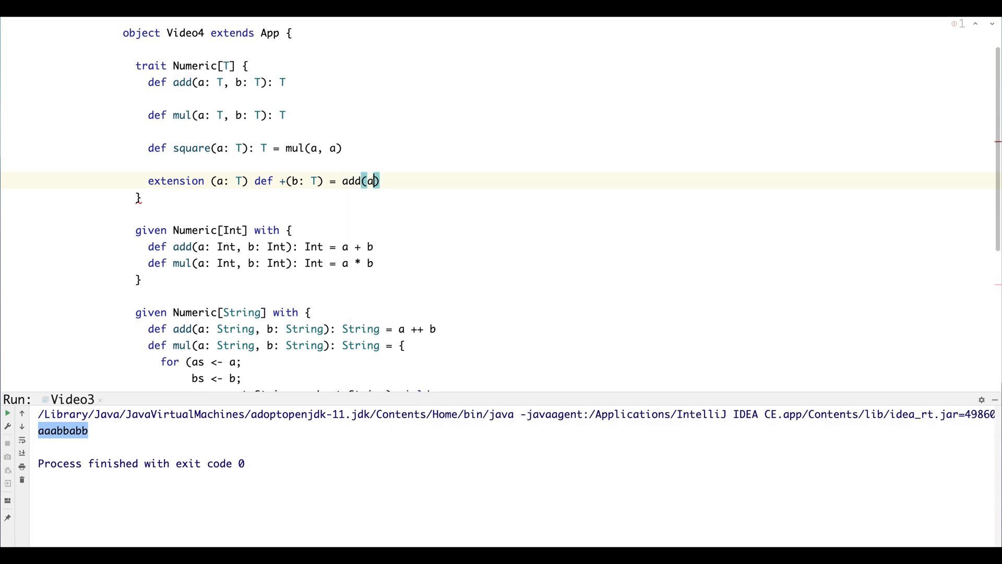
type(",b")
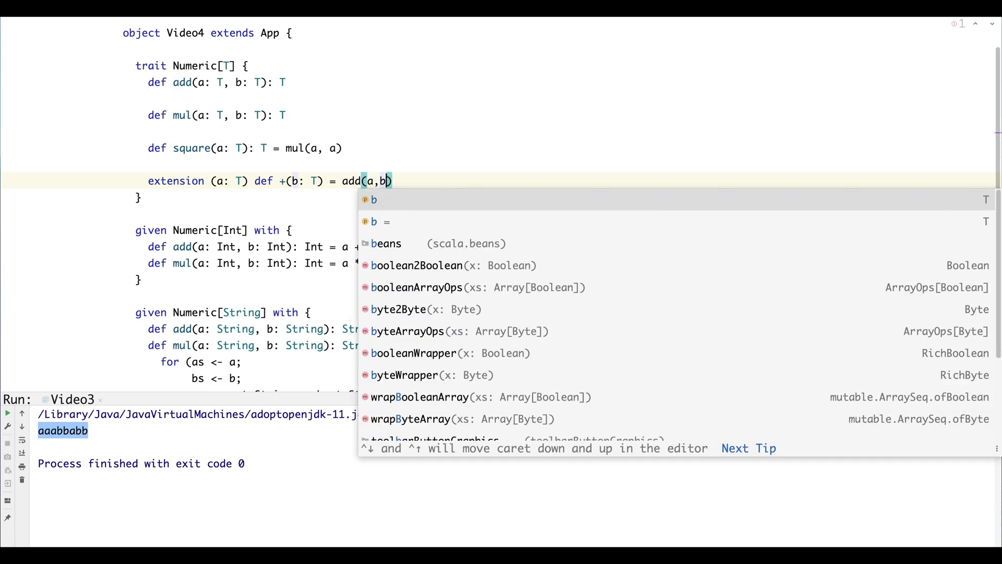
key("Escape")
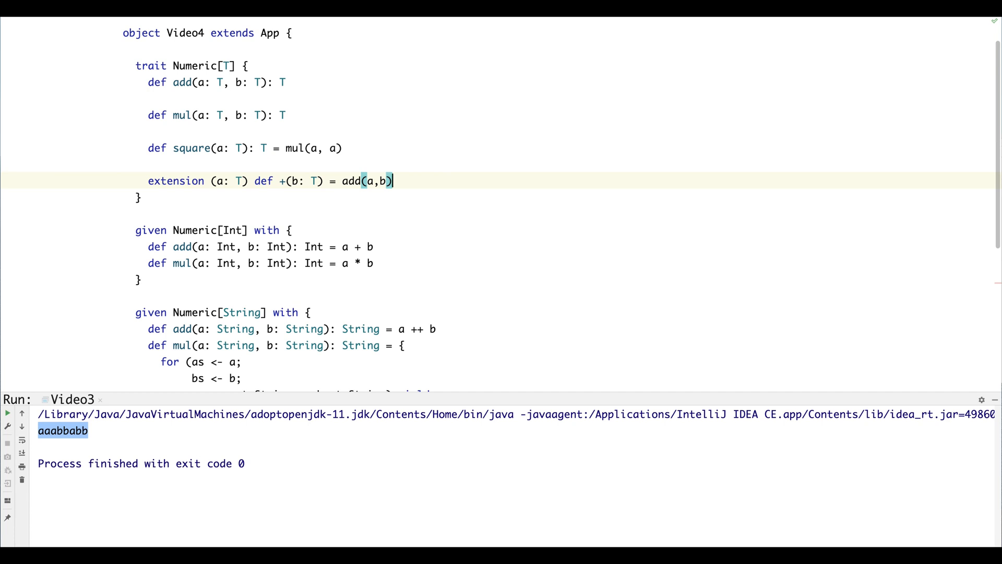
Write 'extension (a: T) def *(b: T) = mul(a,b)' below the + extension
type("exten")
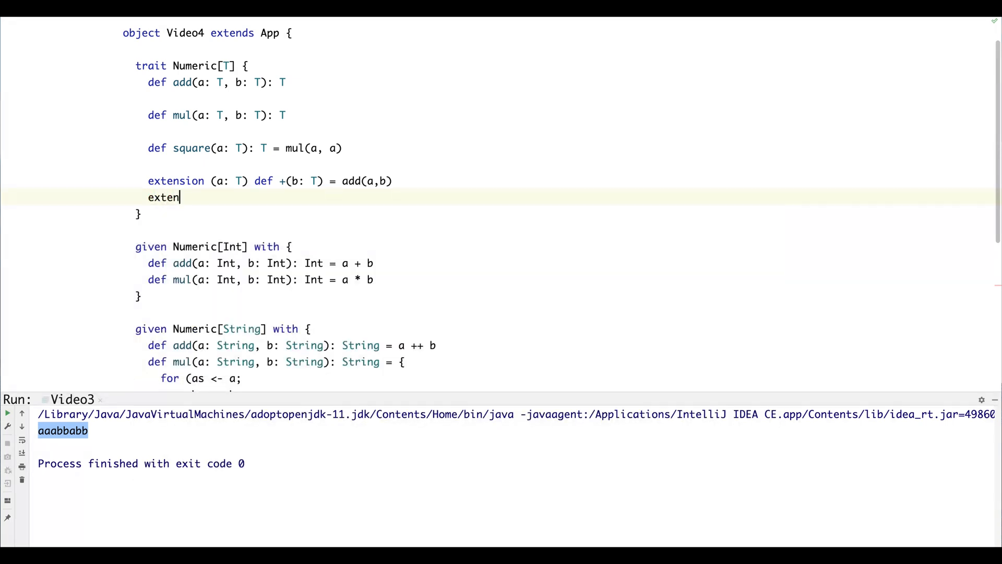
type("sion (")
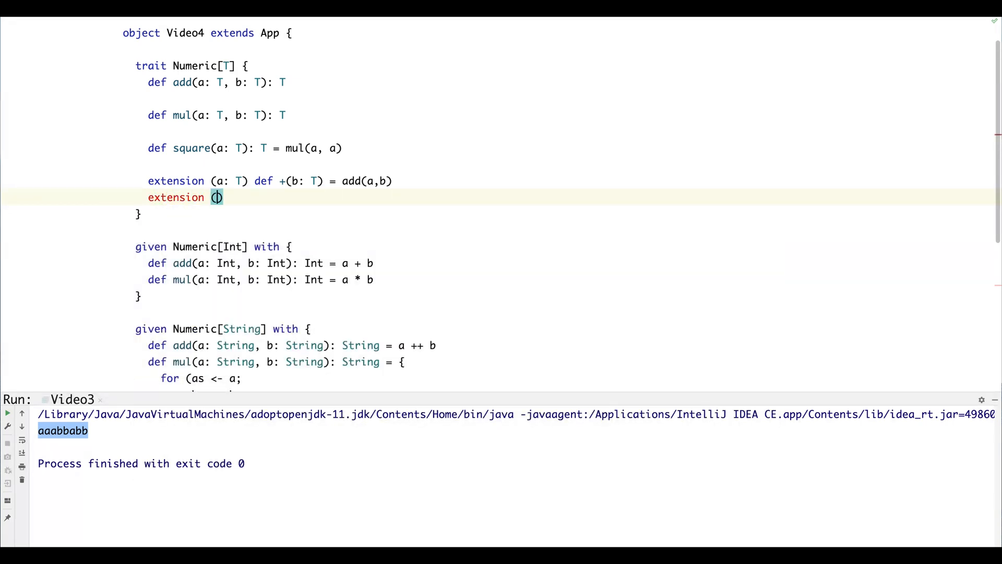
type("a: T) d")
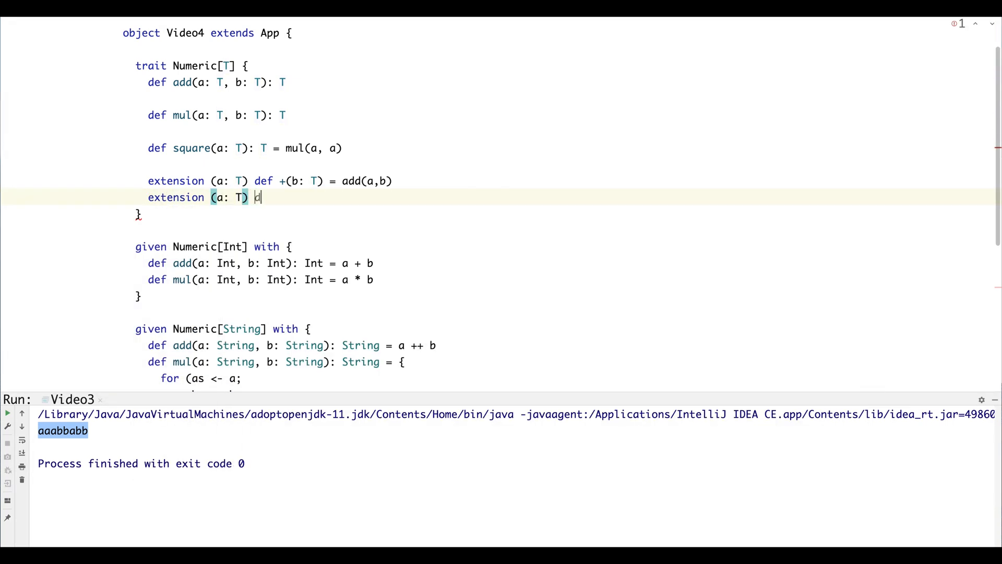
type("def *(")
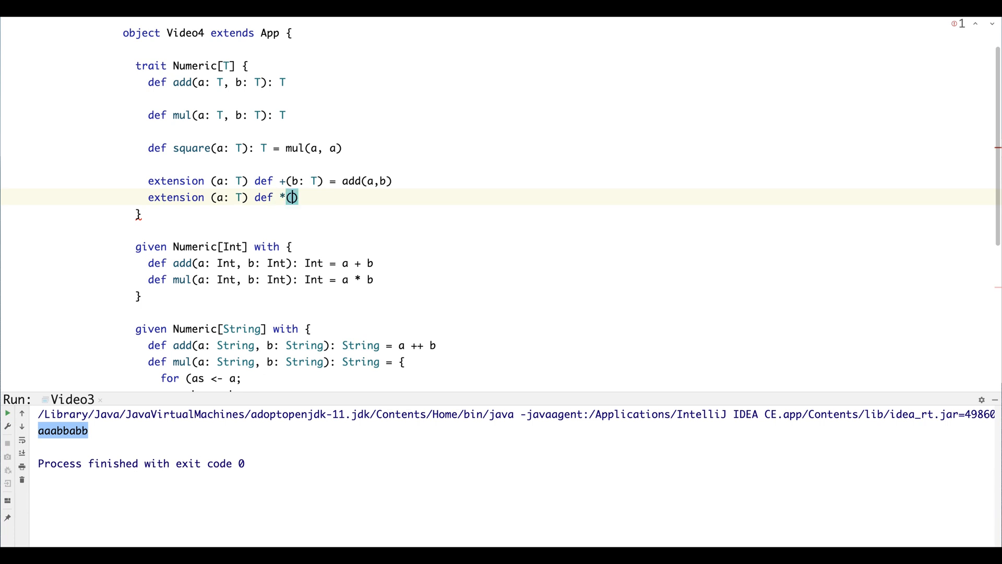
type("b: T")
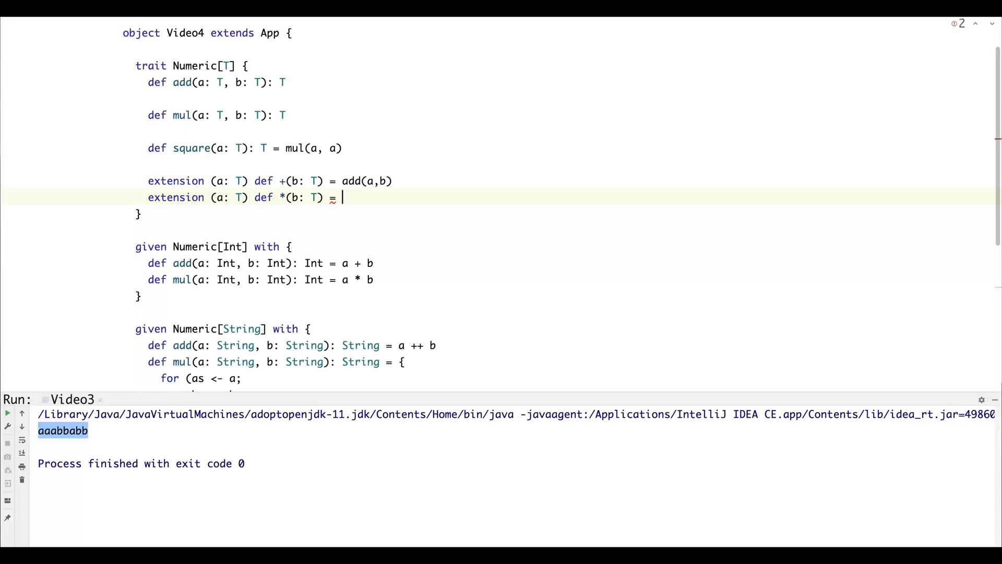
type("mul(")
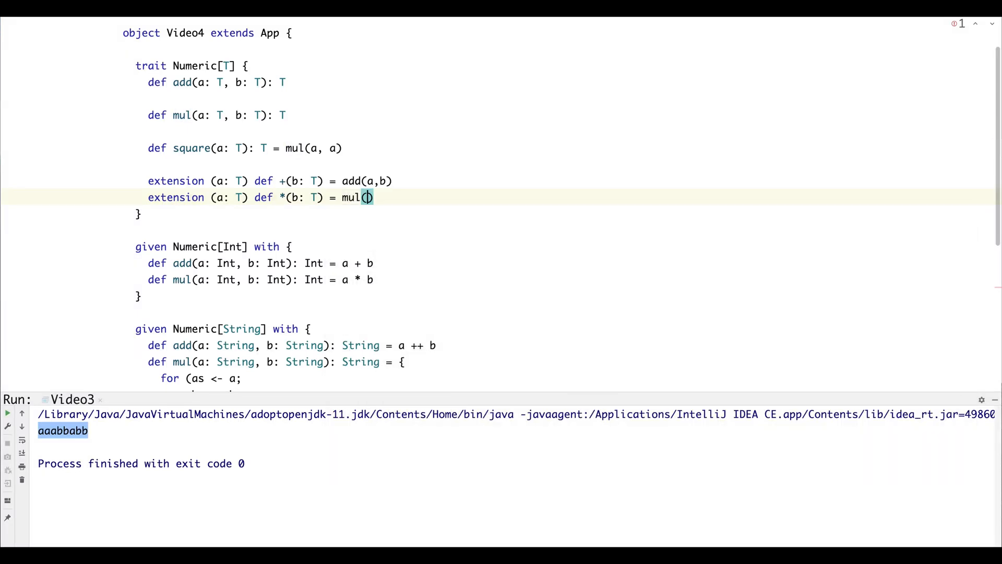
type("a,b")
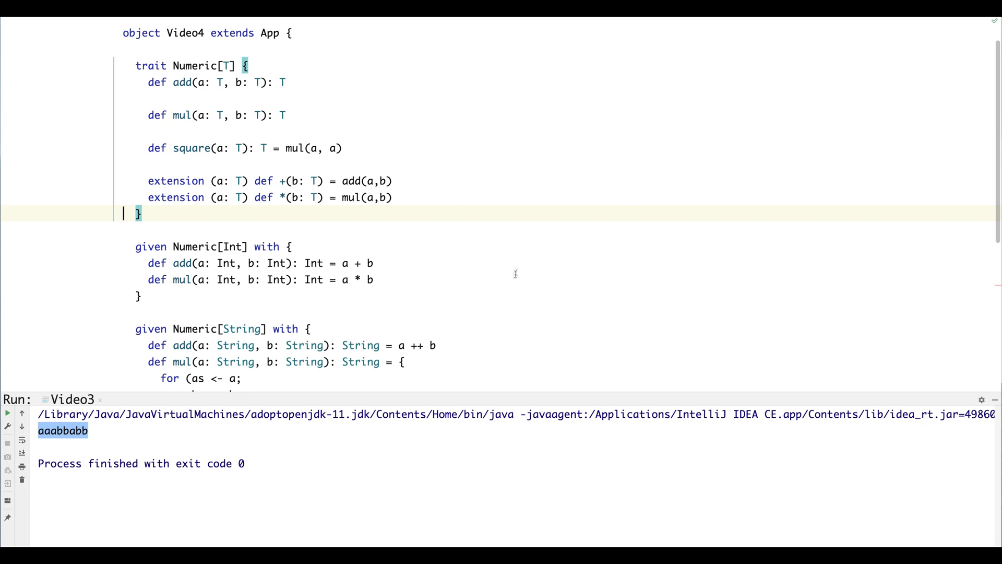
Add val v2 = "abcd" * "efgh" and println(v2) after the v1 lines in the main block
scroll("up", 3)
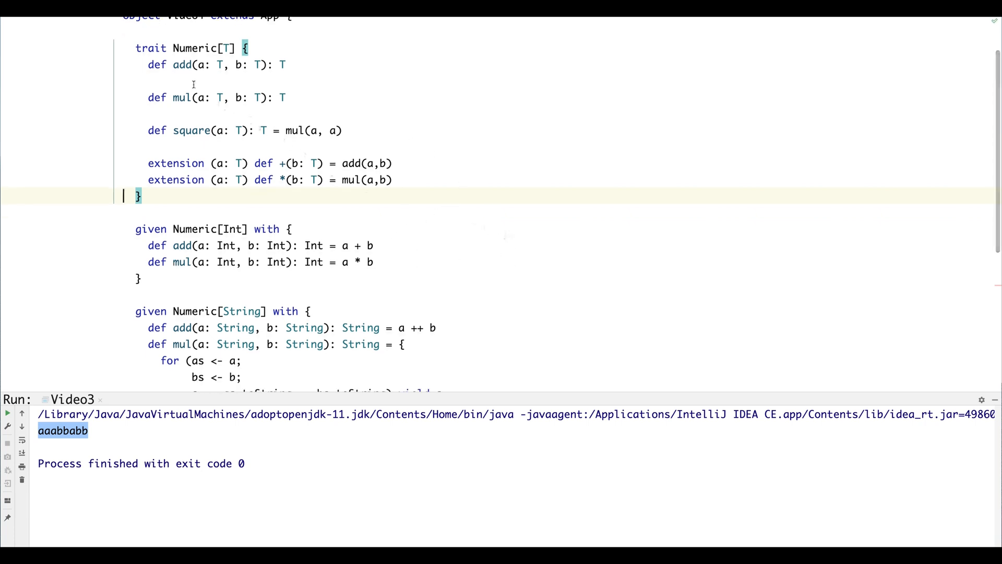
scroll("down", 3)
type("val v2")
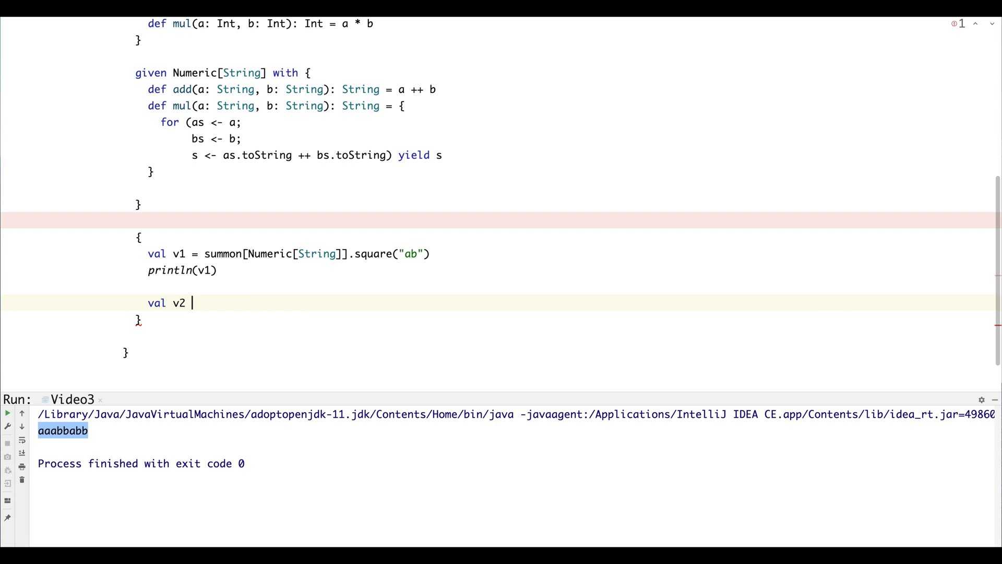
type("= \"\"")
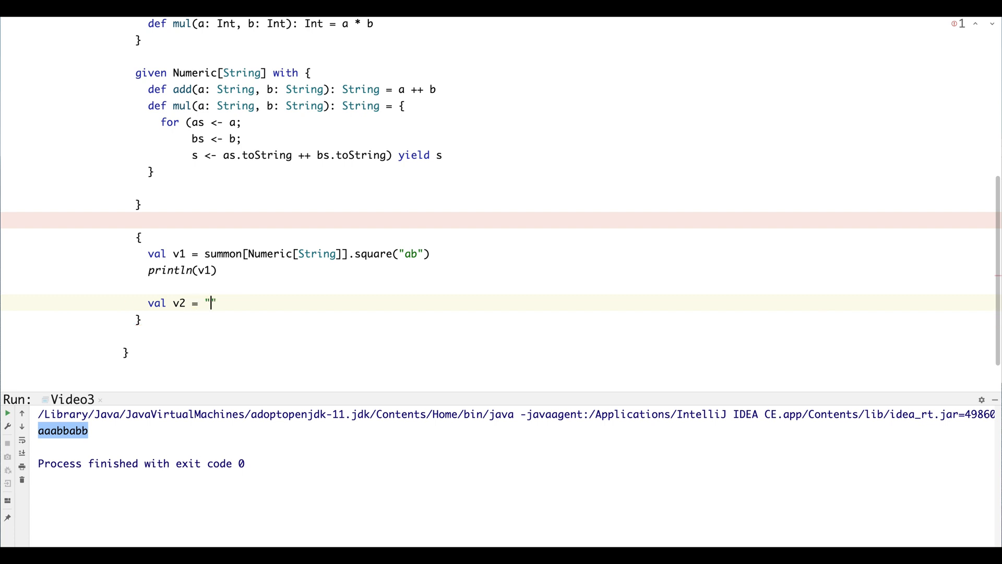
type("abcd")
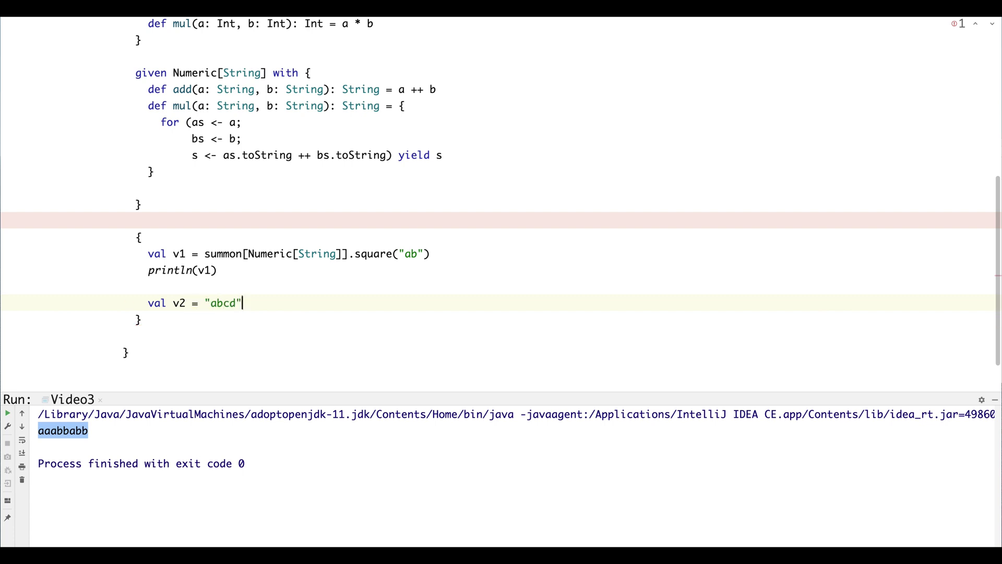
type("* \"\"")
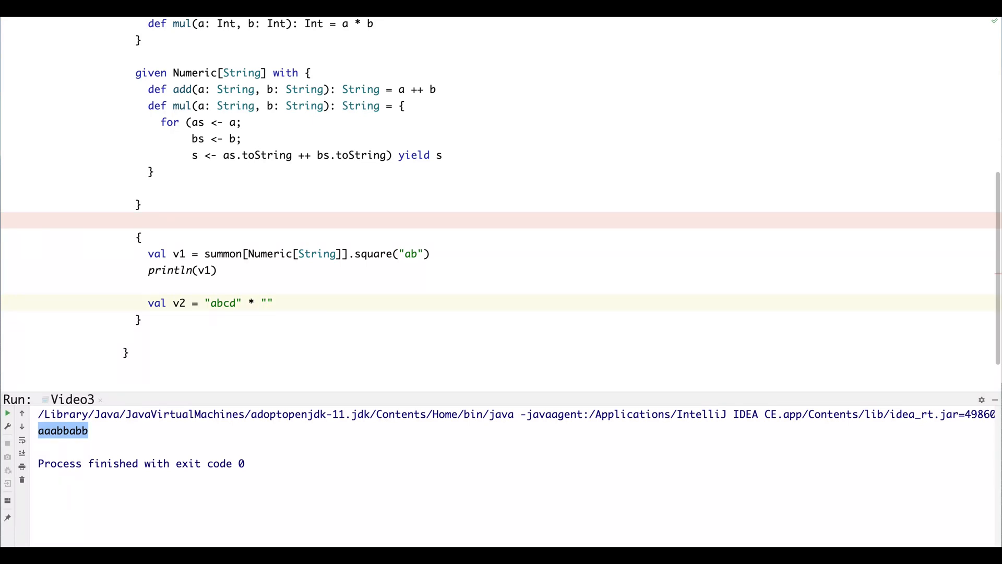
type("efgh")
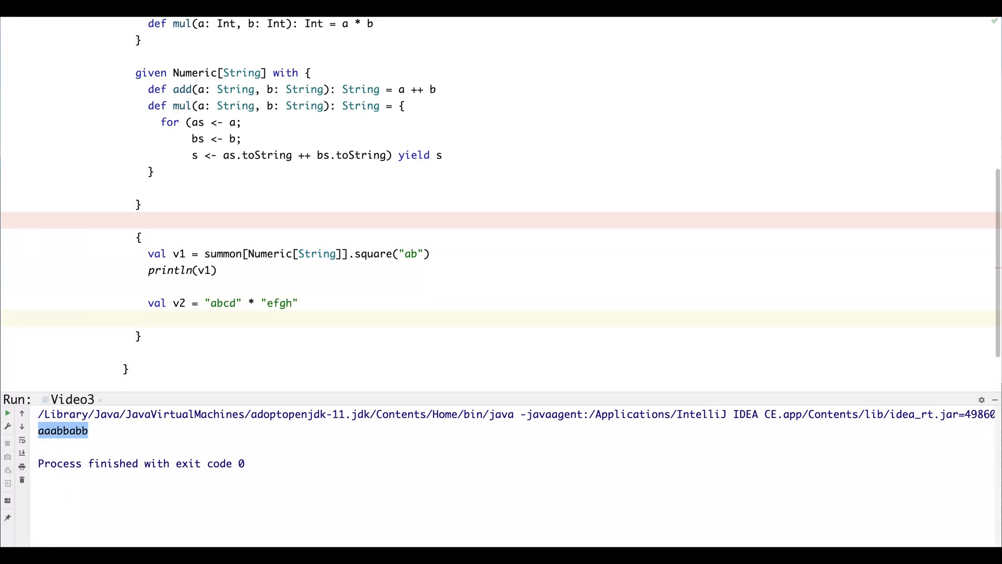
type("println()")
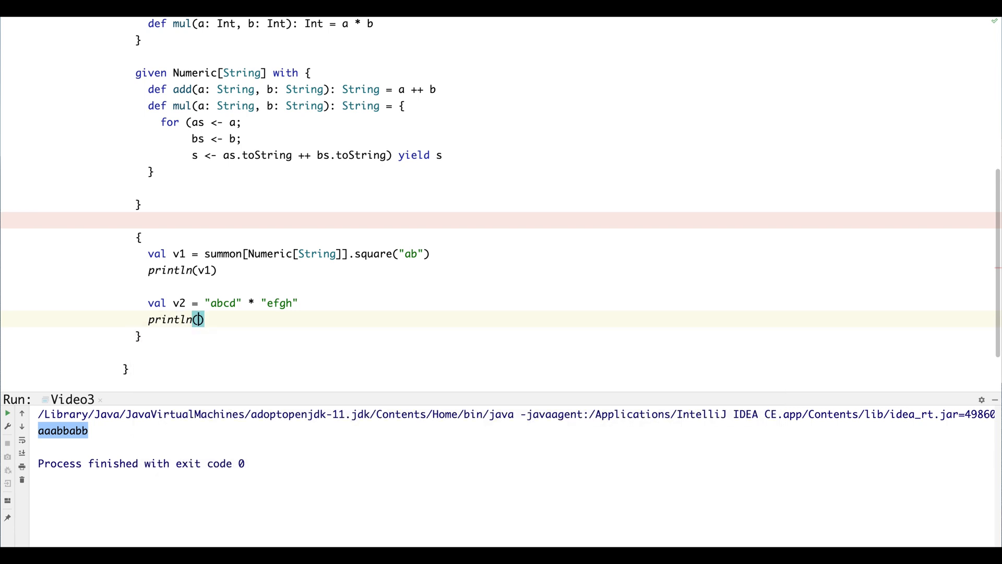
type("v2")
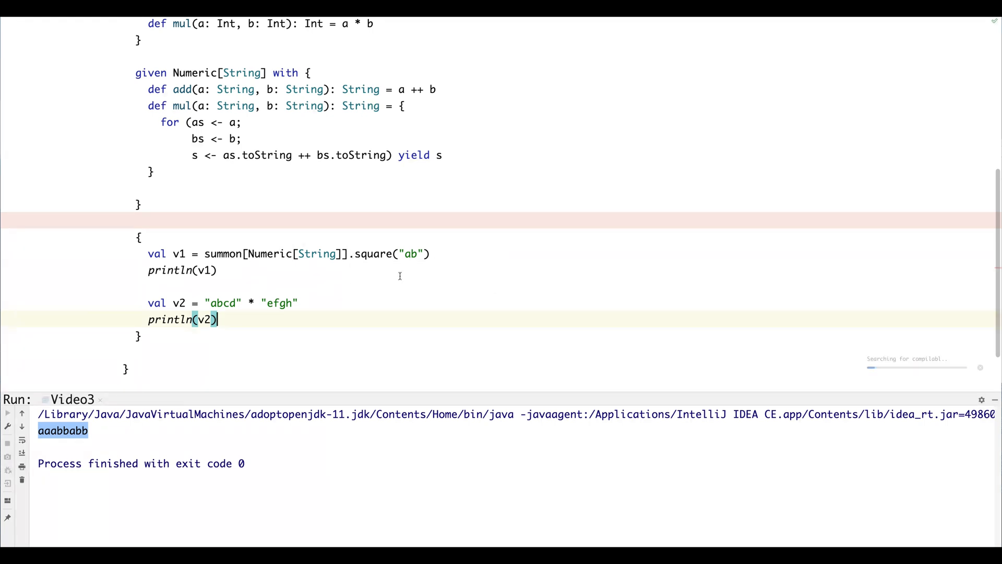
left_click(7, 412)
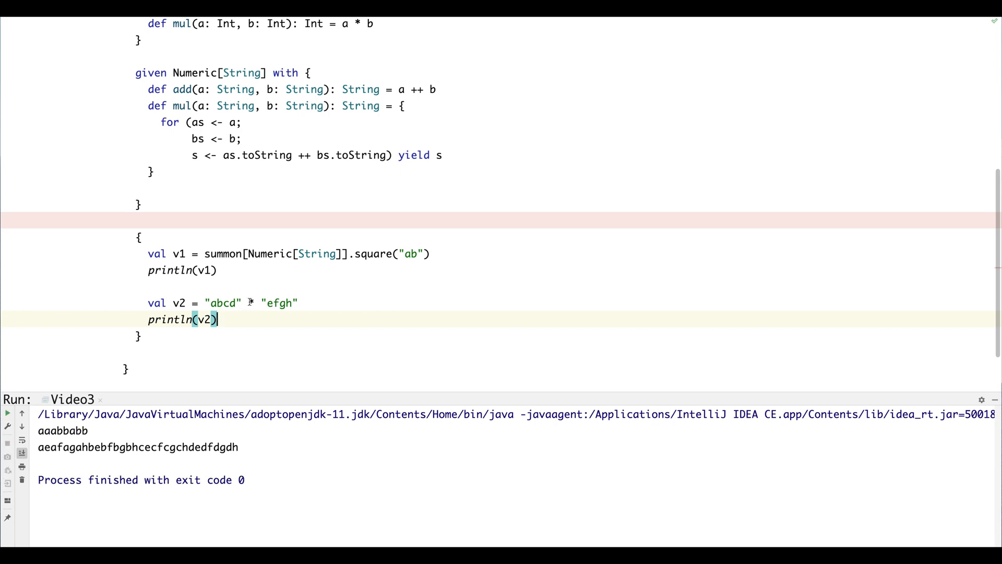
mouse_move(249, 302)
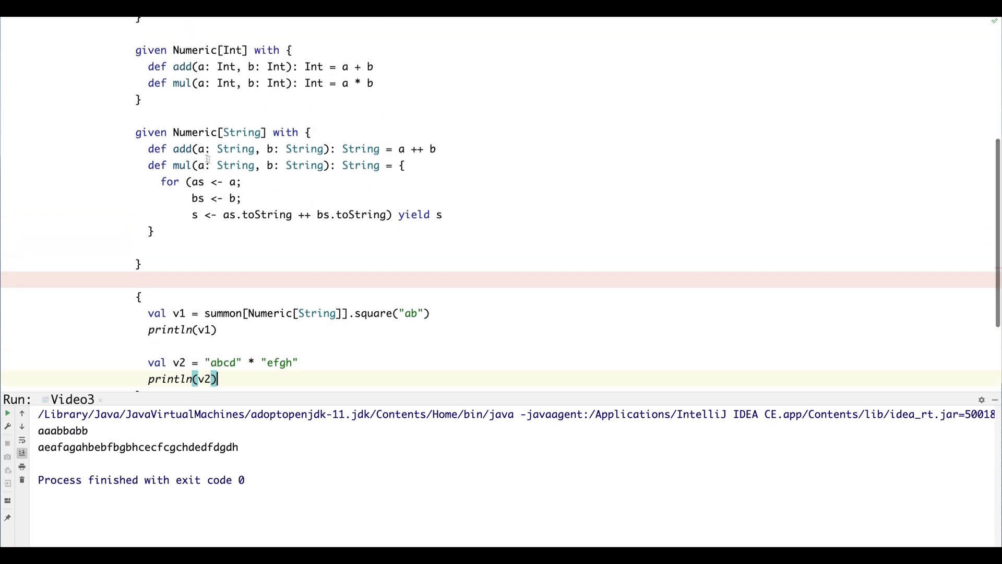
scroll("up", 3)
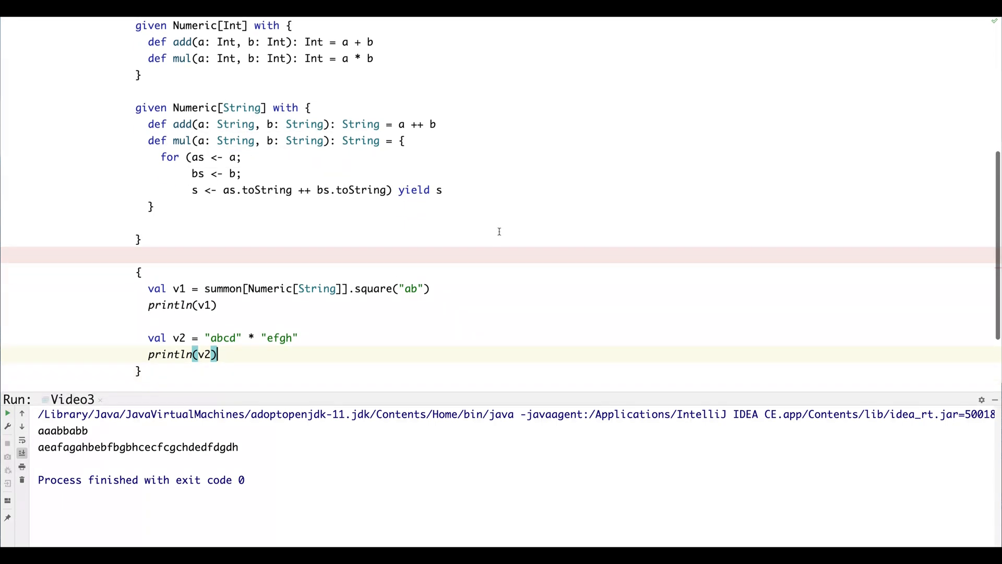
scroll("down", 3)
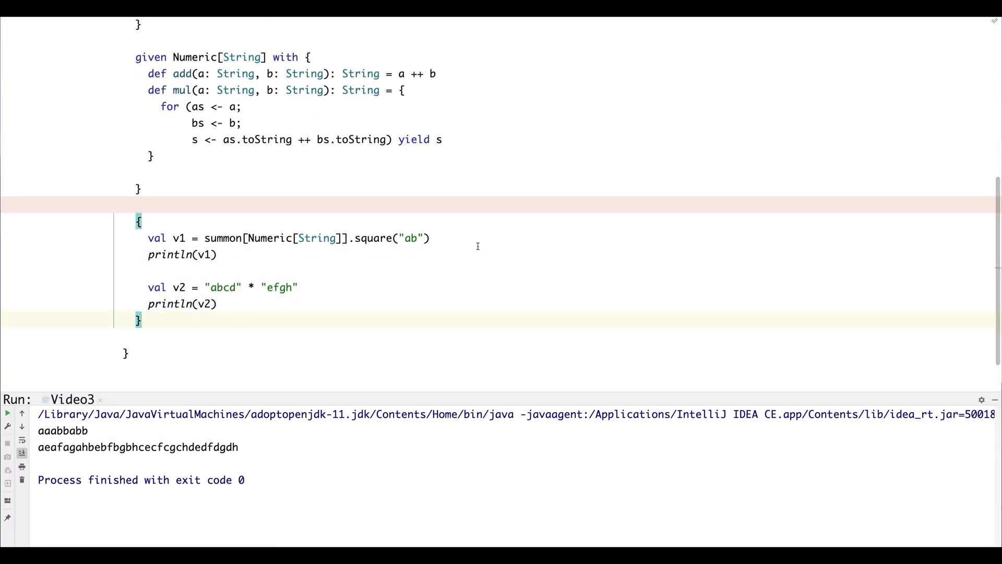
mouse_move(520, 197)
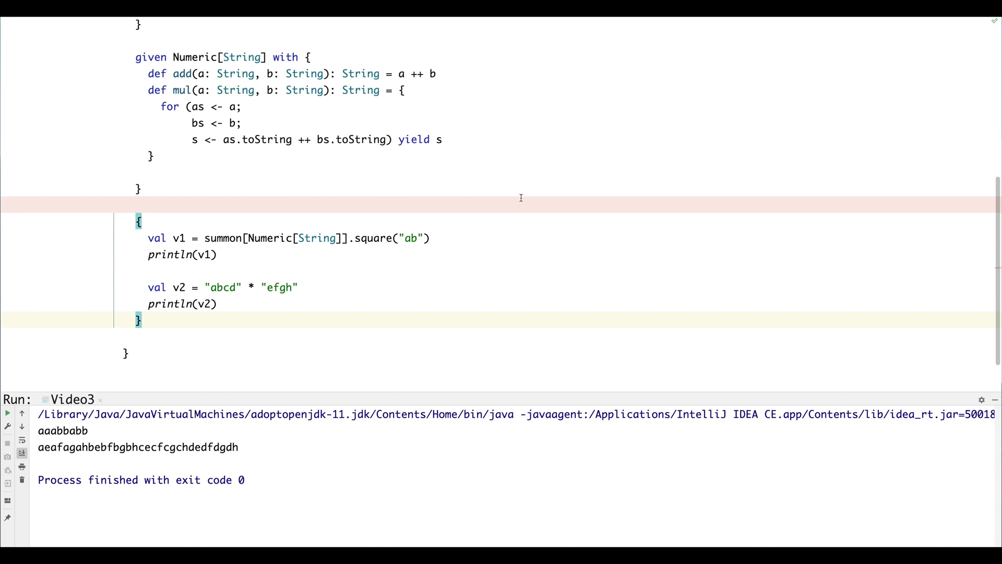
scroll("up", 3)
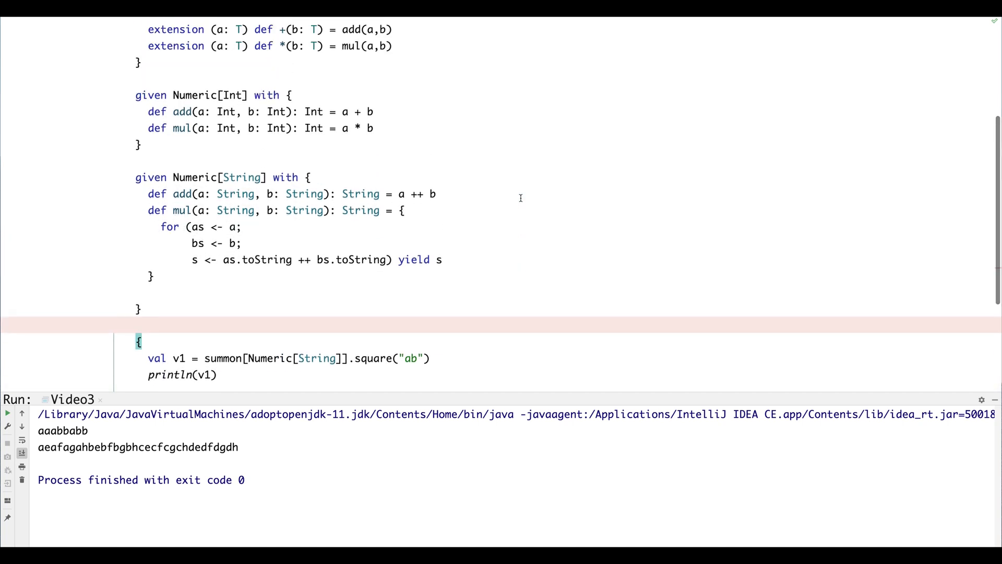
scroll("up", 3)
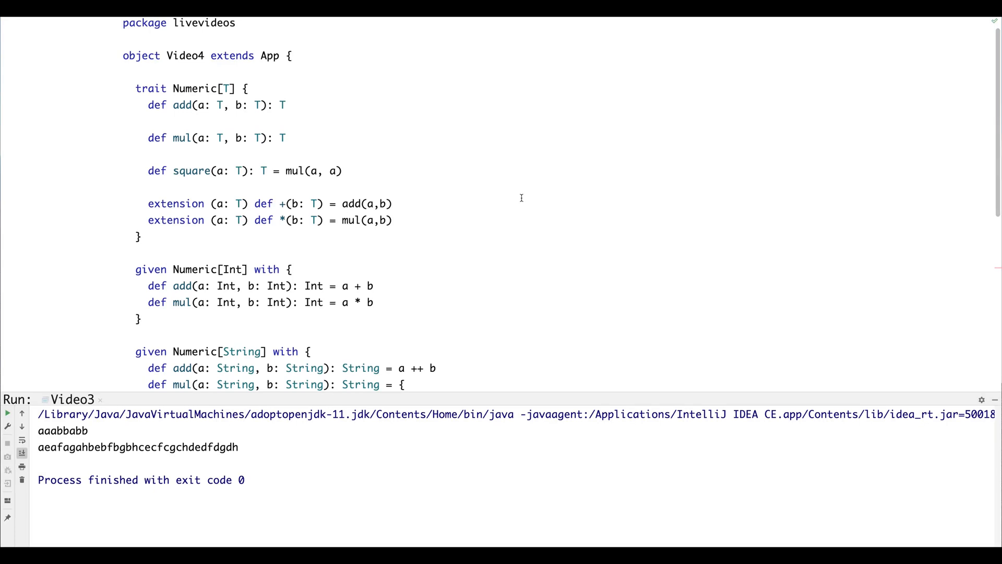
mouse_move(511, 196)
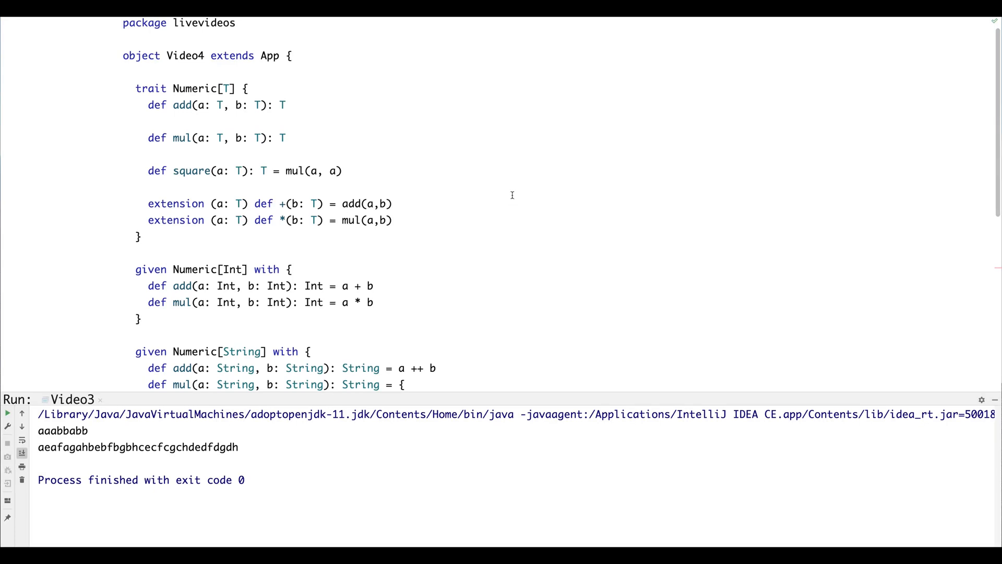
mouse_move(633, 235)
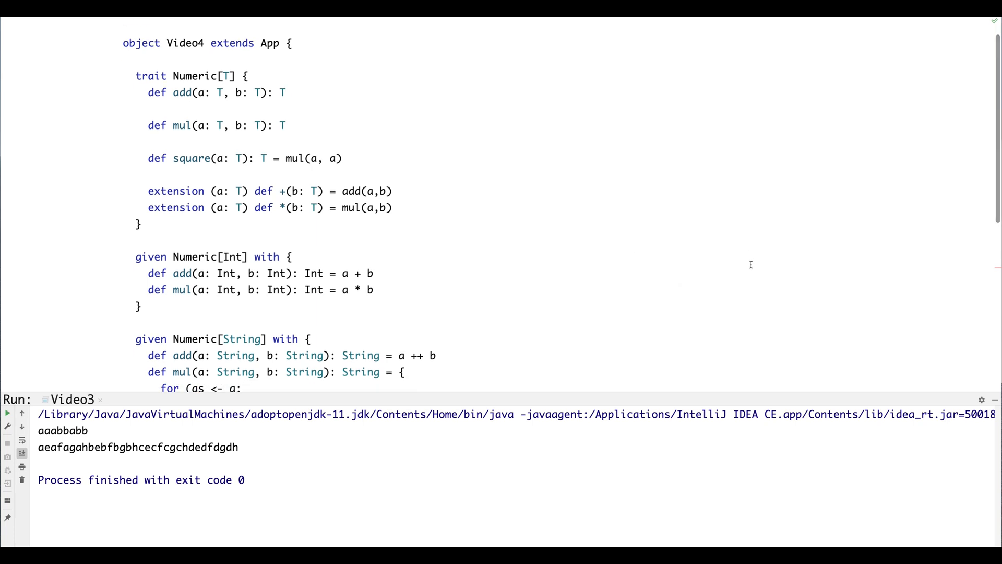
mouse_move(641, 235)
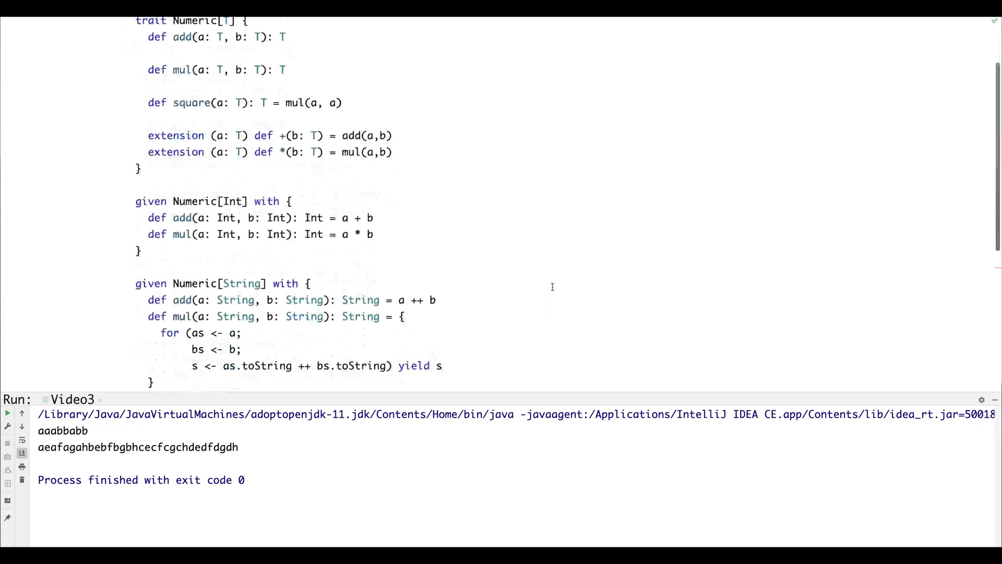
scroll("down", 3)
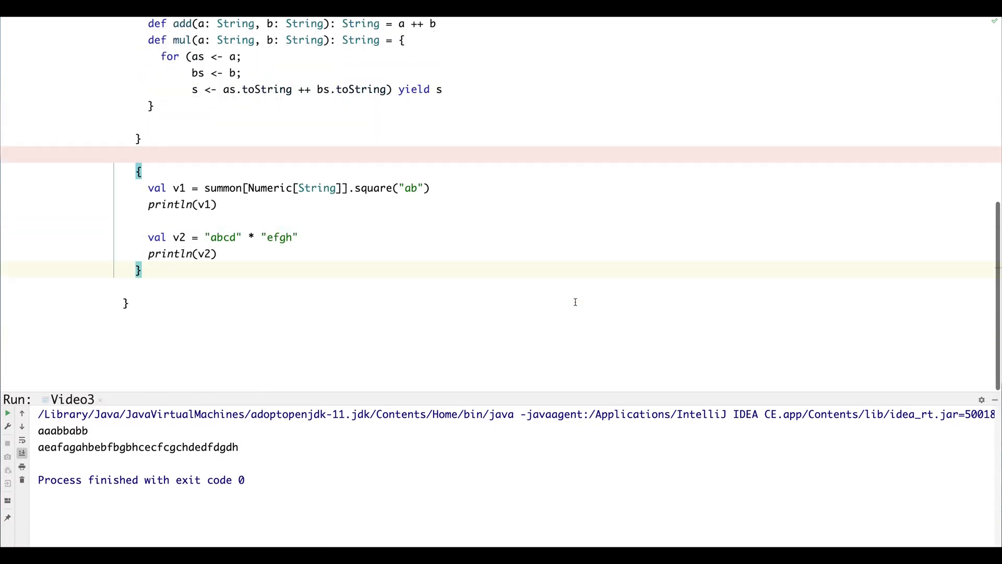
Add val v3 = 10.square and println(v3) after println(v2), then return to the trait
left_click(301, 254)
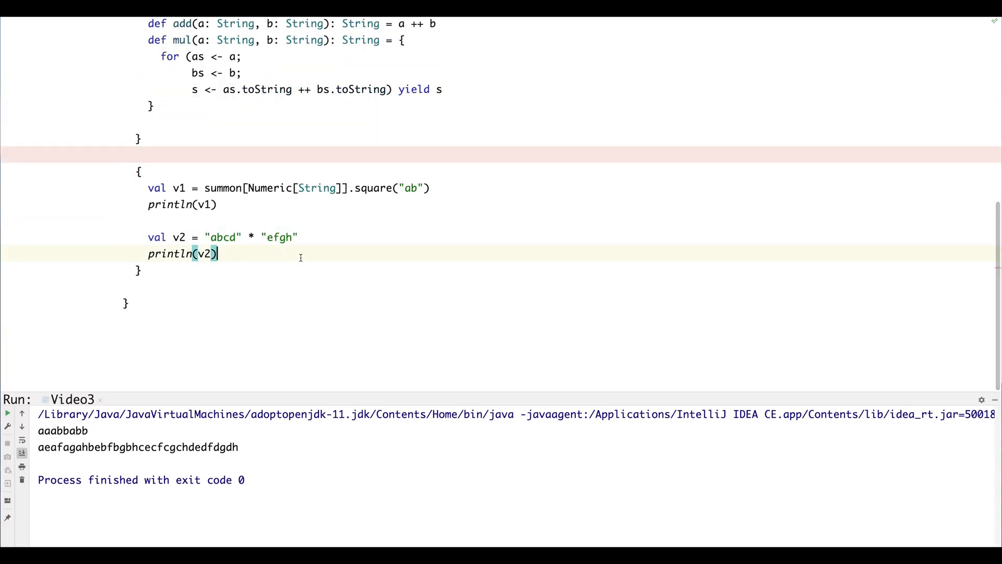
type("val v3 =")
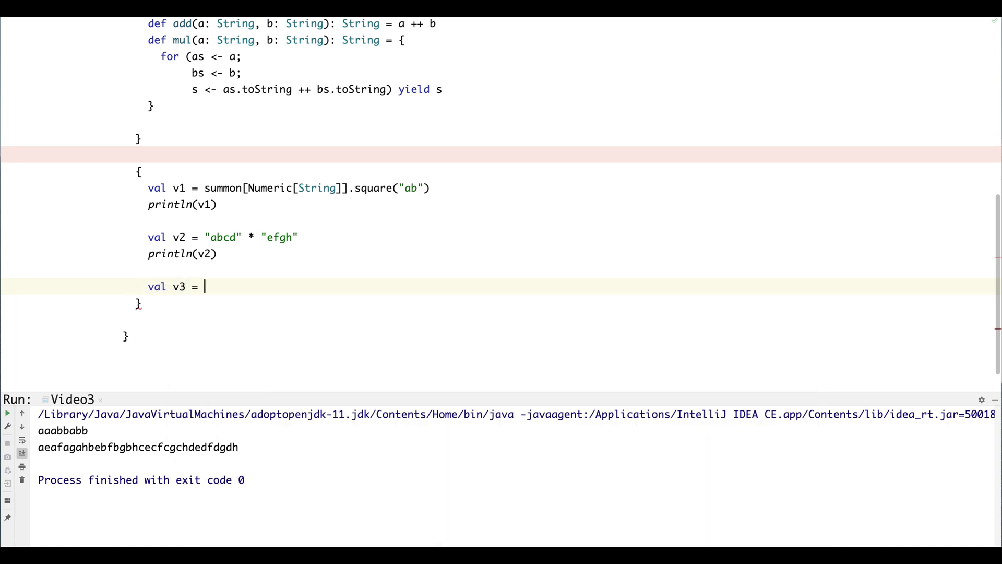
type("10.square")
type("println(\"")
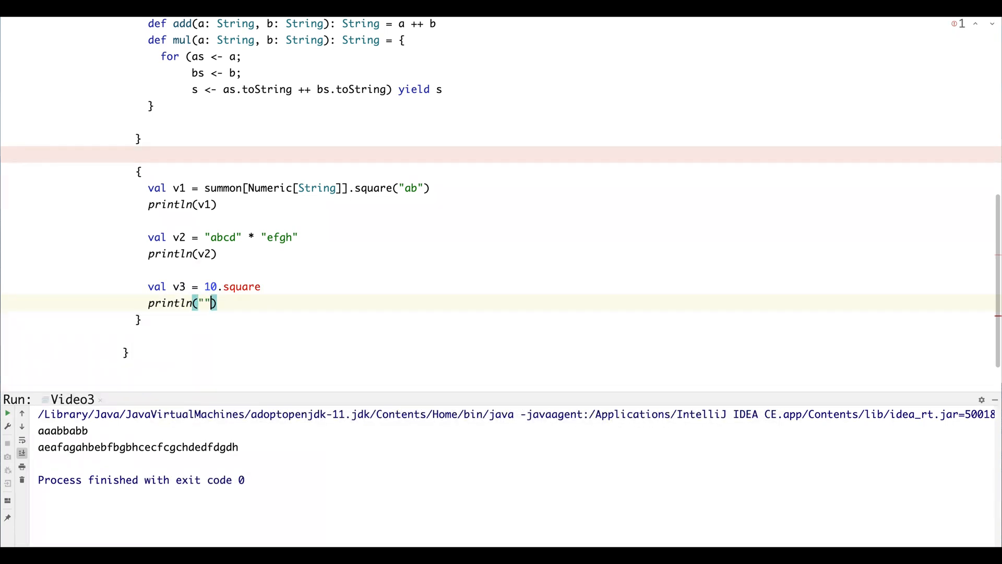
type("v3")
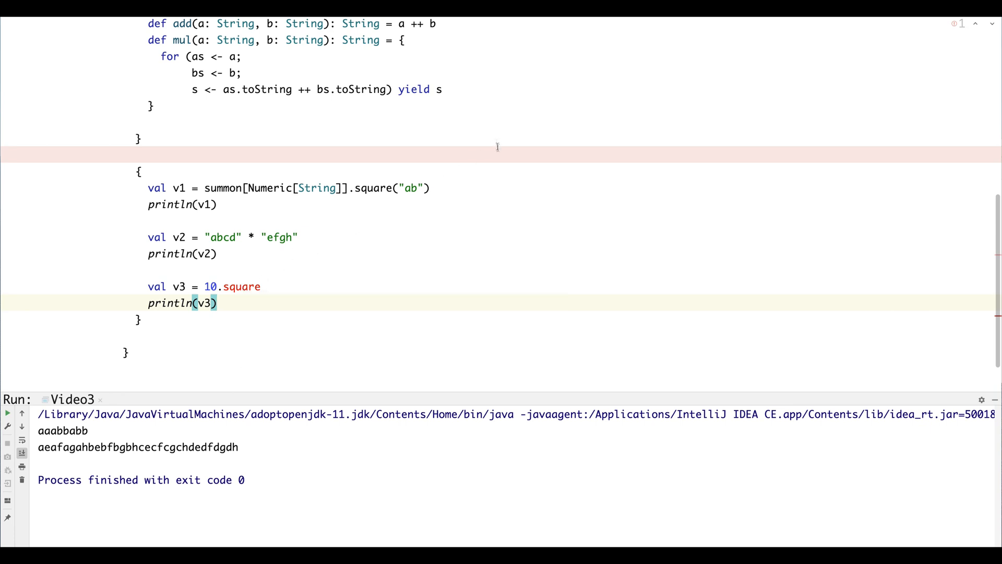
scroll("up", 3)
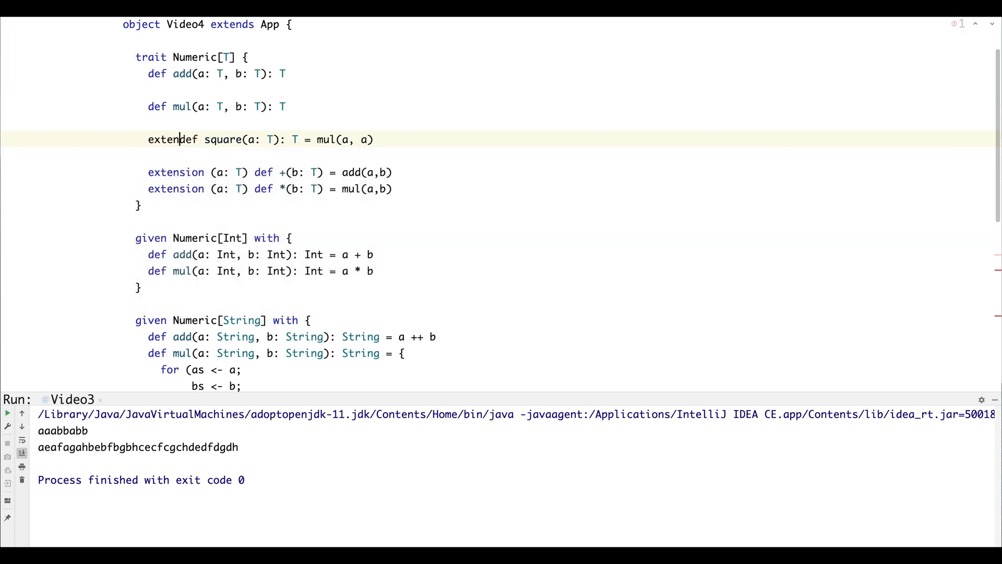
Rewrite square as extension (a: T) def square: T = mul(a, a) and rerun to print 100
type("sion (a: T")
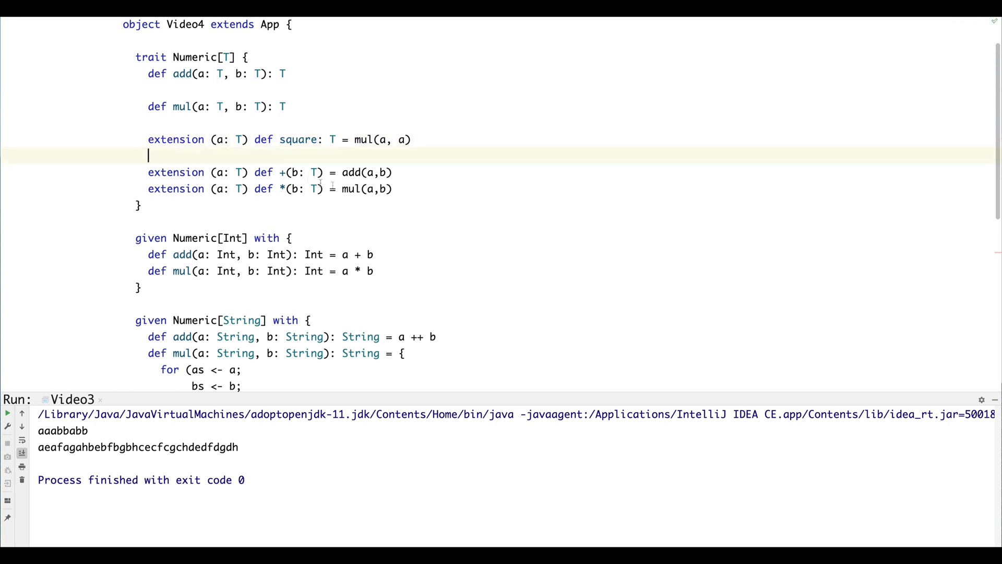
scroll("down", 3)
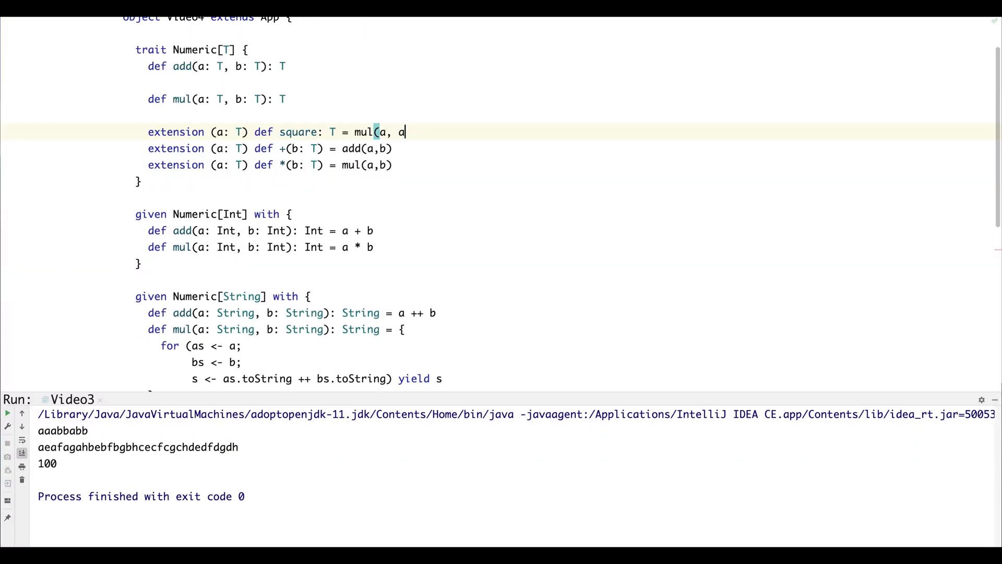
Group square, + and * in one extension (a: T) { … } block and rerun Video4 with unchanged output
type(")")
type("}")
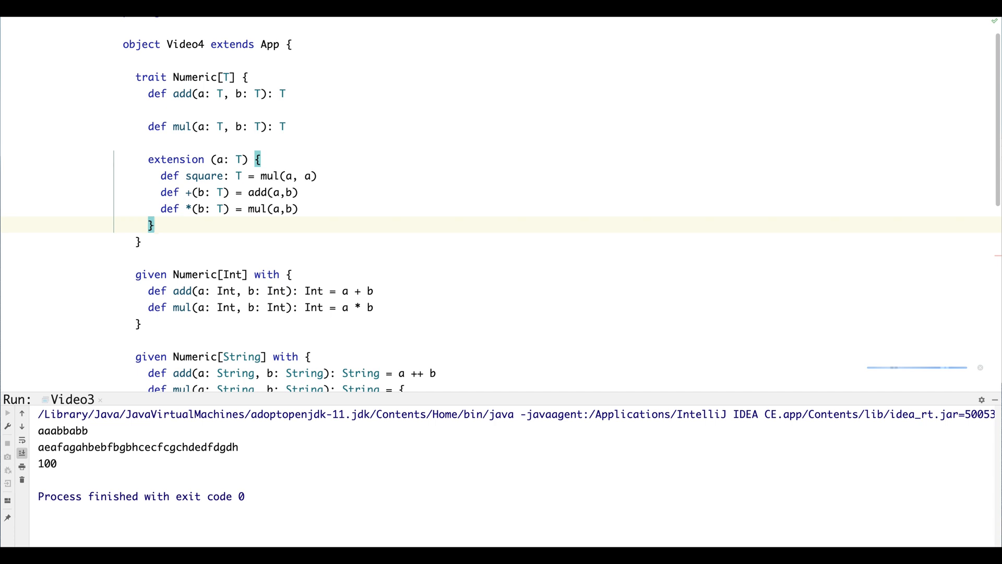
left_click(7, 413)
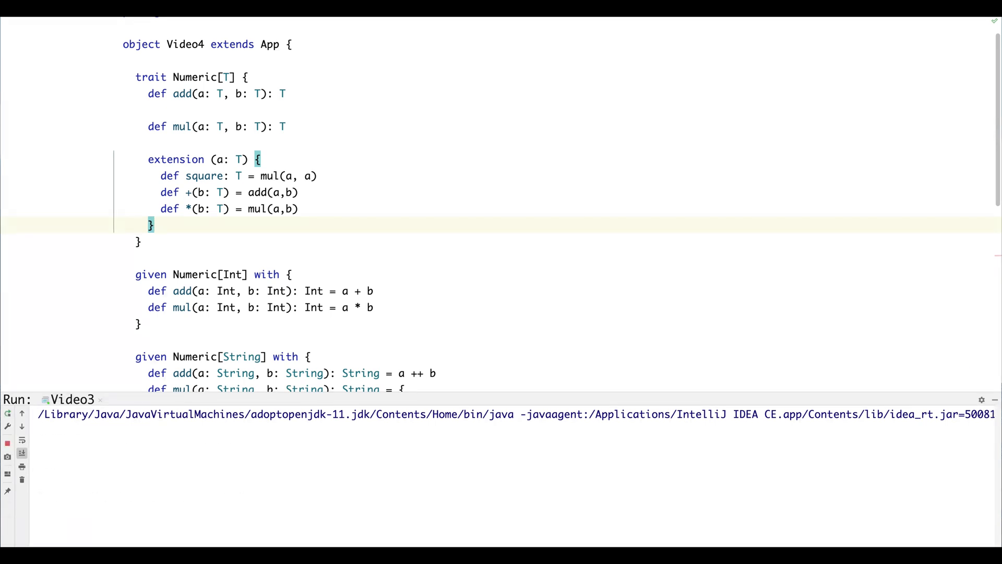
left_click(8, 414)
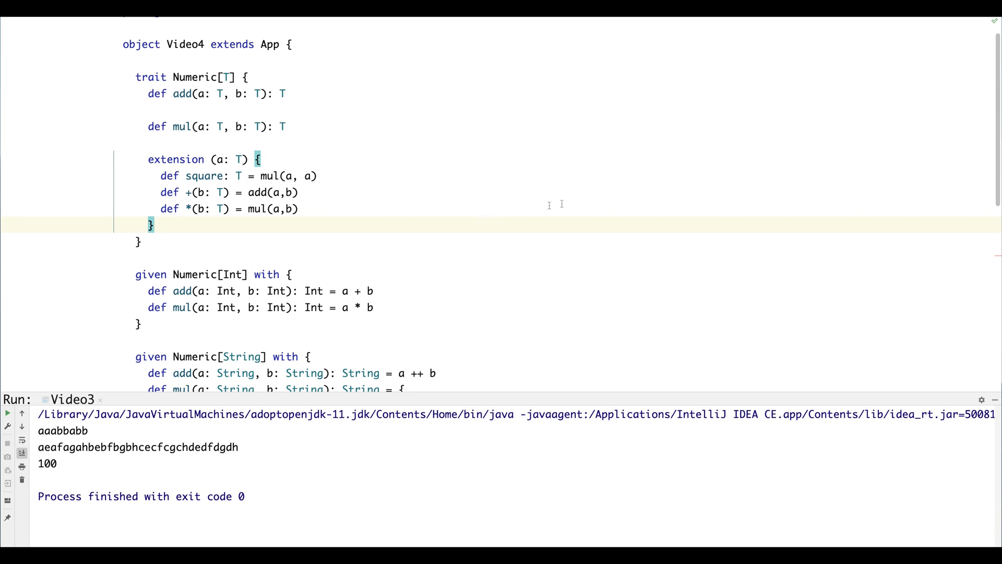
scroll("down", 3)
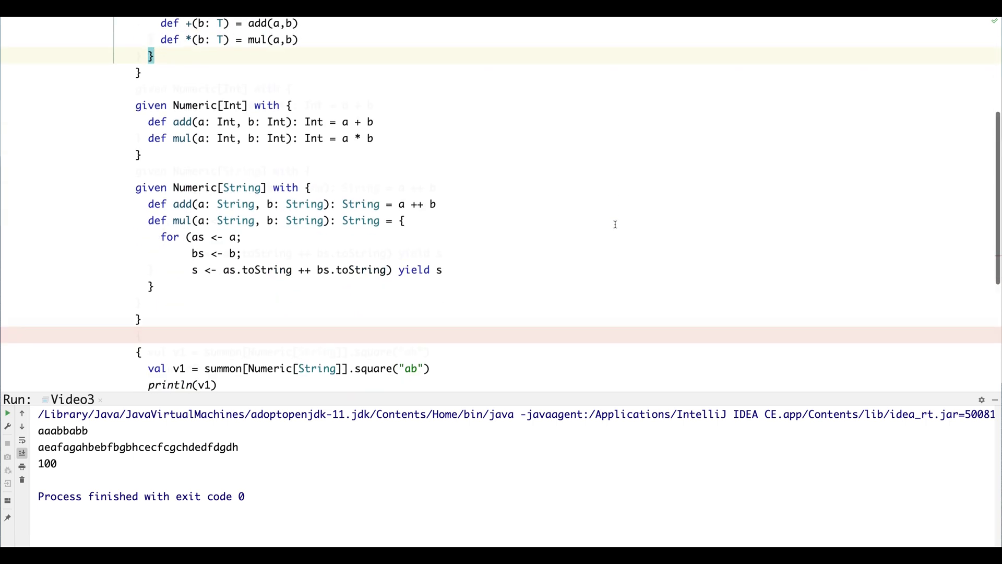
scroll("down", 3)
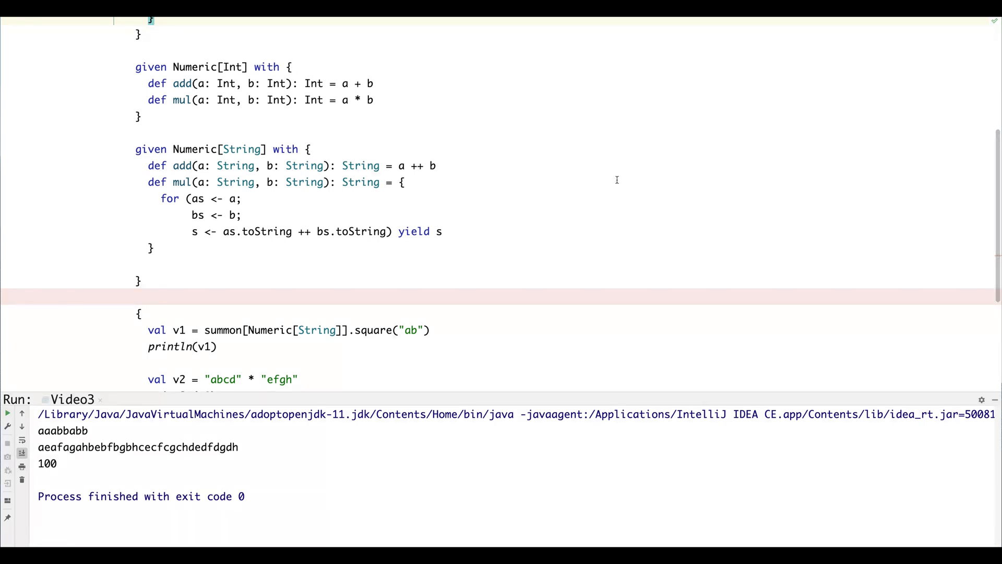
scroll("down", 3)
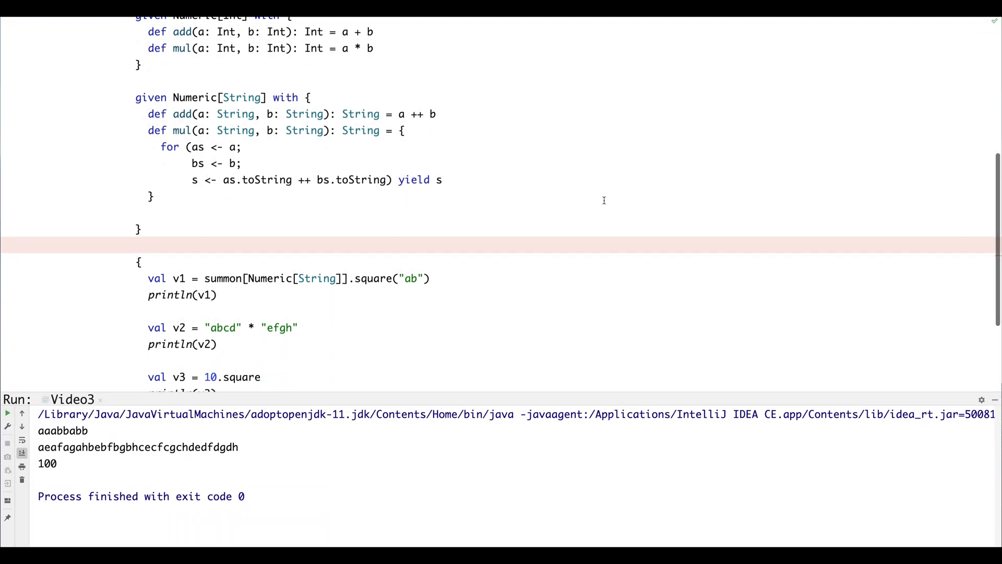
scroll("down", 3)
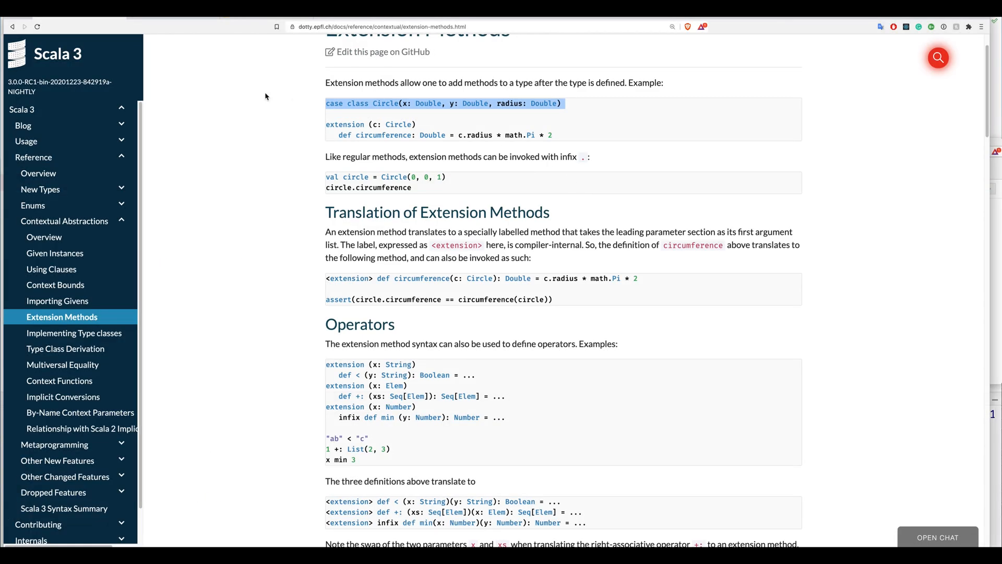
Read the Implementing Type classes page through Semigroups, Functors and Monads to the Reader section
left_click(74, 332)
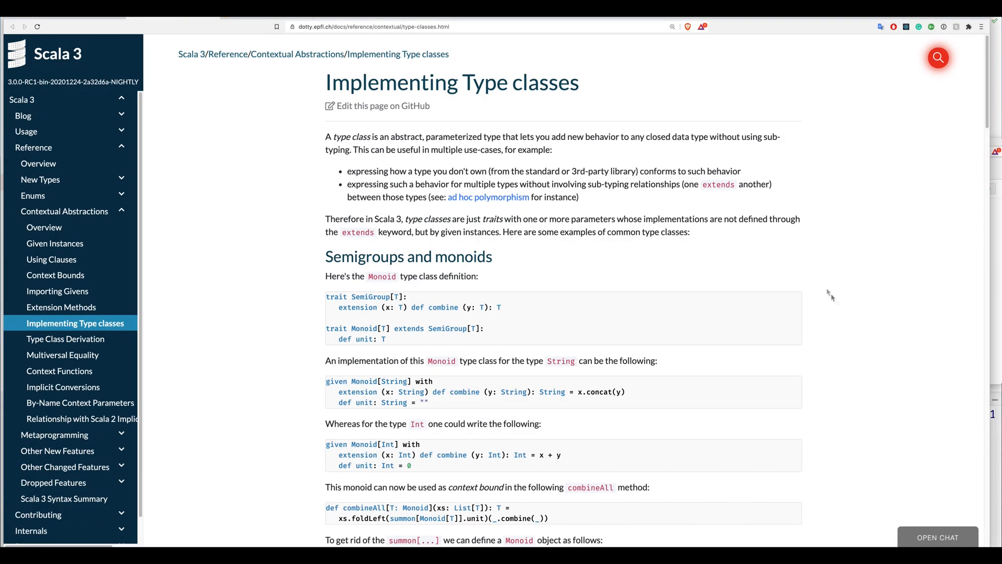
scroll("down", 3)
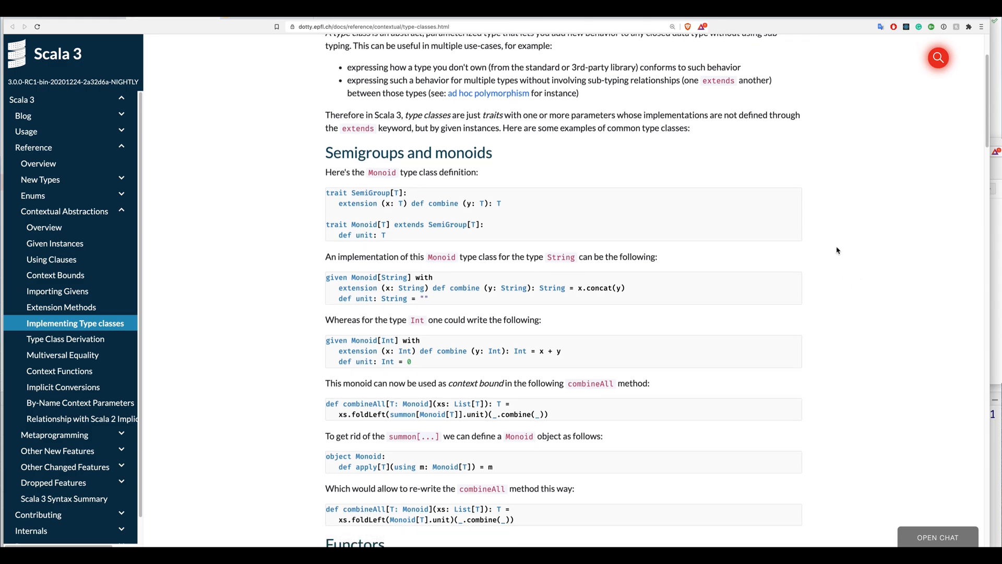
scroll("down", 3)
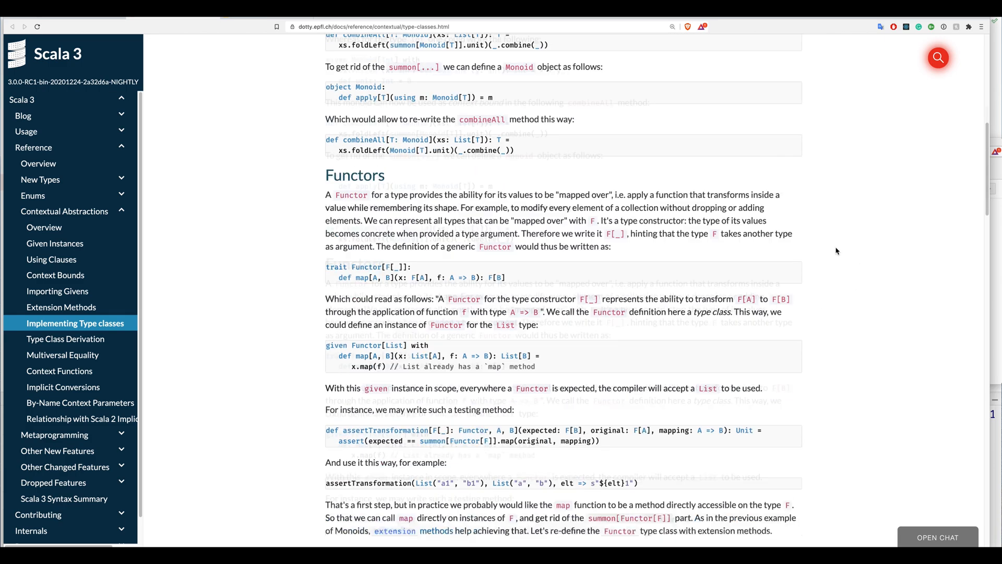
scroll("down", 3)
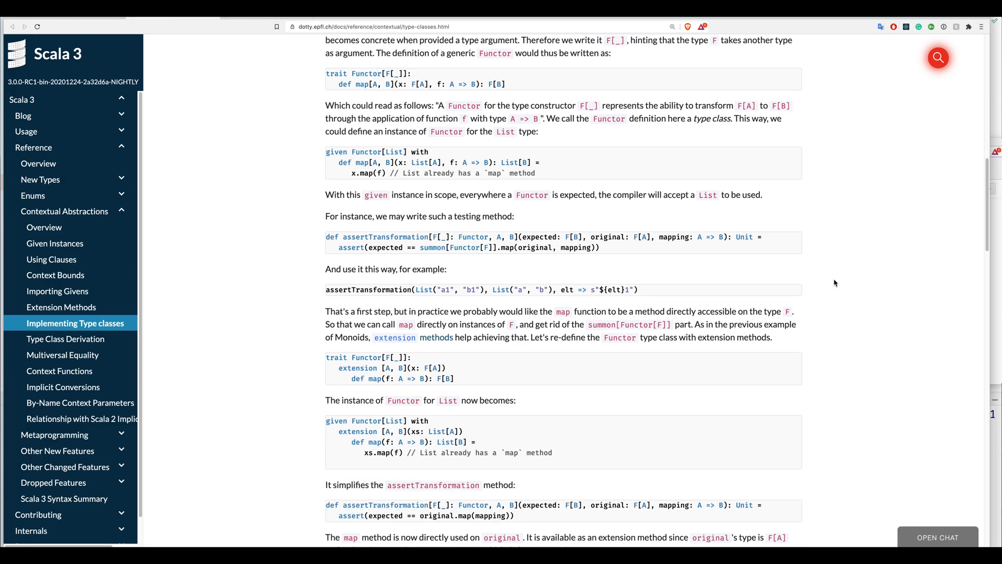
scroll("down", 3)
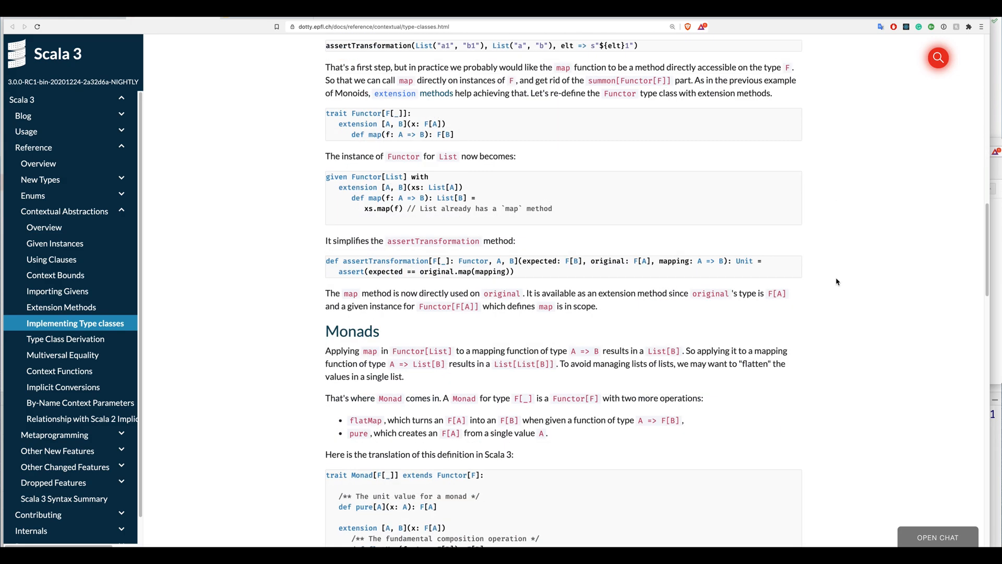
scroll("down", 3)
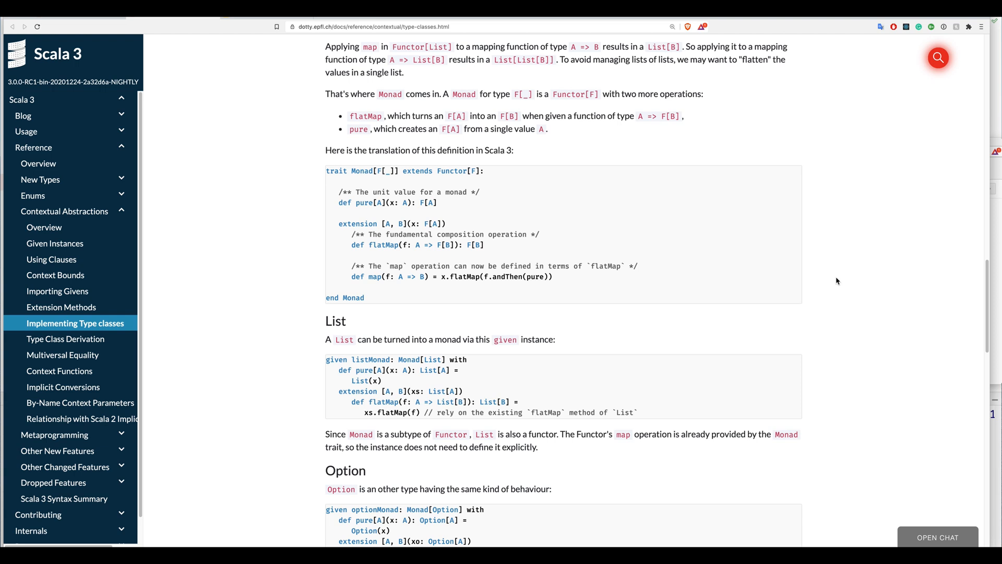
mouse_move(535, 140)
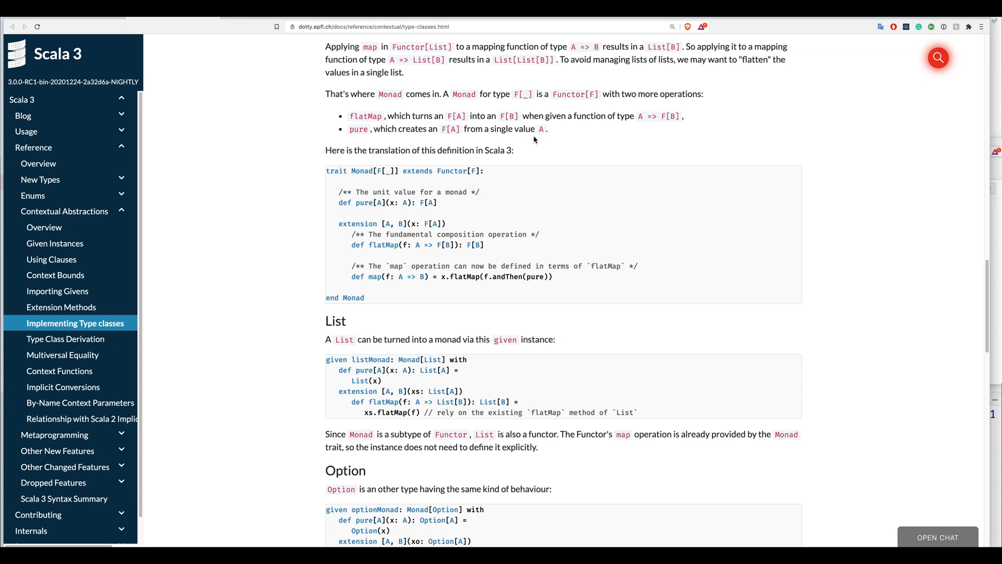
mouse_move(815, 249)
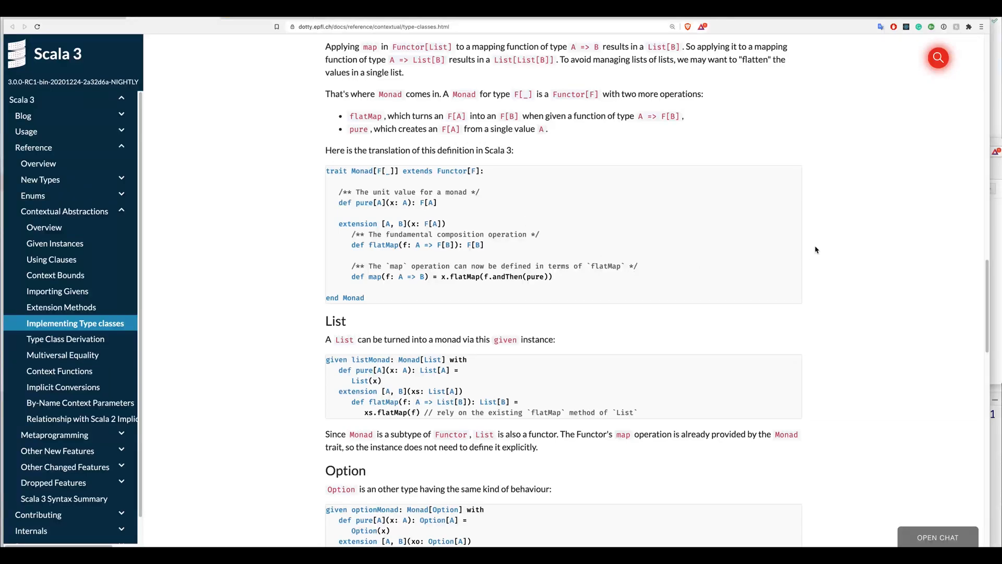
scroll("down", 3)
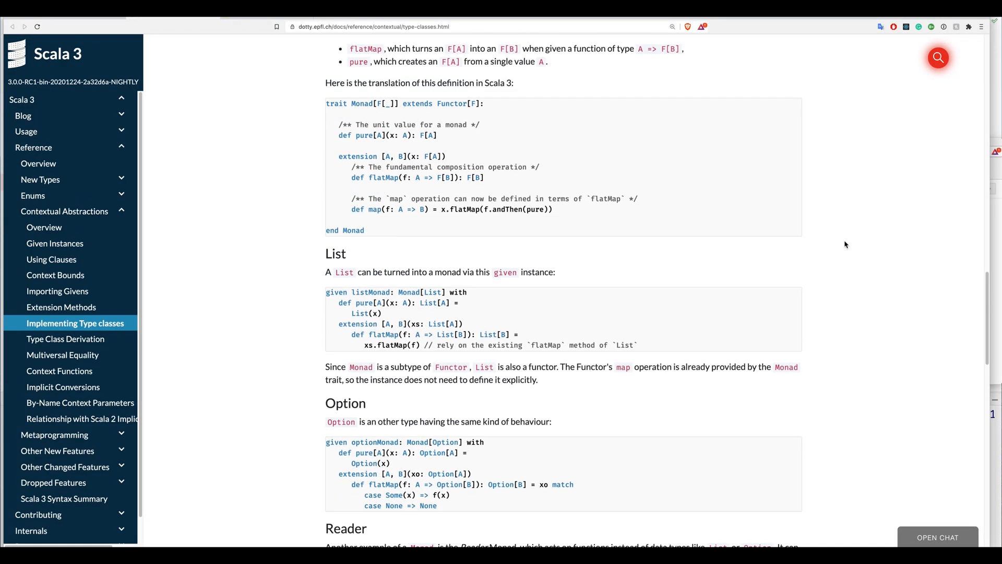
scroll("down", 3)
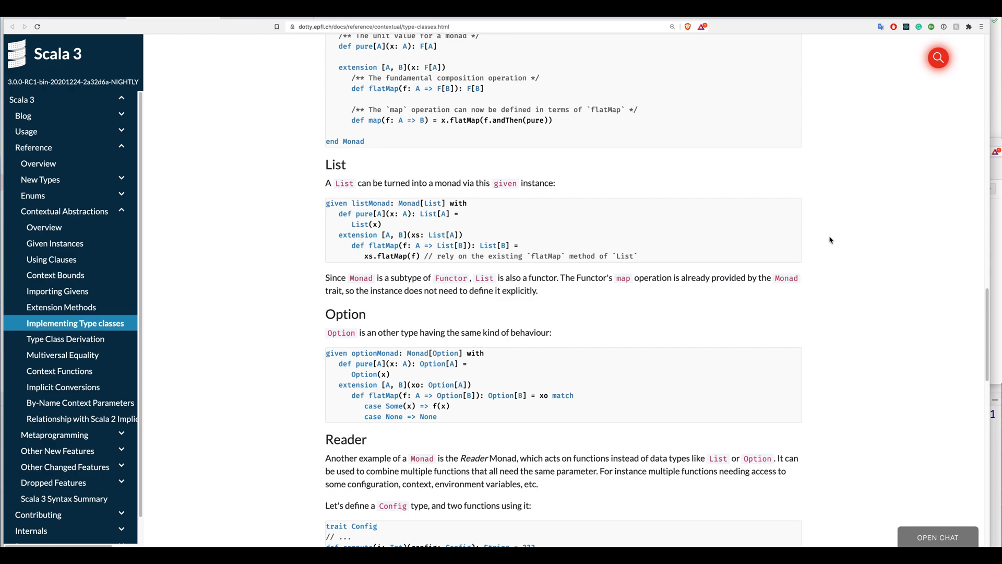